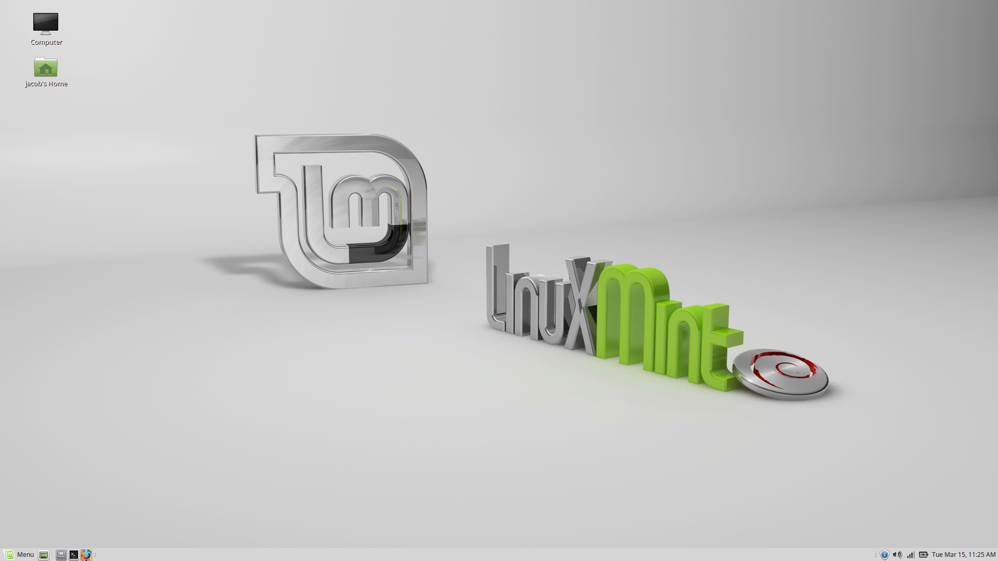
Launch LibreOffice from the Mint Menu favourites to reach the Start Center
{"action": "left_click", "coordinate": [20, 555]}
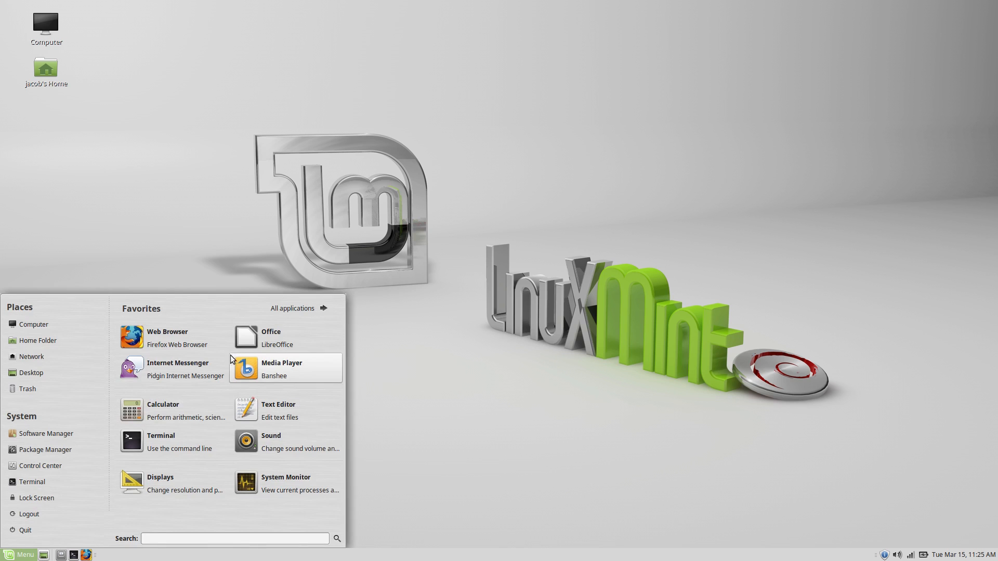
{"action": "left_click", "coordinate": [270, 338]}
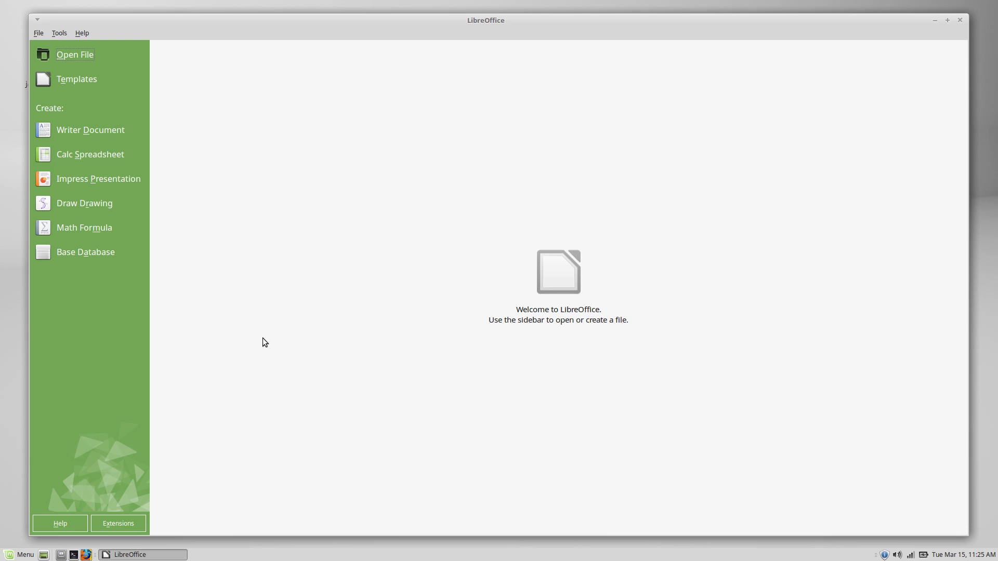
{"action": "mouse_move", "coordinate": [258, 339]}
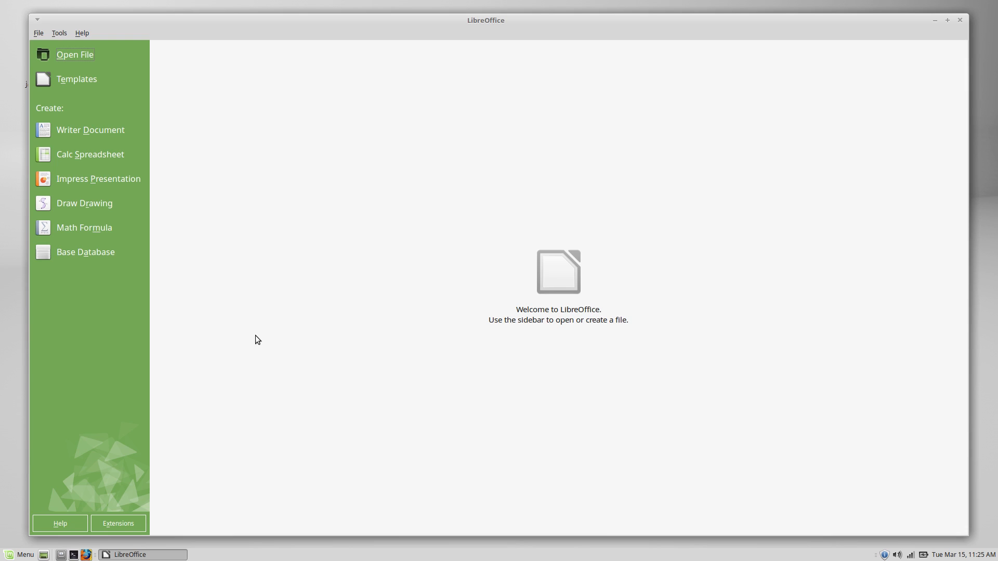
{"action": "mouse_move", "coordinate": [246, 282]}
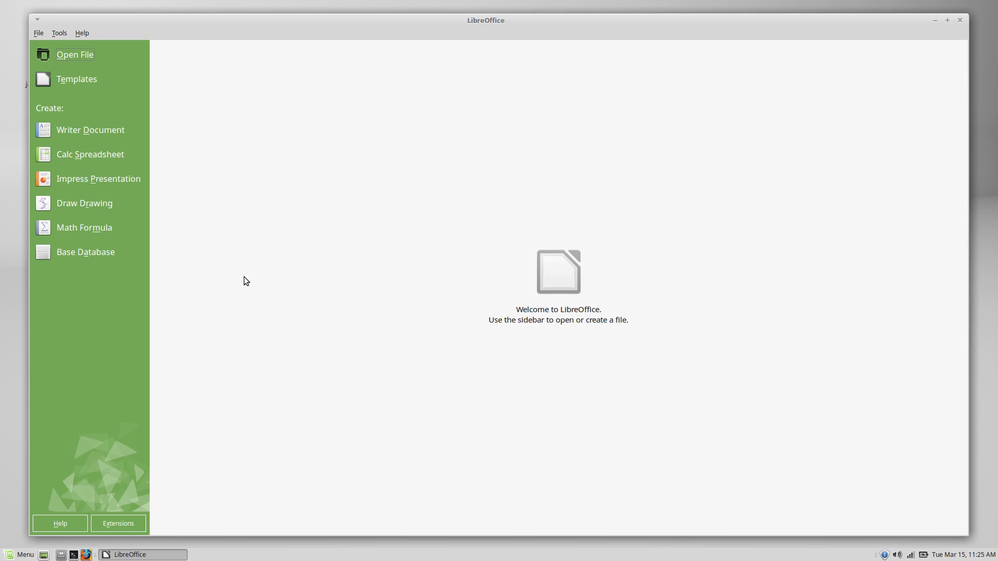
{"action": "mouse_move", "coordinate": [281, 224]}
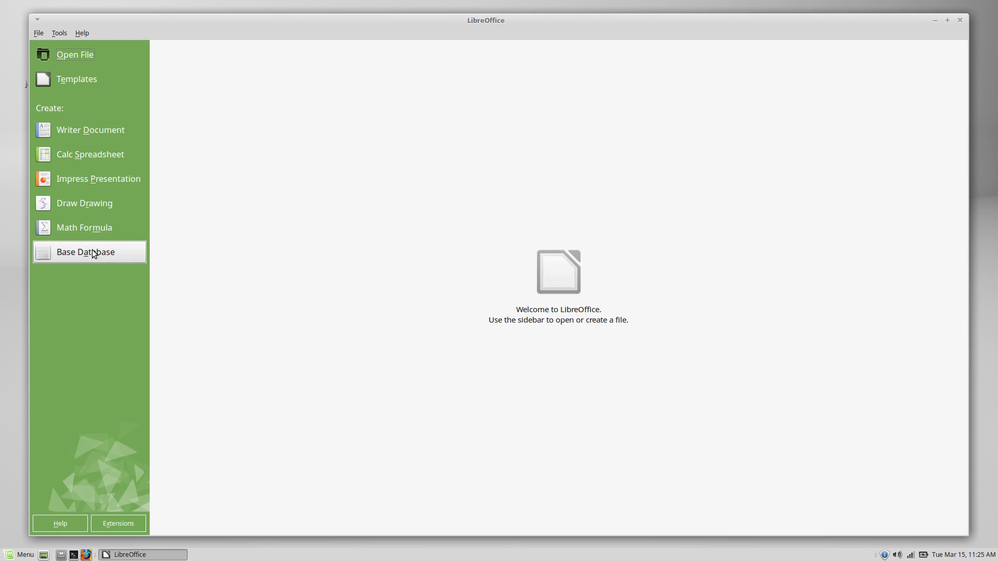
Start a new Base database and choose 'Create a new database' with HSQLDB Embedded
{"action": "left_click", "coordinate": [86, 252]}
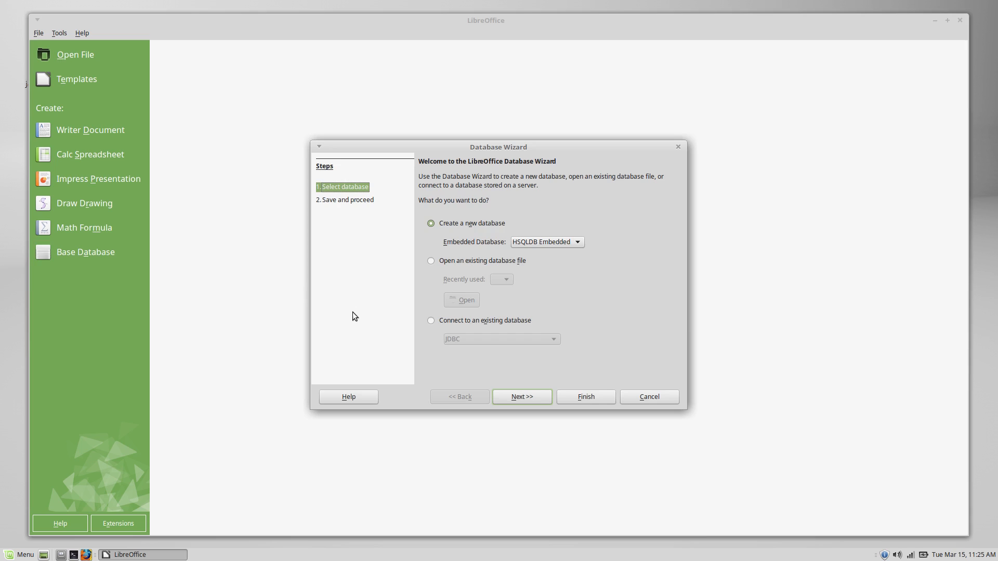
{"action": "mouse_move", "coordinate": [394, 282]}
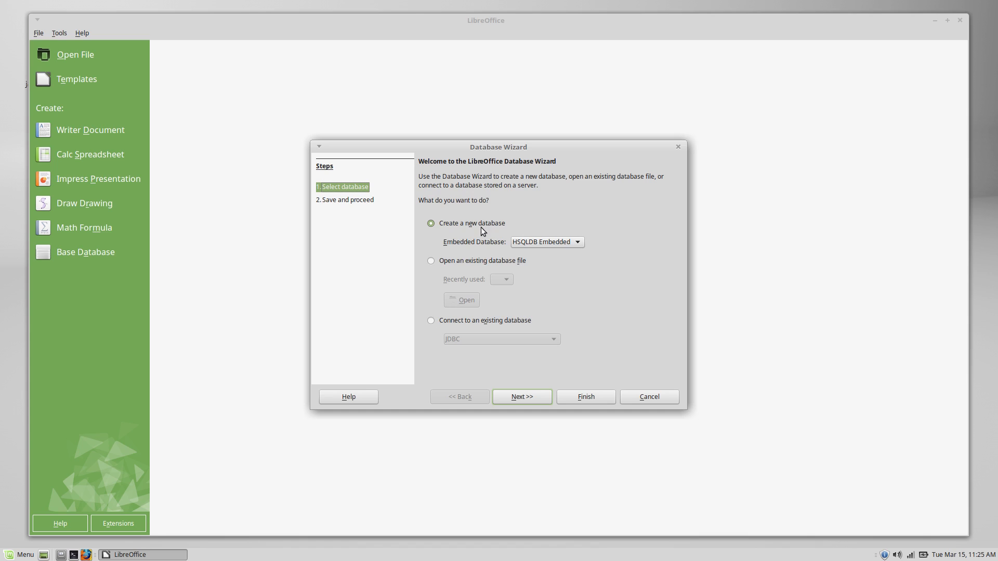
{"action": "left_click", "coordinate": [431, 260]}
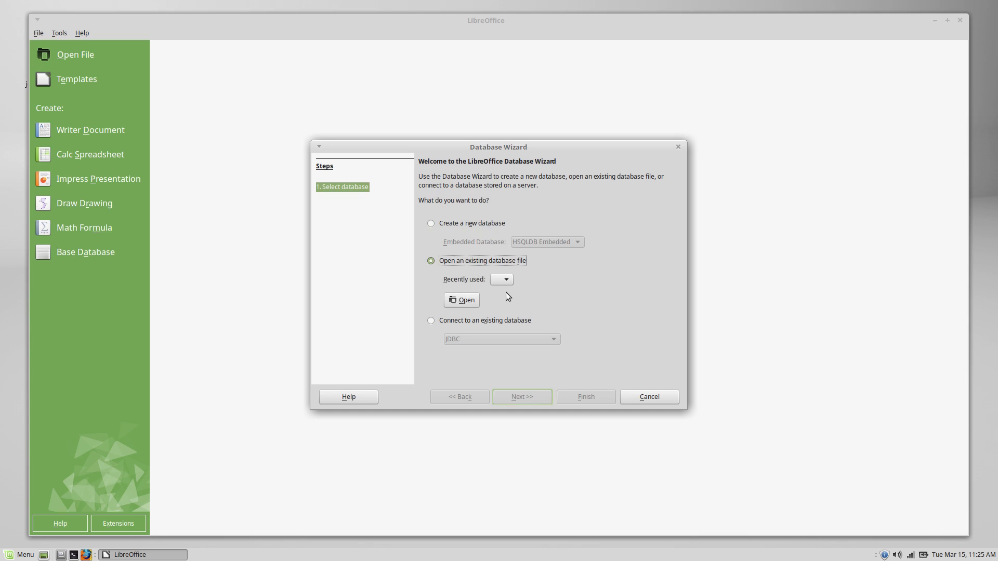
{"action": "mouse_move", "coordinate": [366, 212]}
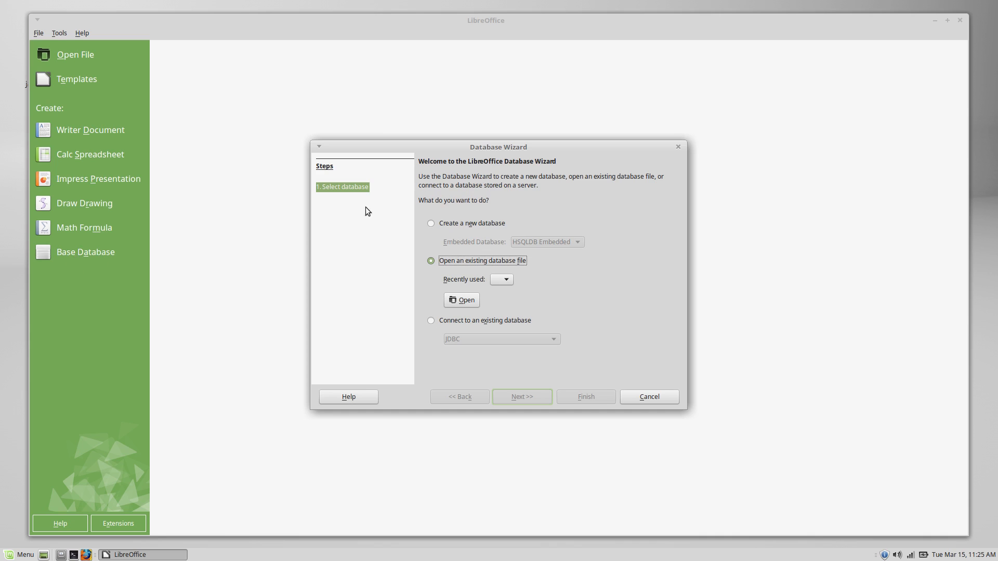
{"action": "left_click", "coordinate": [431, 223]}
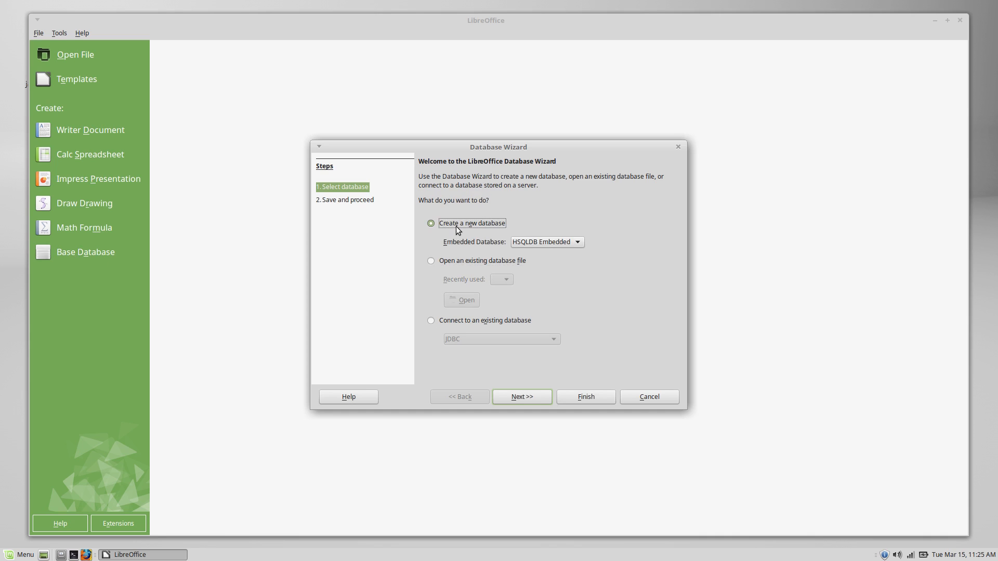
{"action": "left_click", "coordinate": [431, 260]}
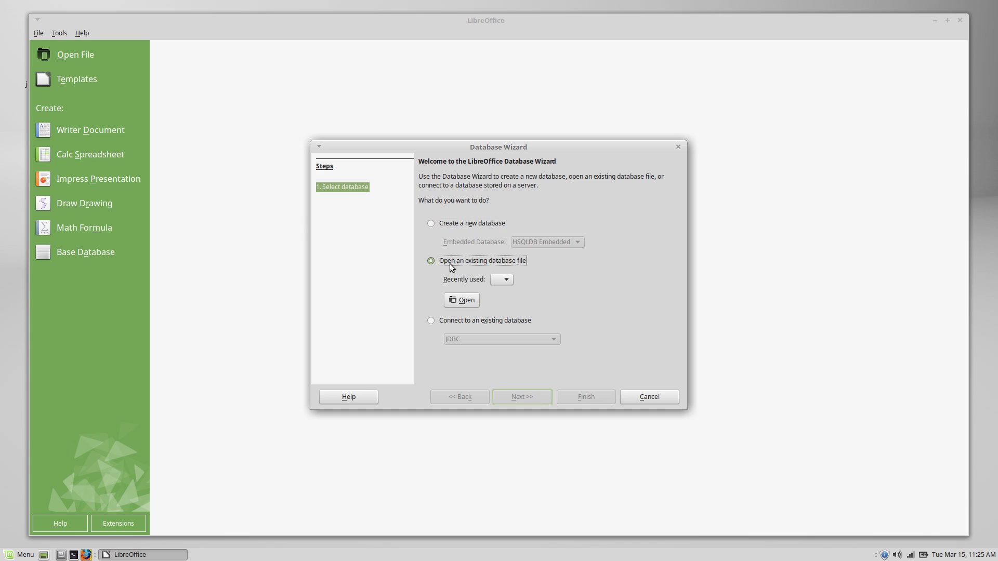
{"action": "left_click", "coordinate": [431, 223]}
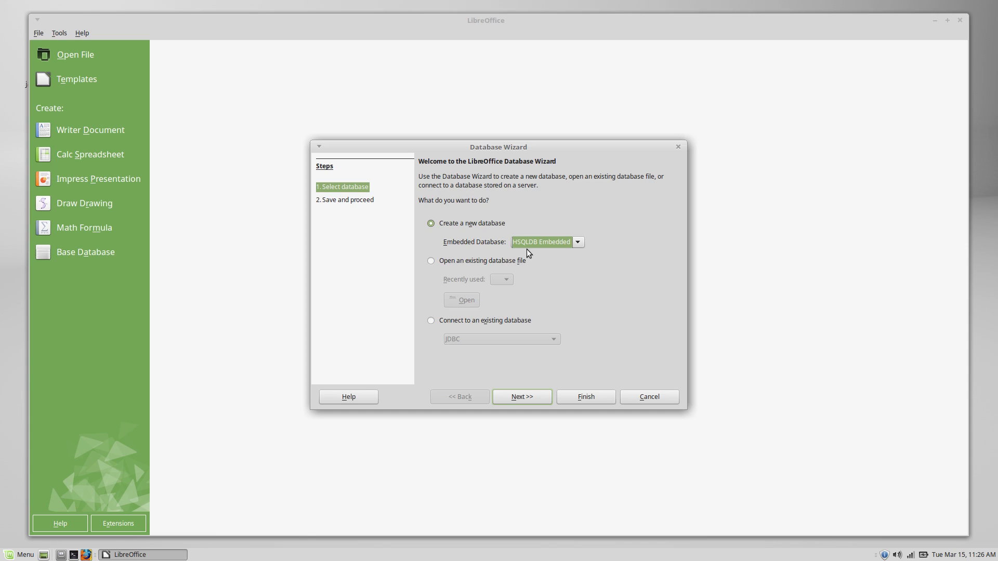
{"action": "mouse_move", "coordinate": [526, 251]}
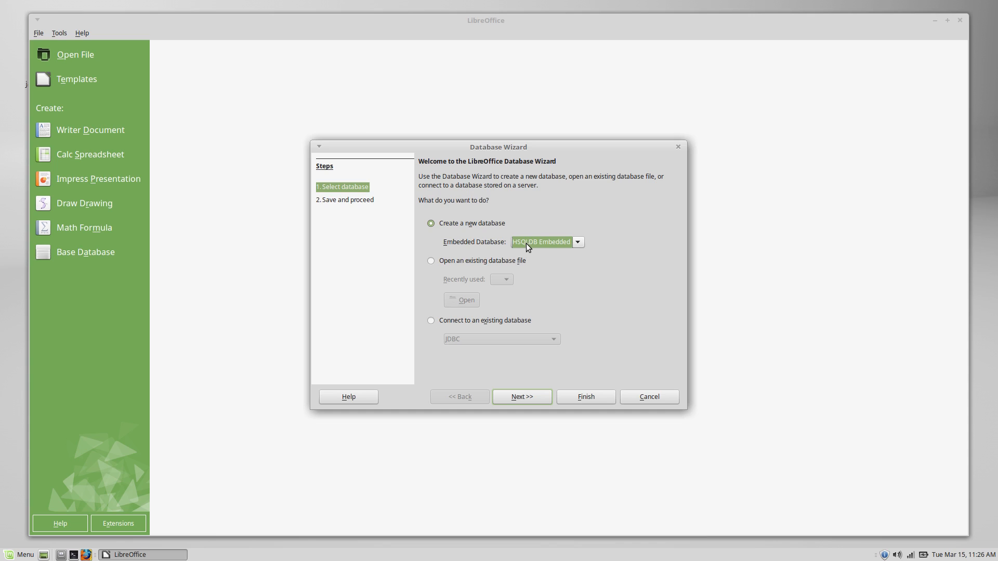
{"action": "mouse_move", "coordinate": [525, 249]}
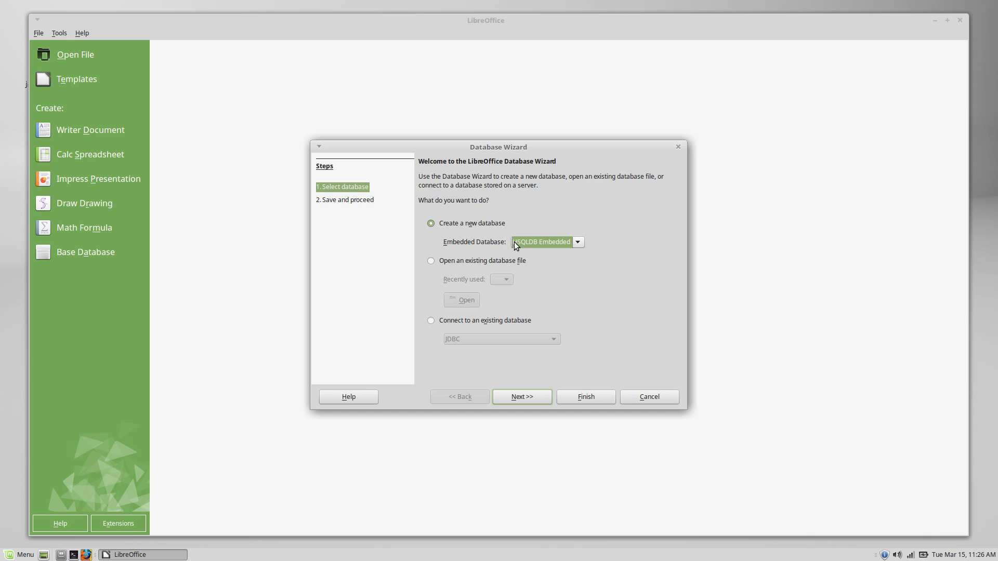
{"action": "mouse_move", "coordinate": [535, 252]}
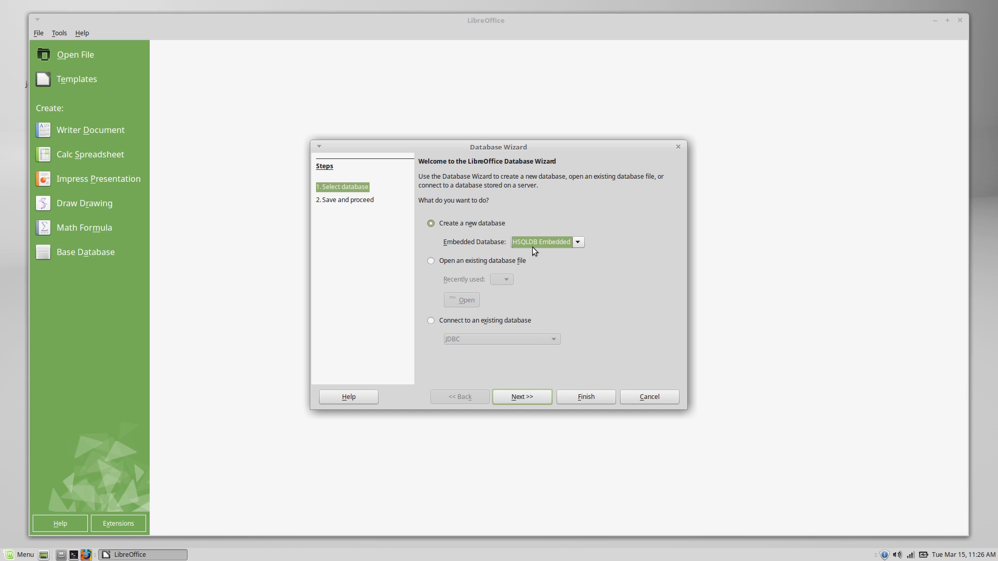
{"action": "mouse_move", "coordinate": [522, 397]}
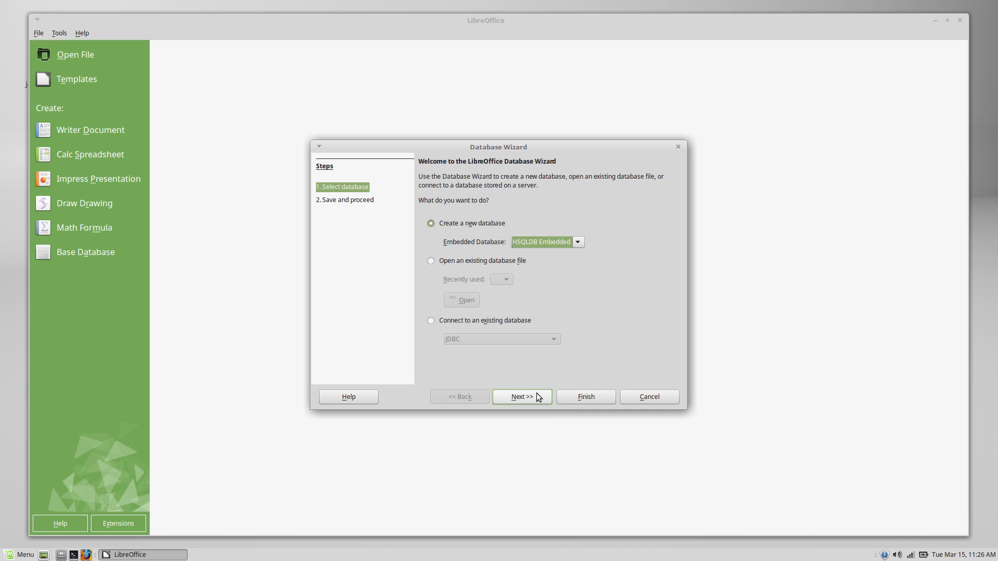
Advance the wizard, keeping database registration and opening for editing selected
{"action": "left_click", "coordinate": [521, 397]}
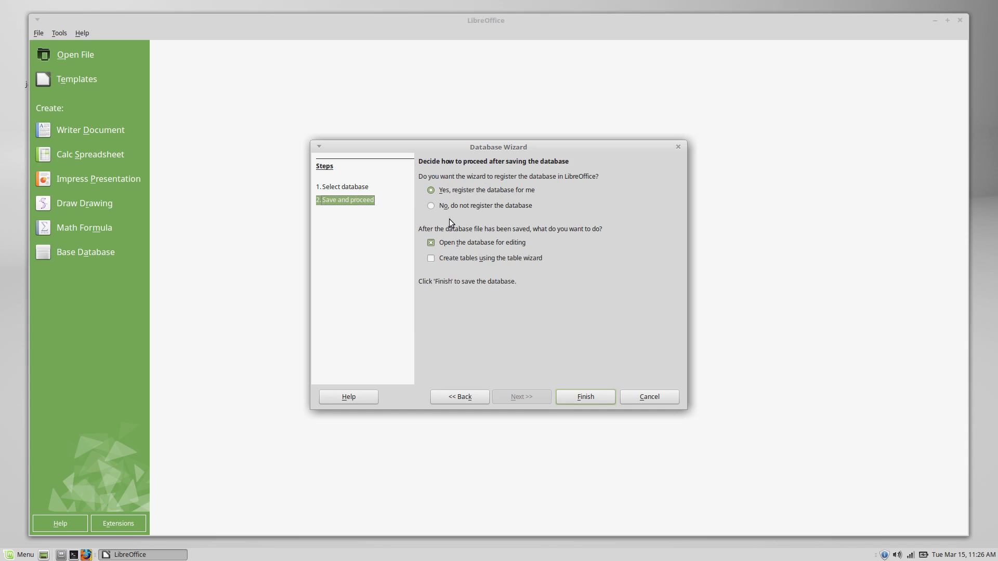
{"action": "mouse_move", "coordinate": [451, 198]}
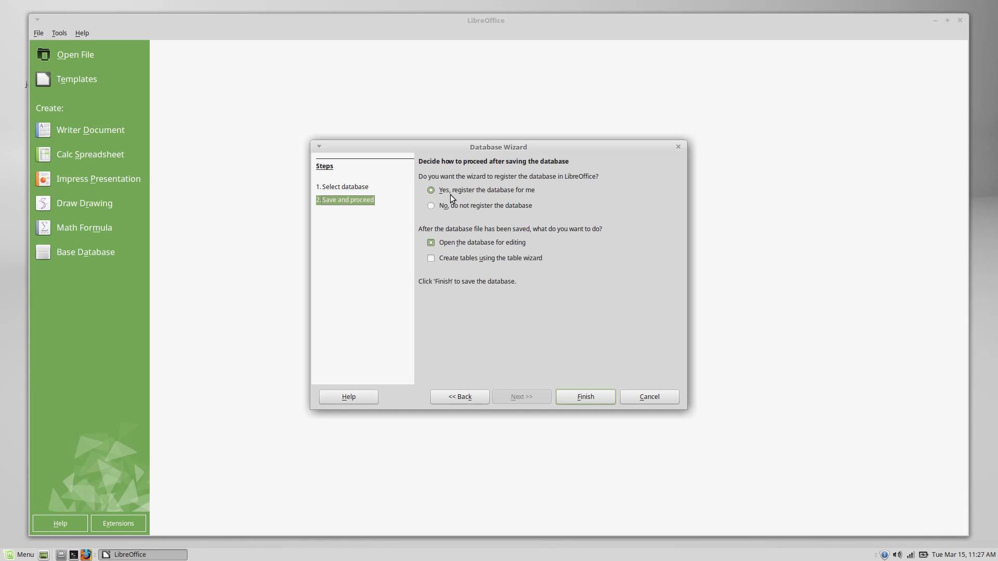
{"action": "mouse_move", "coordinate": [457, 188]}
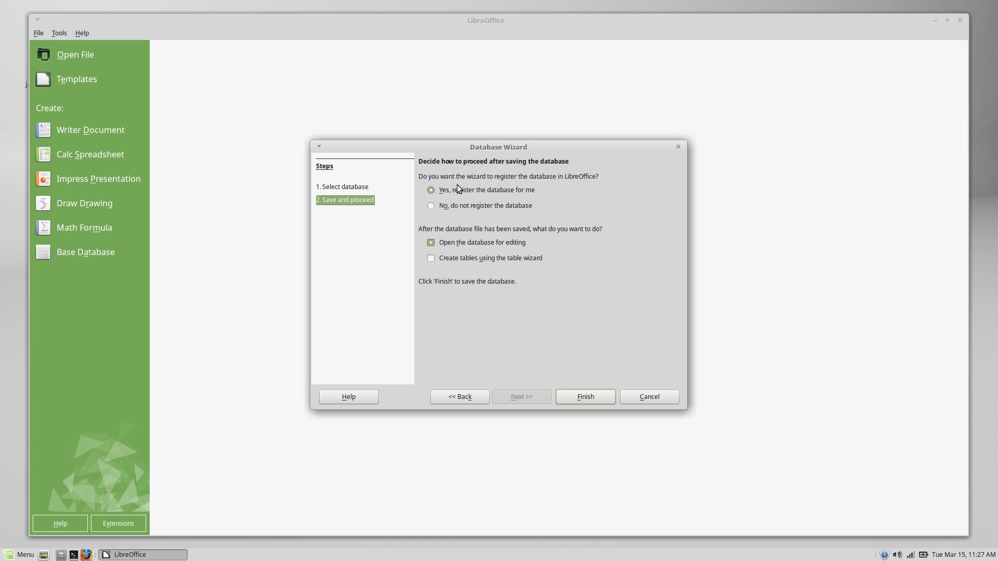
{"action": "mouse_move", "coordinate": [460, 194]}
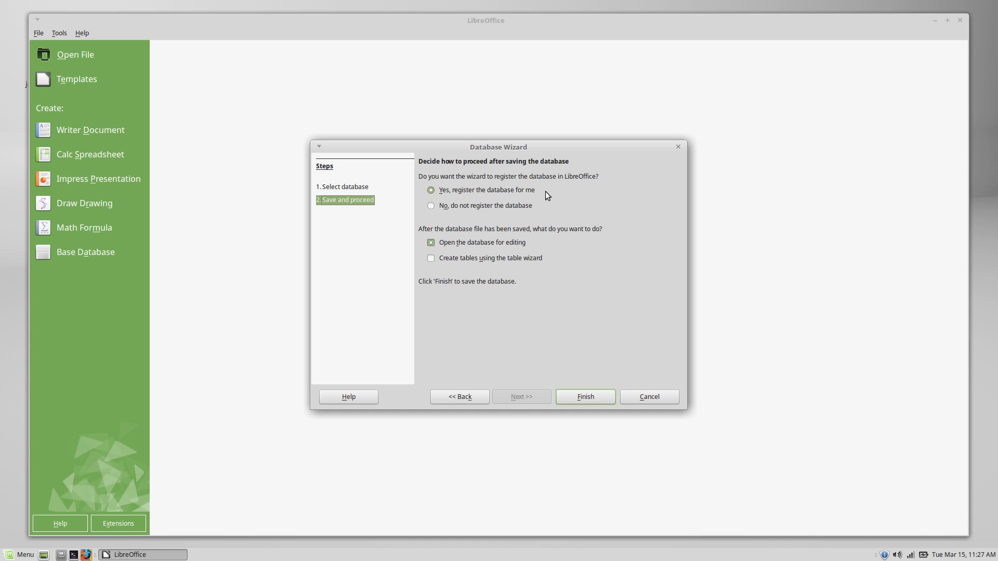
{"action": "mouse_move", "coordinate": [544, 196]}
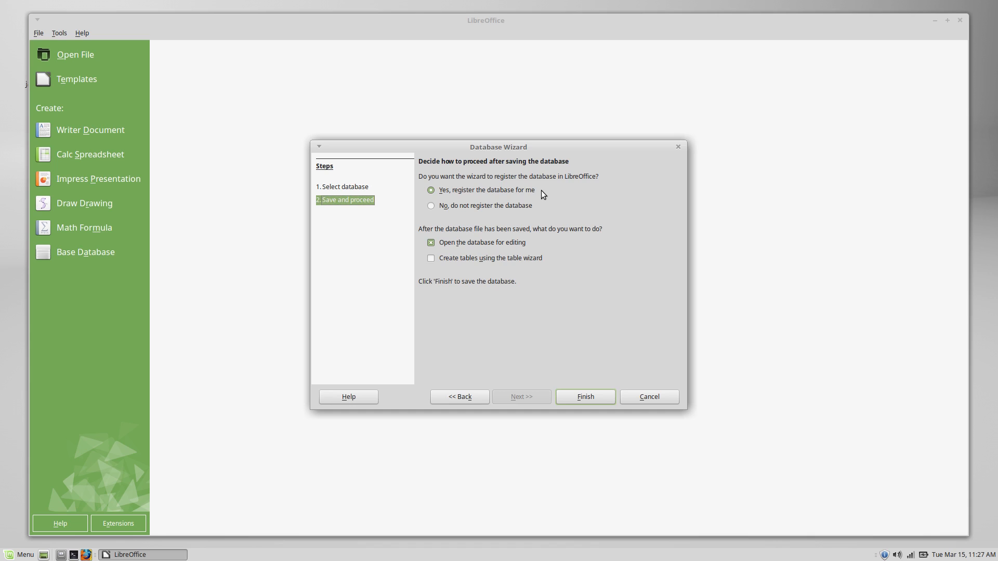
{"action": "mouse_move", "coordinate": [467, 193]}
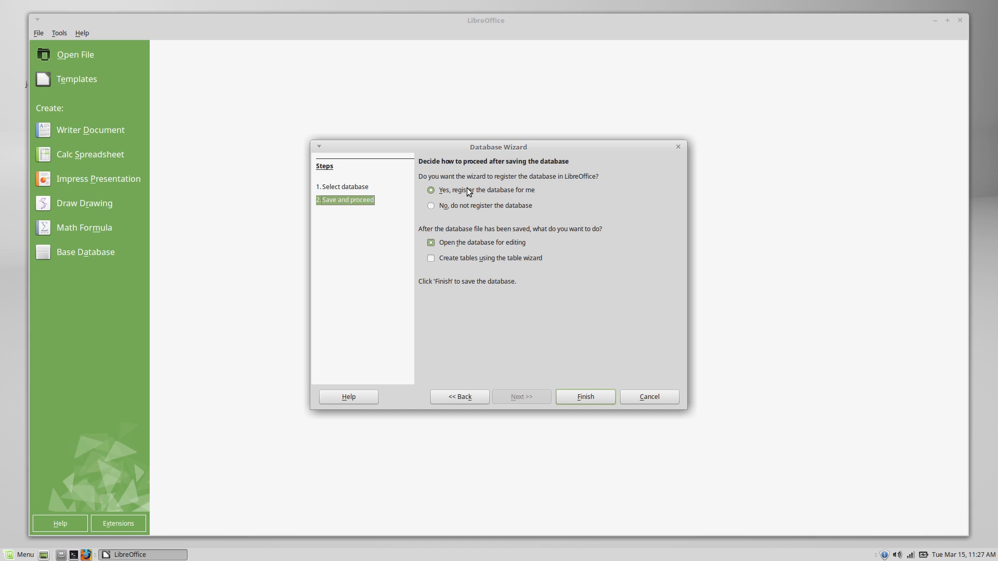
{"action": "mouse_move", "coordinate": [455, 199]}
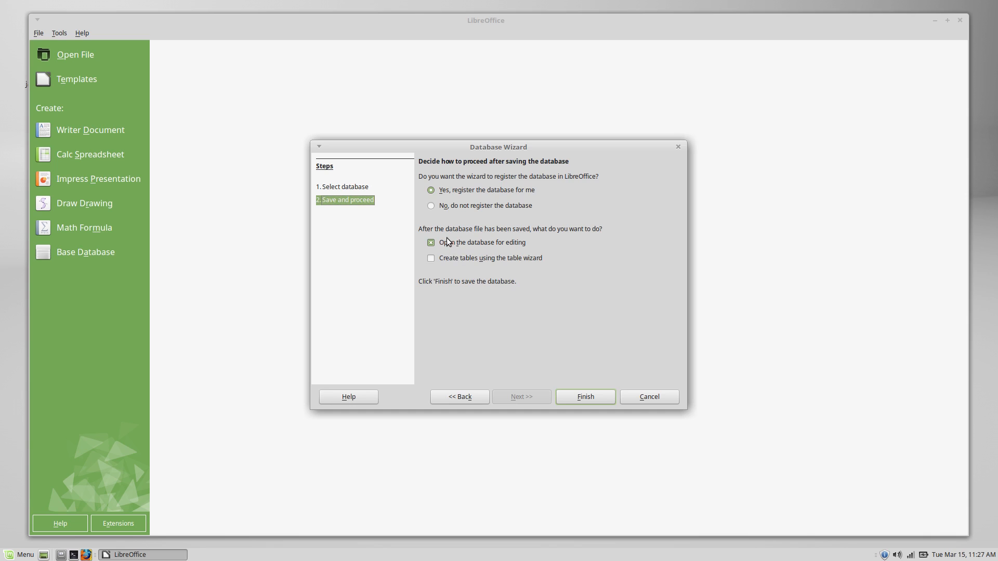
{"action": "mouse_move", "coordinate": [458, 263]}
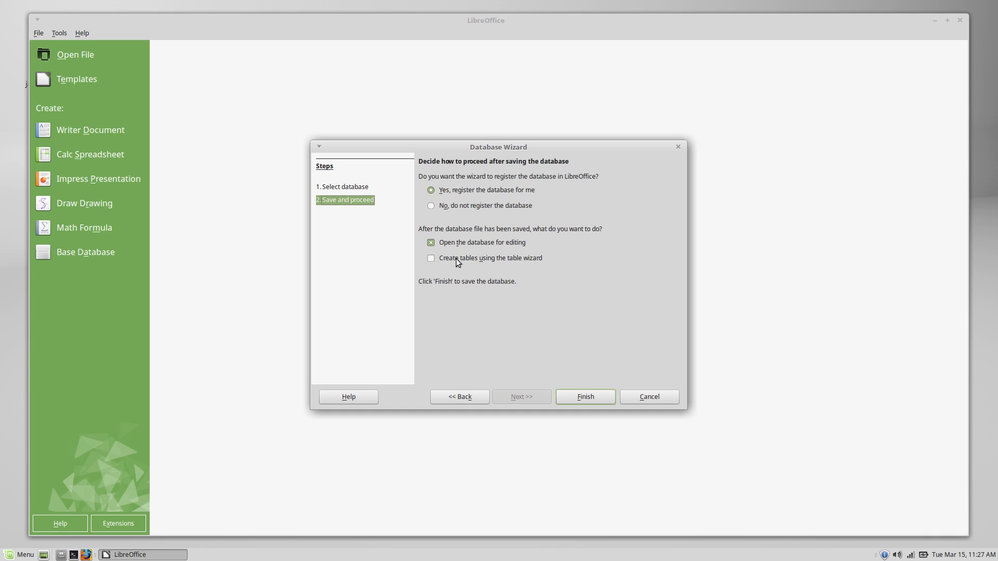
{"action": "mouse_move", "coordinate": [465, 256]}
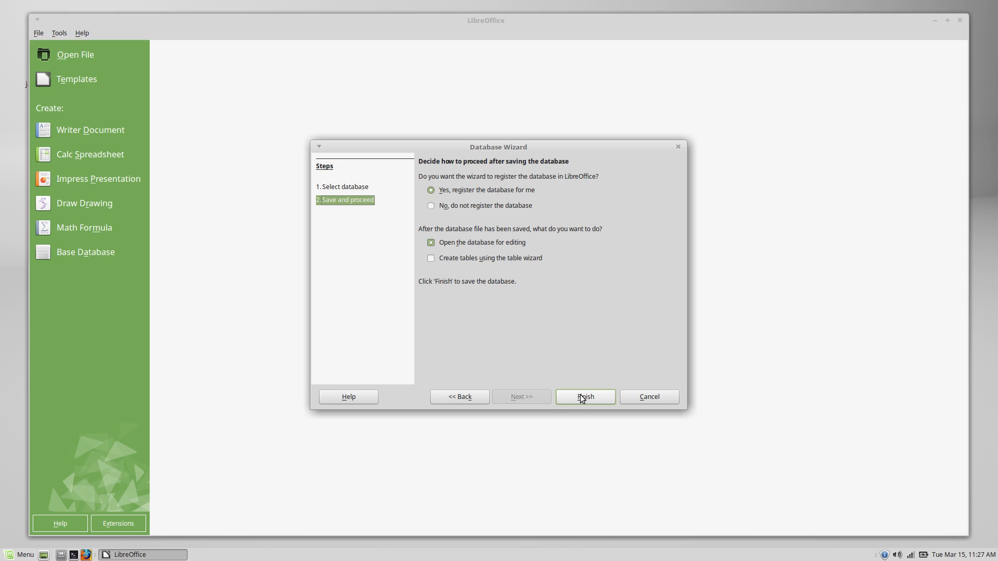
Save the database as 'NOTS Database' in the Documents folder
{"action": "left_click", "coordinate": [583, 397]}
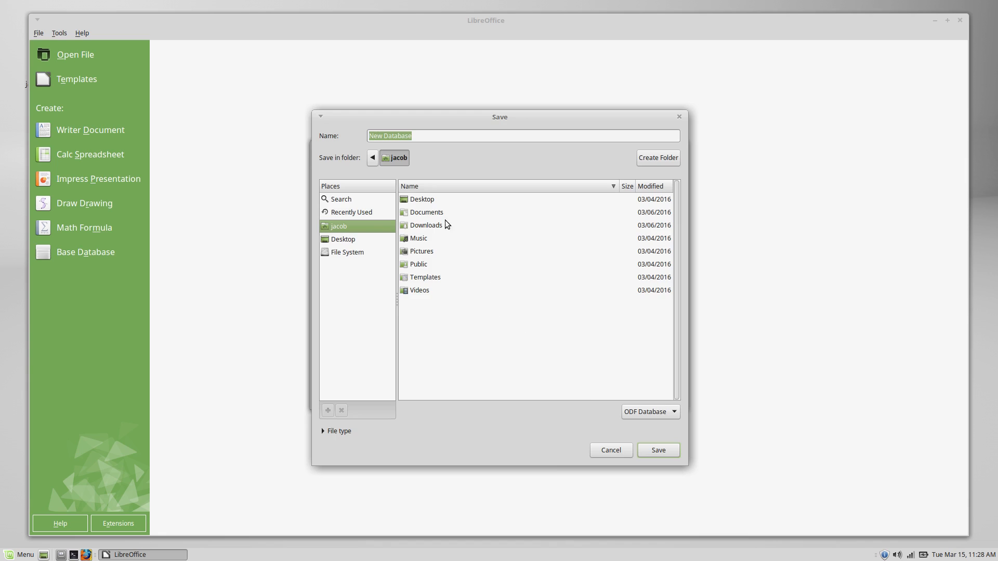
{"action": "double_click", "coordinate": [426, 212]}
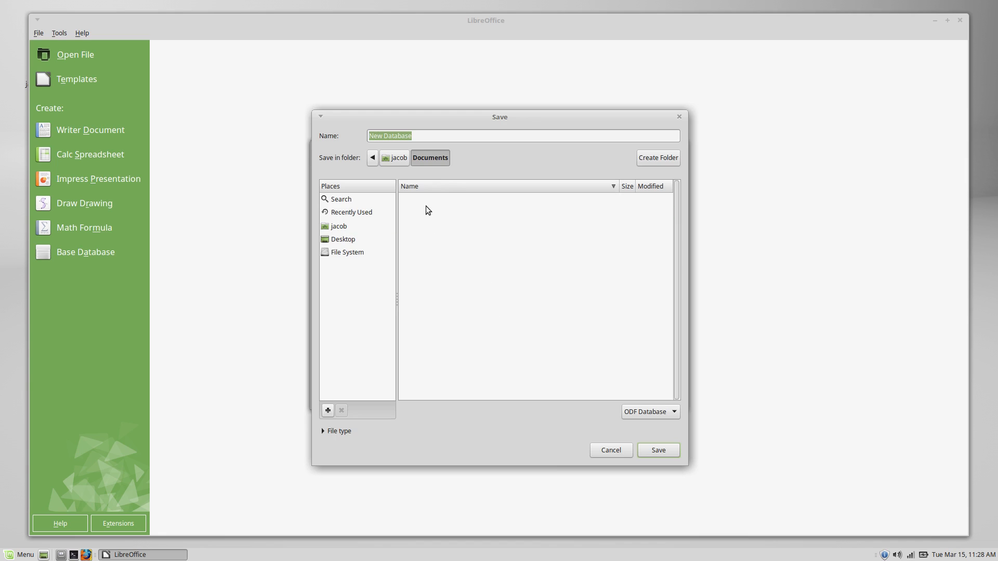
{"action": "mouse_move", "coordinate": [418, 134]}
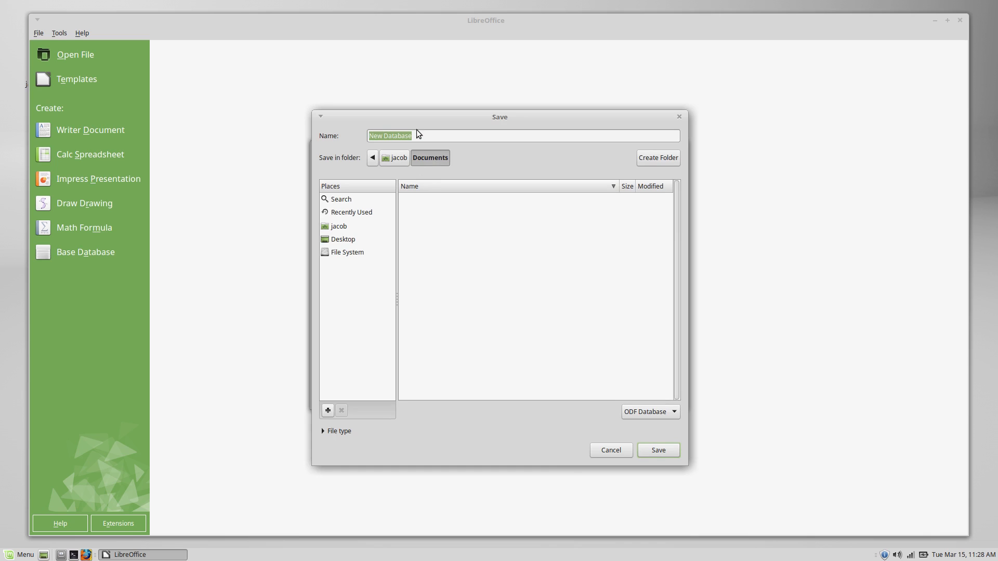
{"action": "type", "text": "NOTS Database"}
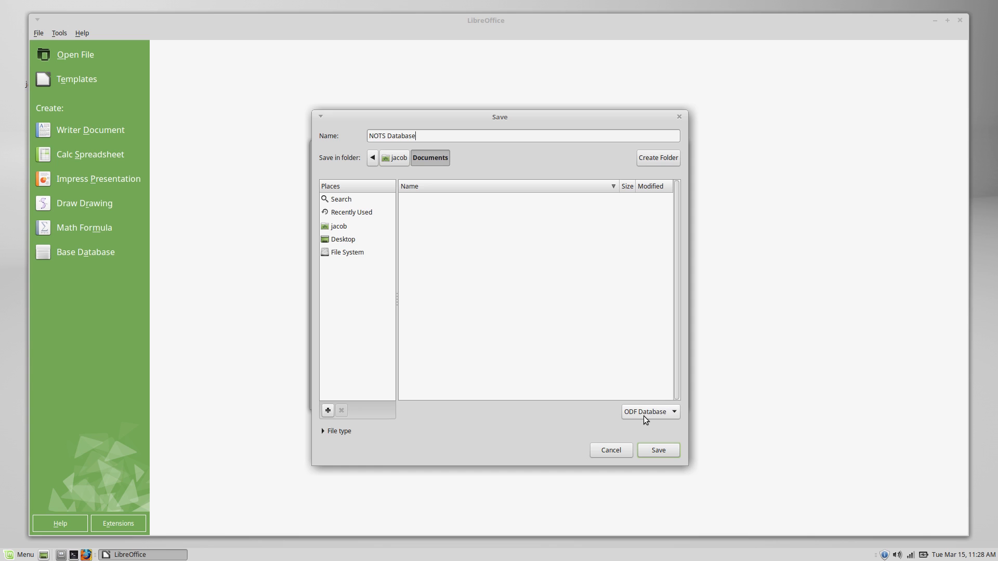
{"action": "mouse_move", "coordinate": [646, 436]}
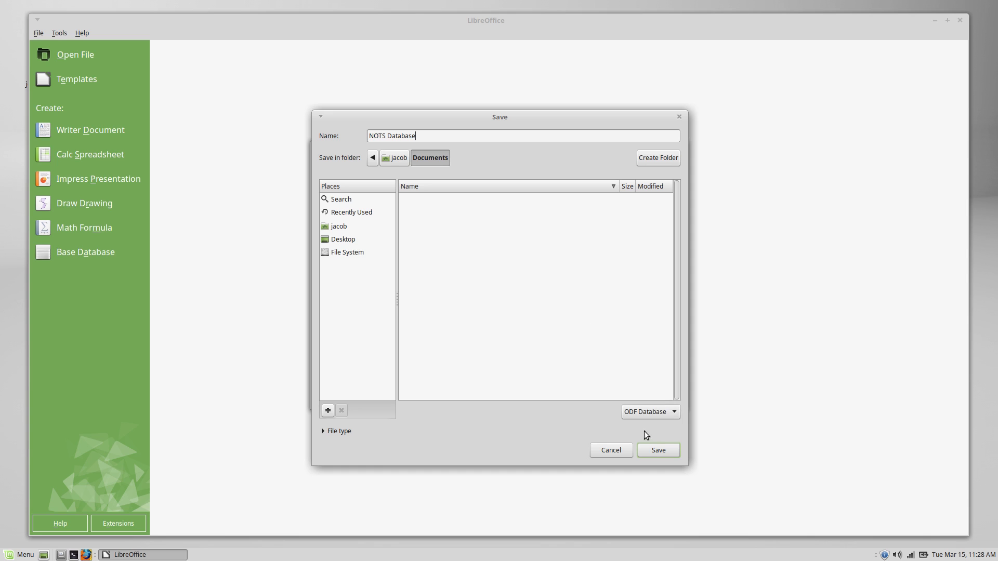
{"action": "left_click", "coordinate": [657, 451]}
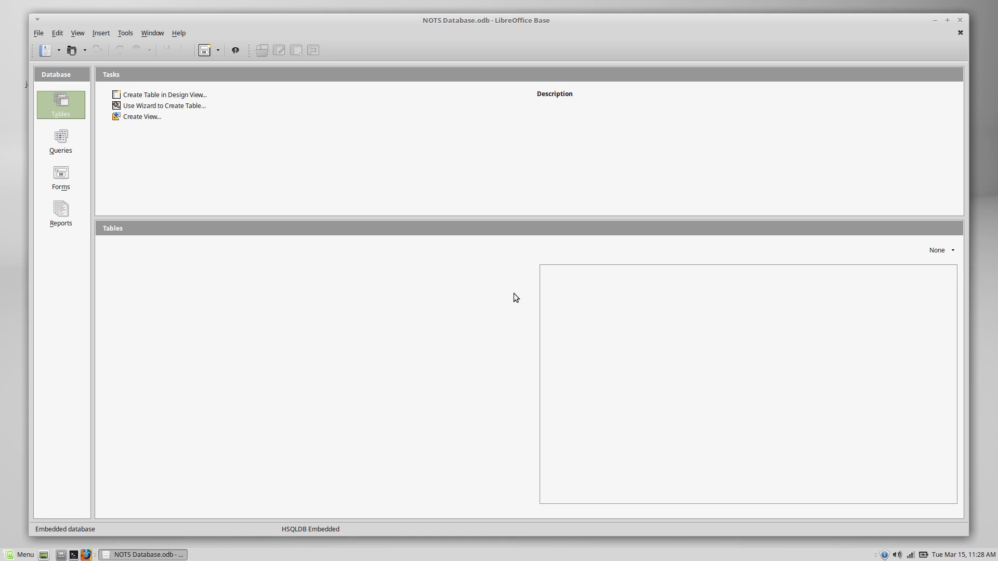
{"action": "mouse_move", "coordinate": [503, 285]}
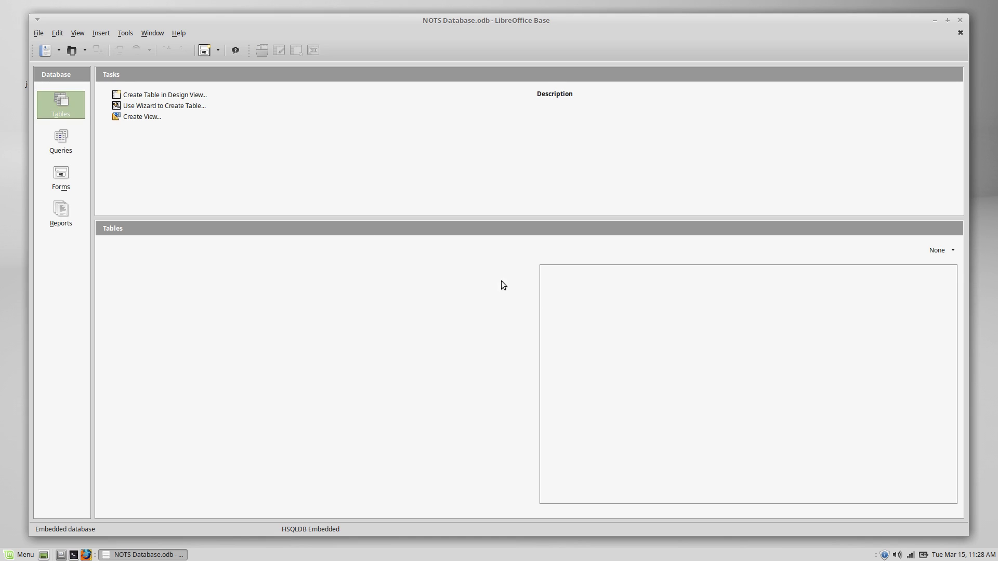
{"action": "mouse_move", "coordinate": [438, 380]}
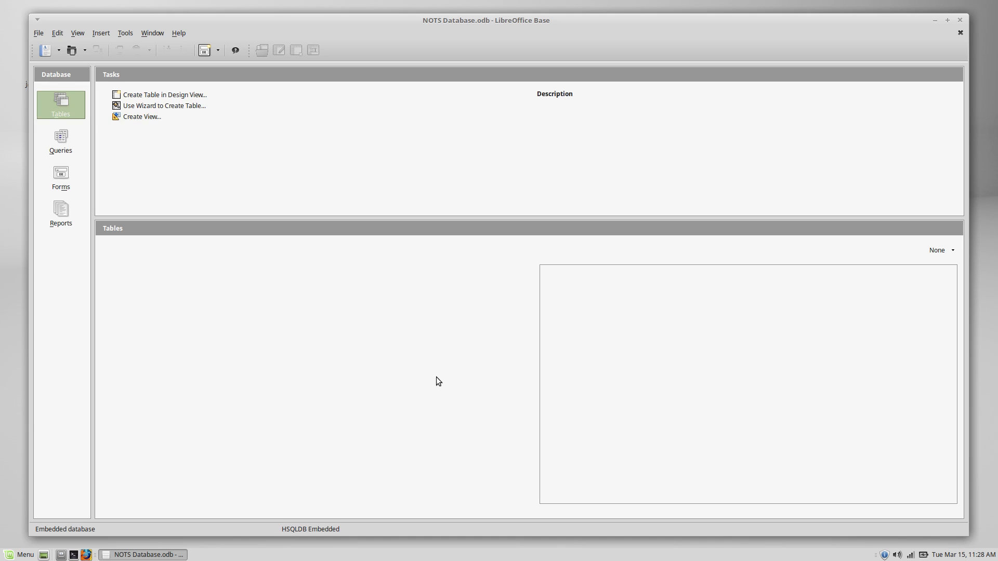
{"action": "mouse_move", "coordinate": [264, 295]}
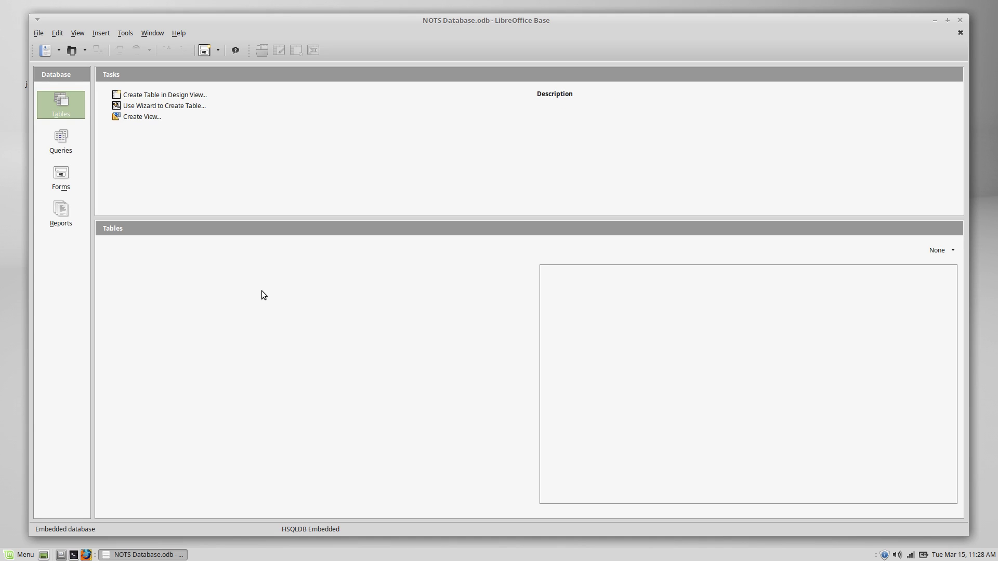
{"action": "mouse_move", "coordinate": [198, 230]}
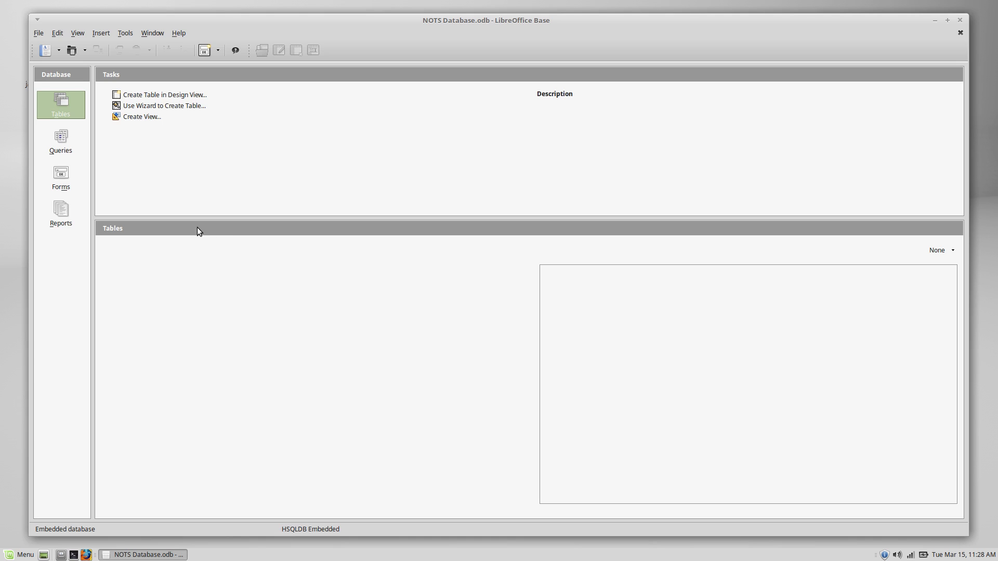
{"action": "mouse_move", "coordinate": [321, 325]}
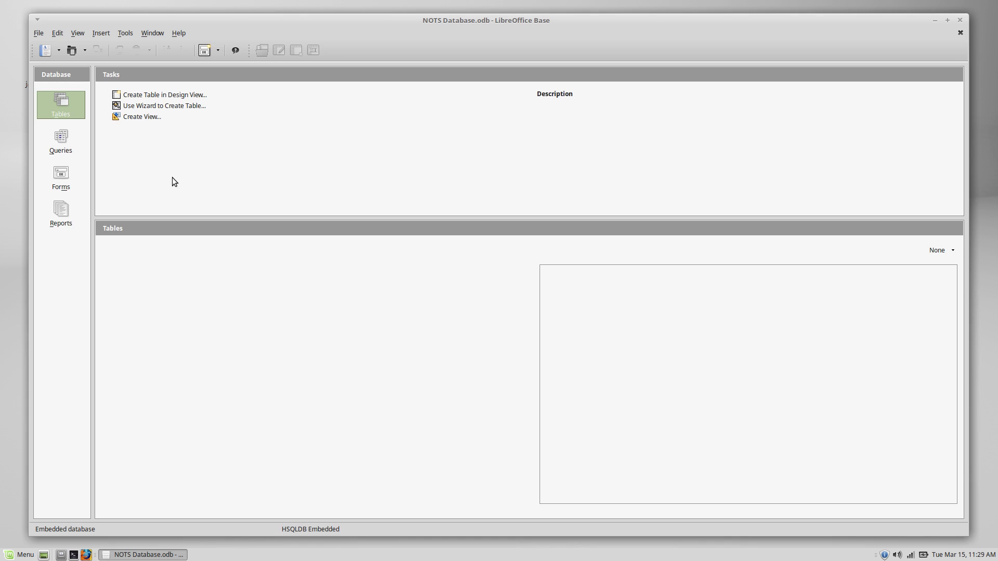
{"action": "mouse_move", "coordinate": [165, 95]}
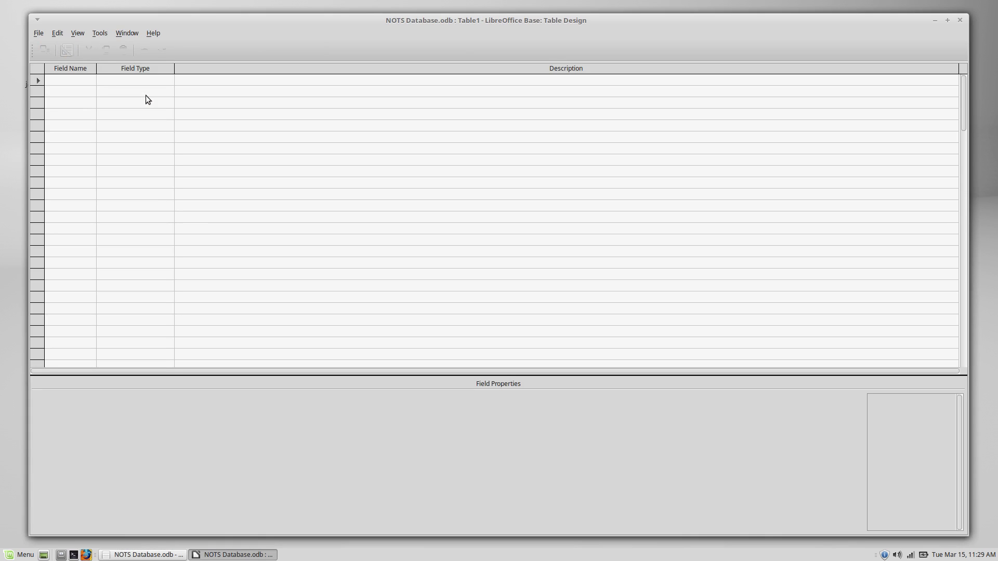
{"action": "mouse_move", "coordinate": [161, 121]}
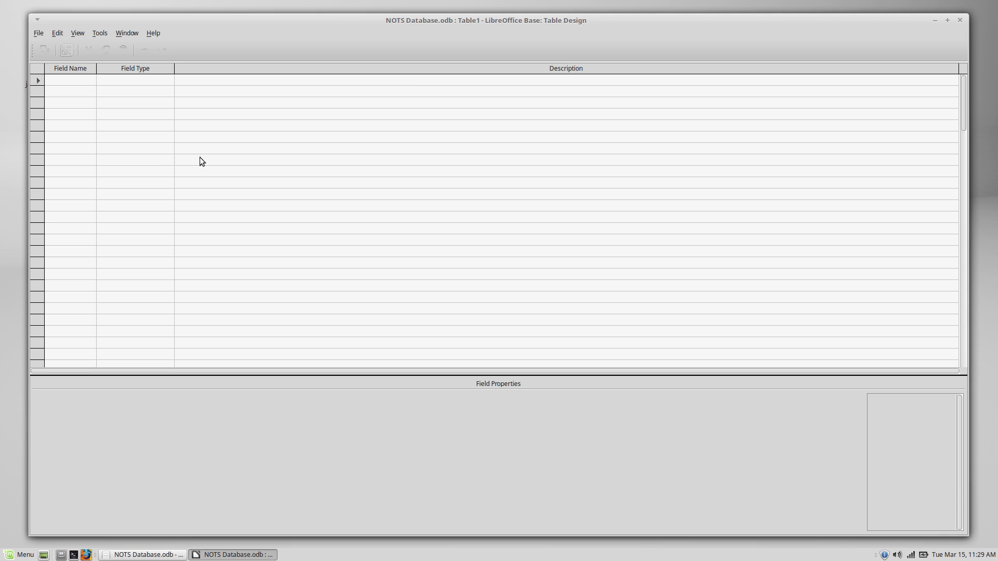
{"action": "mouse_move", "coordinate": [268, 188]}
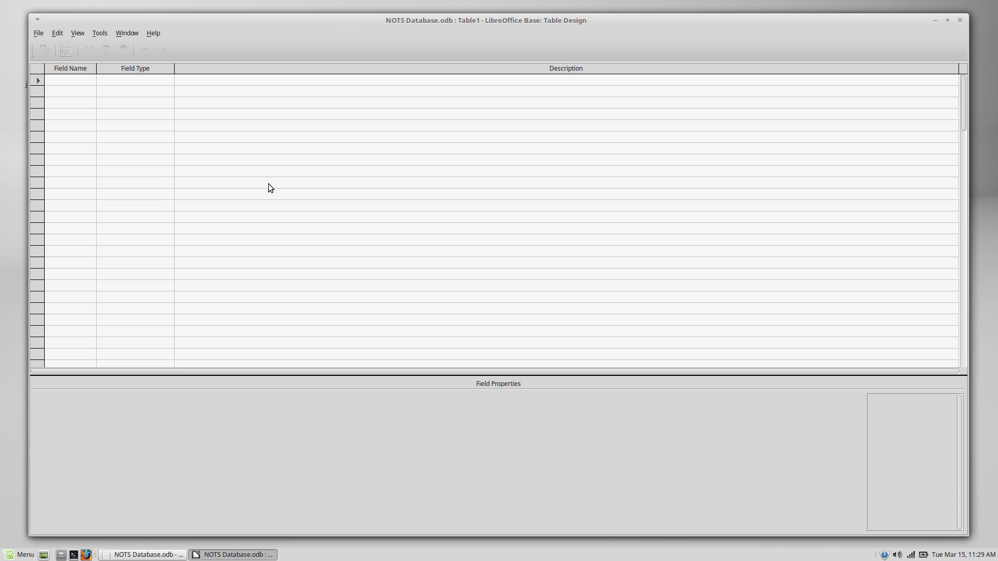
{"action": "mouse_move", "coordinate": [292, 188]}
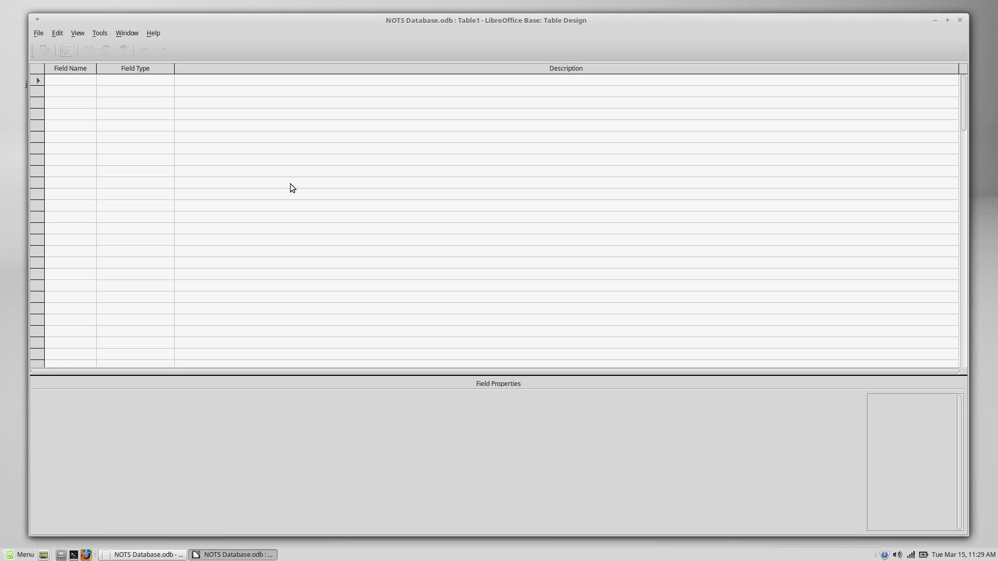
{"action": "mouse_move", "coordinate": [296, 188]}
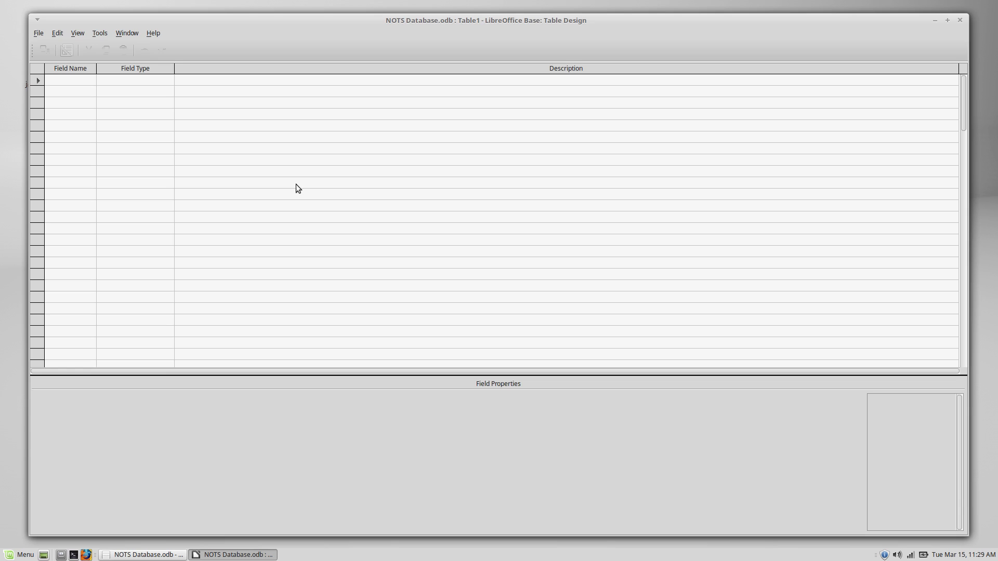
{"action": "mouse_move", "coordinate": [286, 277]}
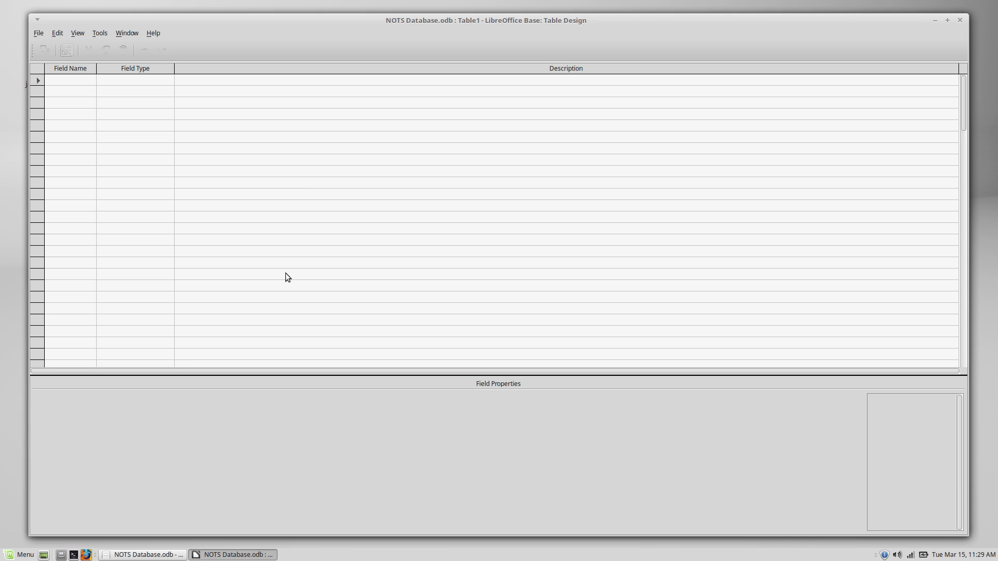
{"action": "mouse_move", "coordinate": [425, 203]}
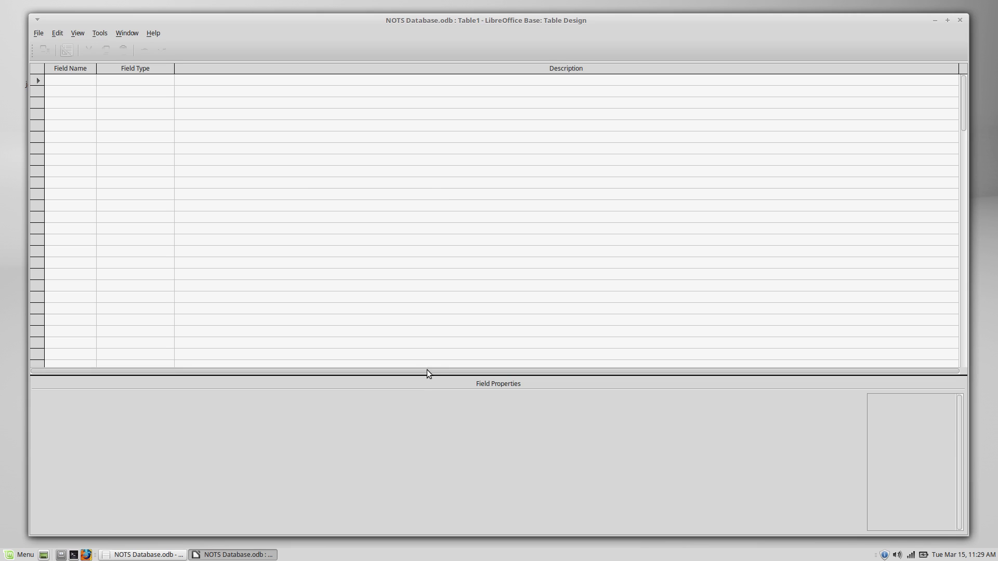
{"action": "mouse_move", "coordinate": [422, 335]}
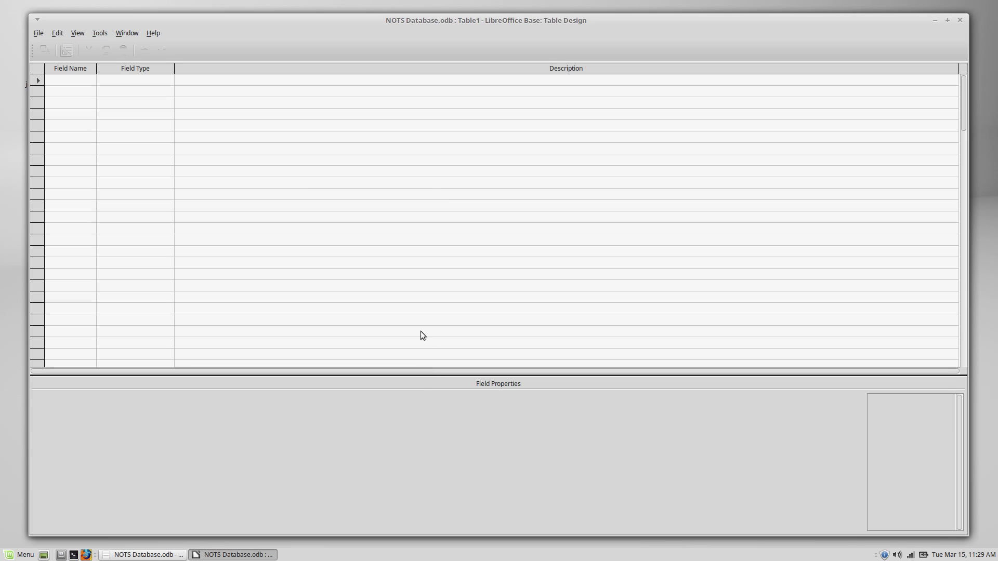
{"action": "mouse_move", "coordinate": [328, 259]}
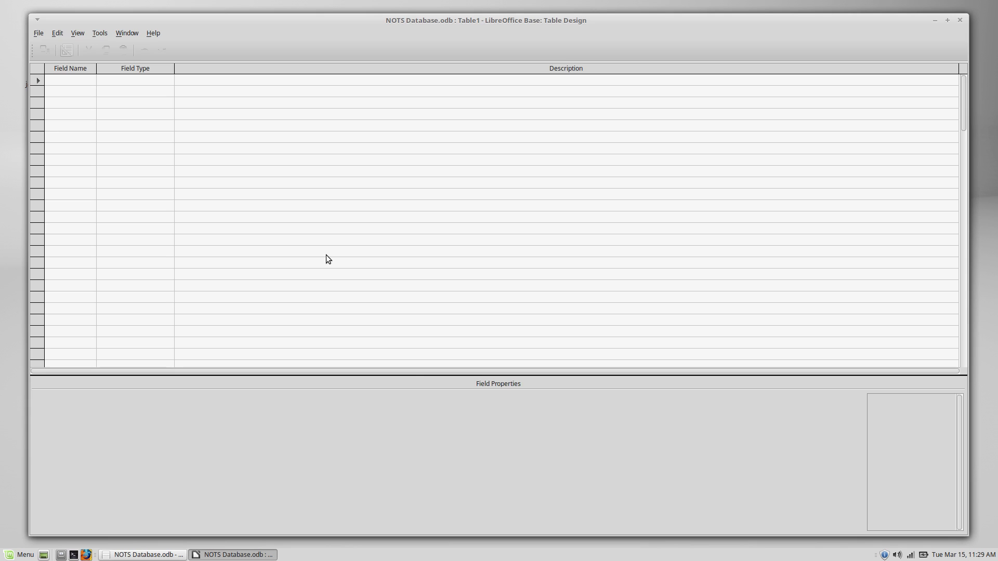
{"action": "mouse_move", "coordinate": [327, 255]}
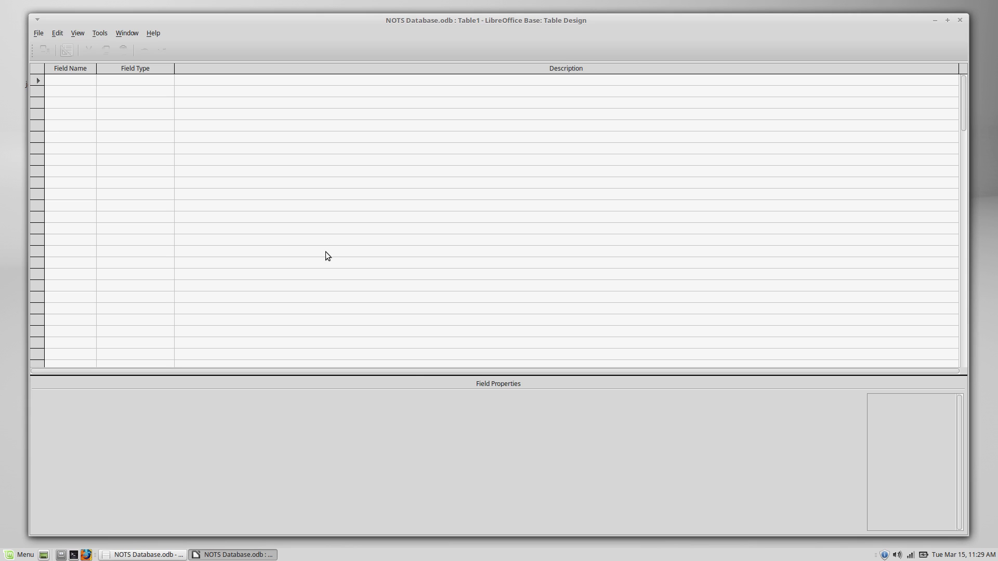
{"action": "mouse_move", "coordinate": [312, 160]}
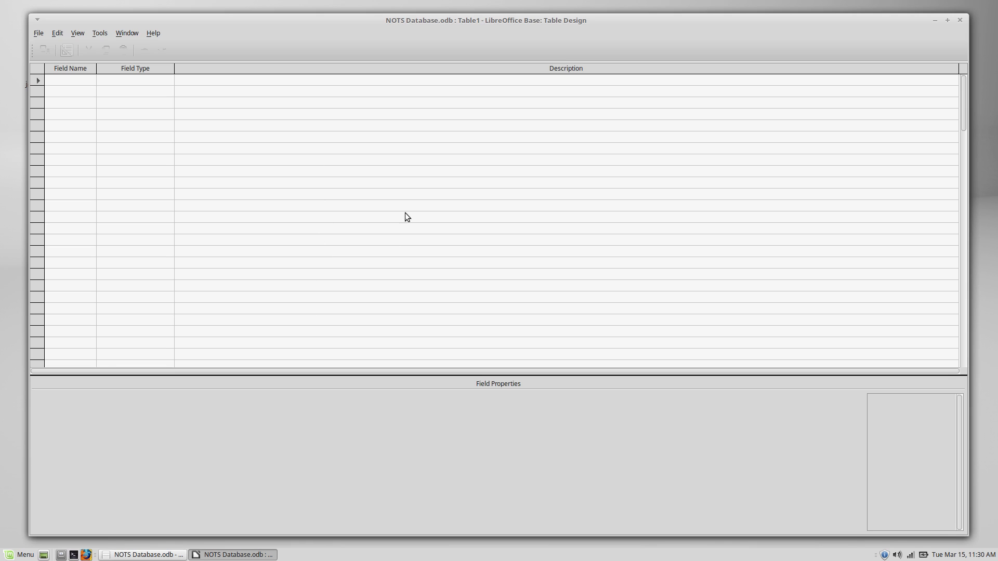
{"action": "mouse_move", "coordinate": [405, 331]}
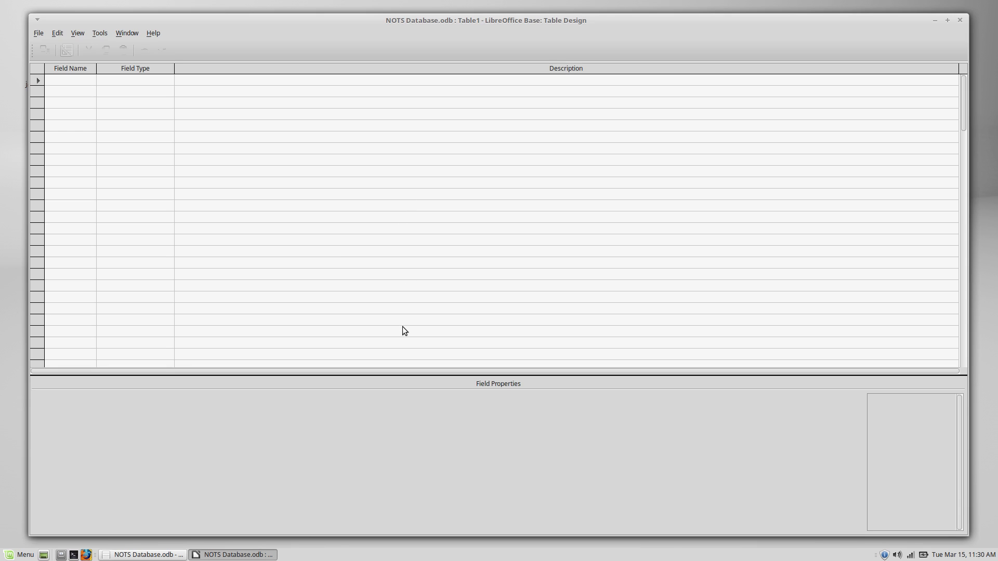
{"action": "mouse_move", "coordinate": [395, 329]}
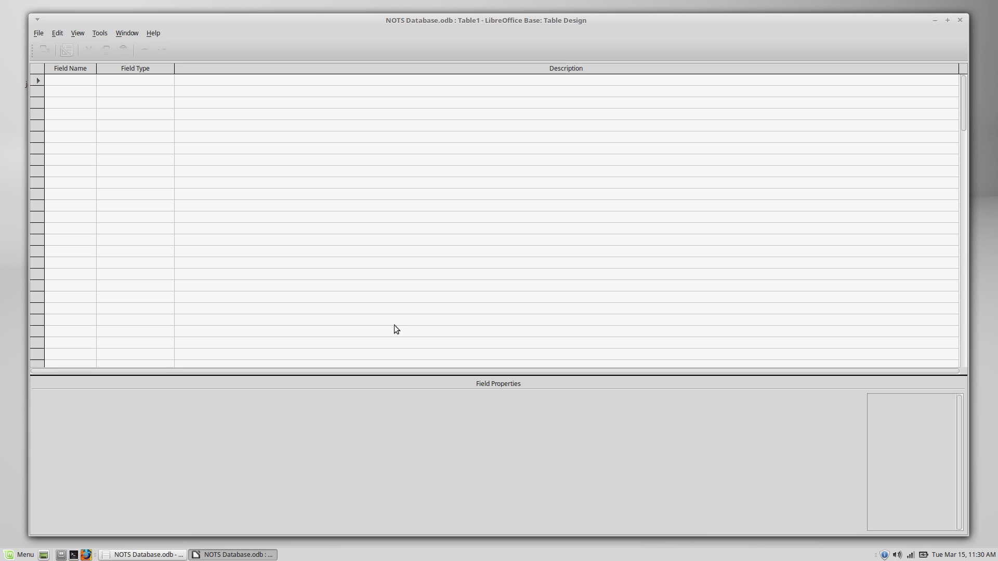
{"action": "mouse_move", "coordinate": [326, 415]}
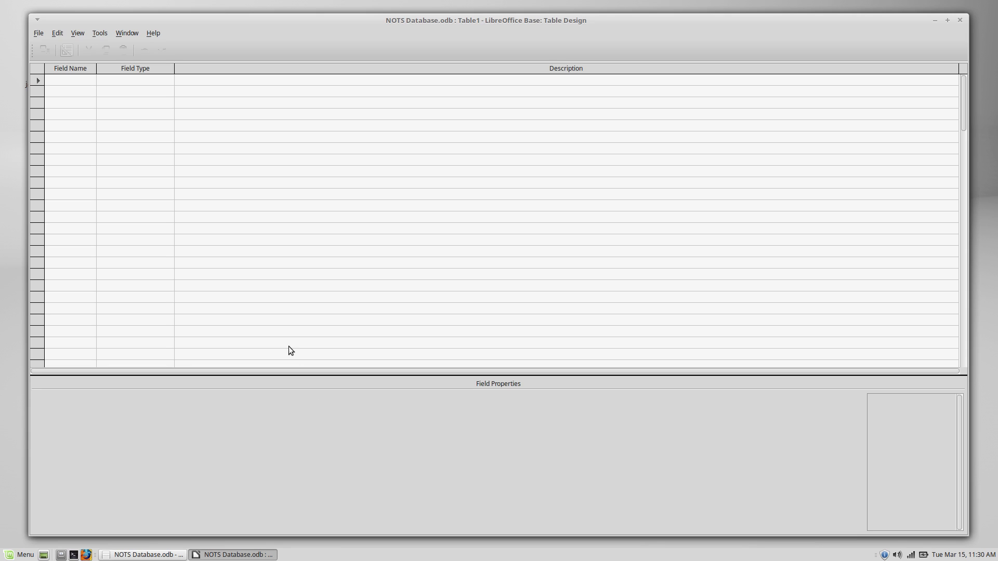
{"action": "mouse_move", "coordinate": [279, 309]}
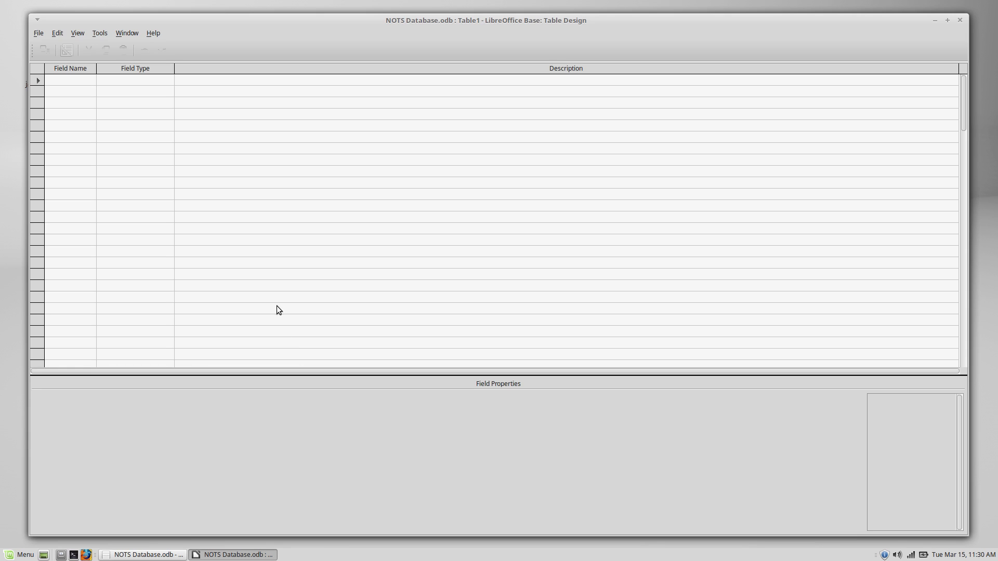
{"action": "mouse_move", "coordinate": [278, 306]}
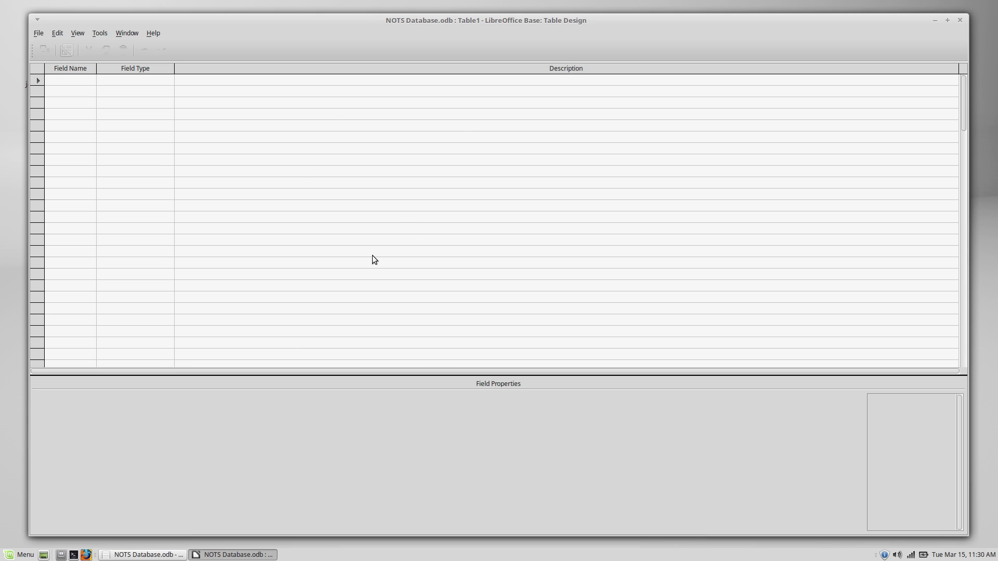
{"action": "mouse_move", "coordinate": [227, 230]}
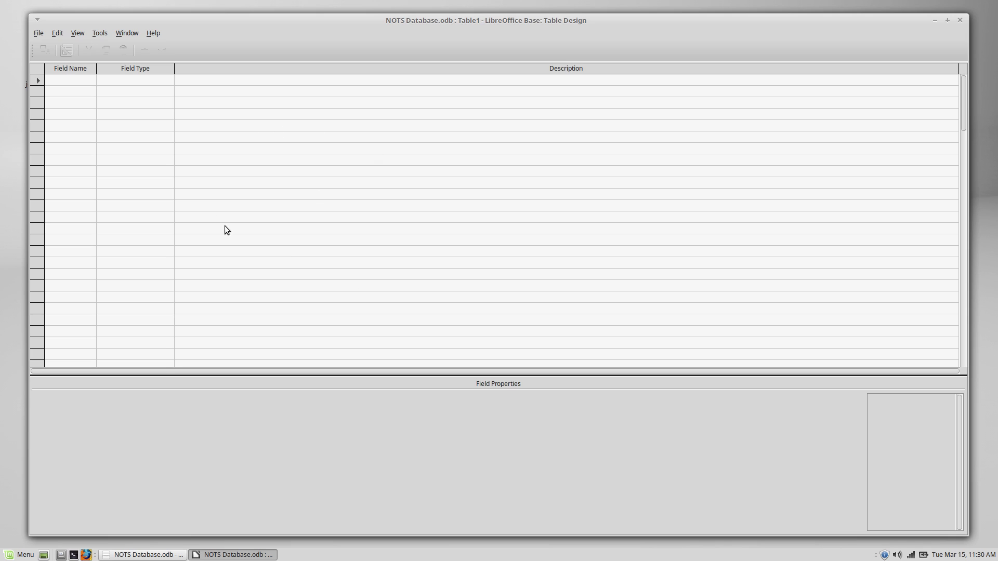
{"action": "mouse_move", "coordinate": [237, 84]}
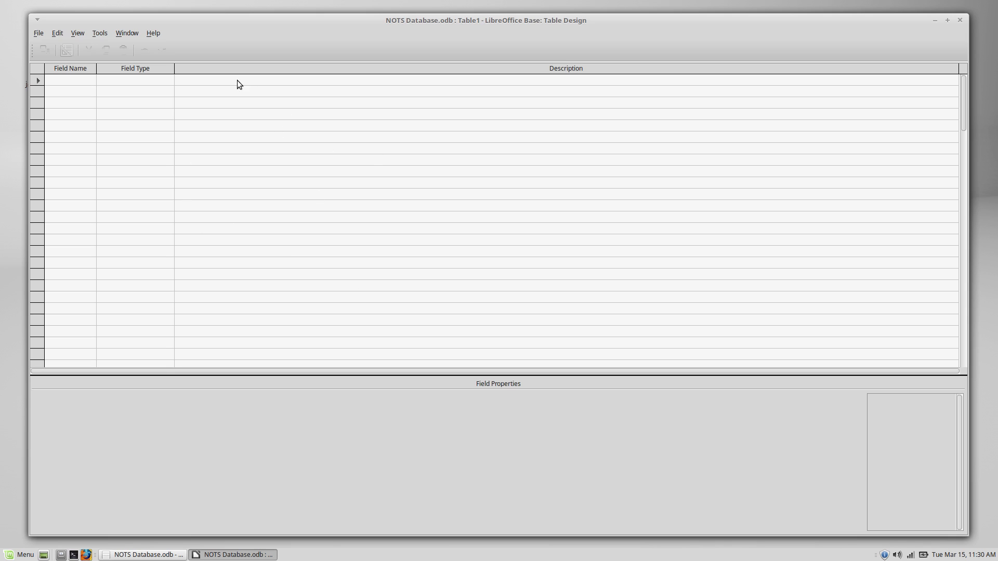
{"action": "mouse_move", "coordinate": [259, 209]}
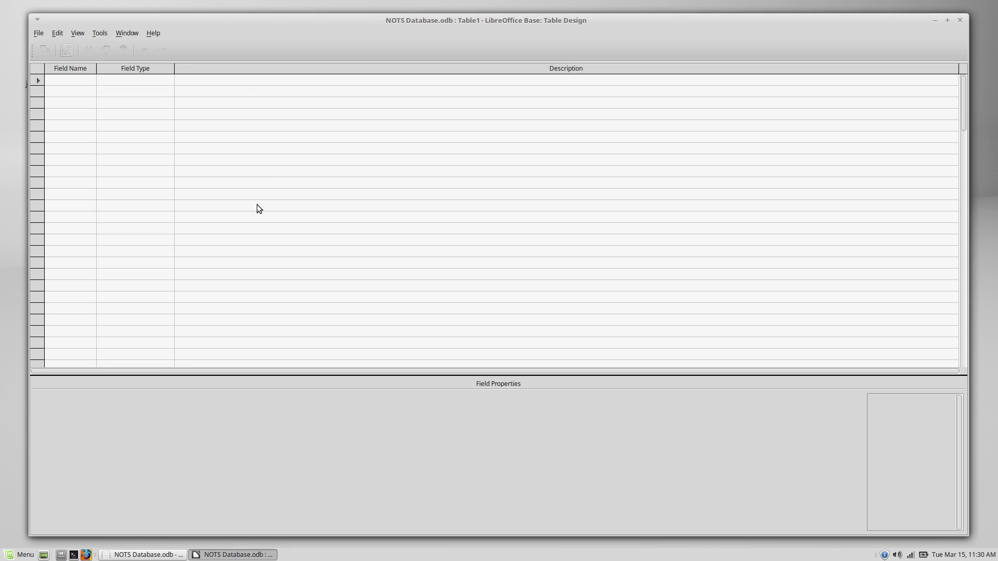
{"action": "mouse_move", "coordinate": [246, 195]}
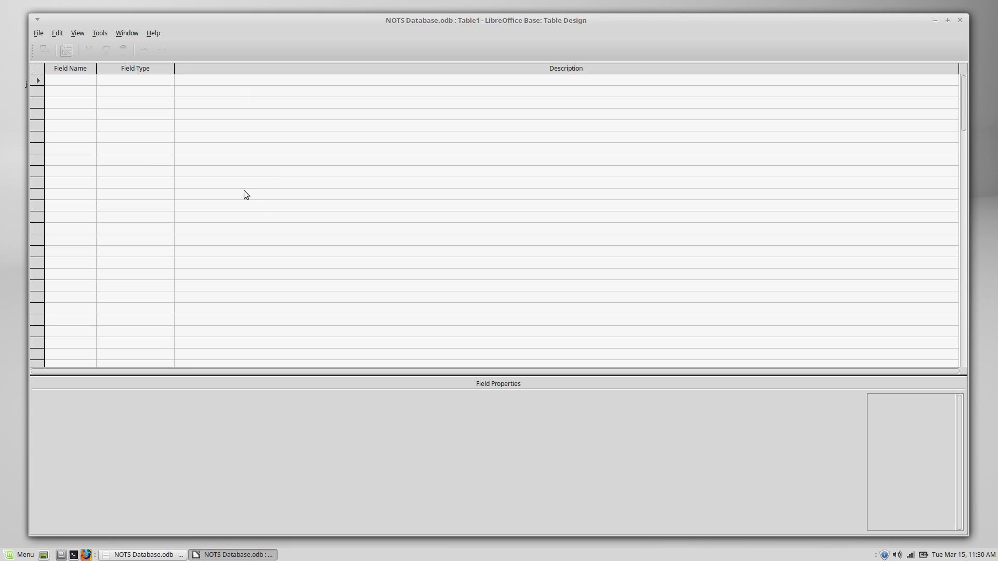
{"action": "mouse_move", "coordinate": [229, 184]}
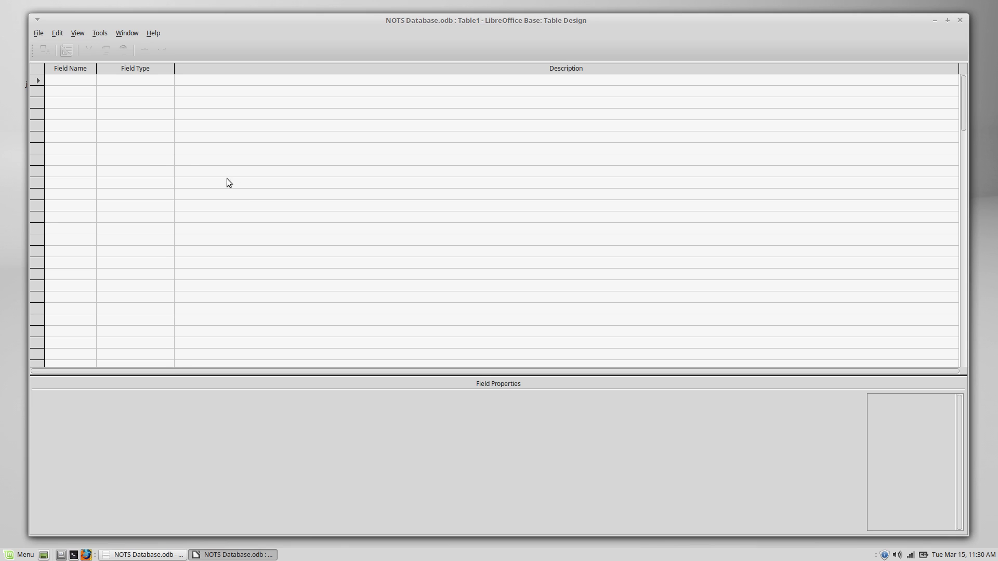
{"action": "mouse_move", "coordinate": [107, 114]}
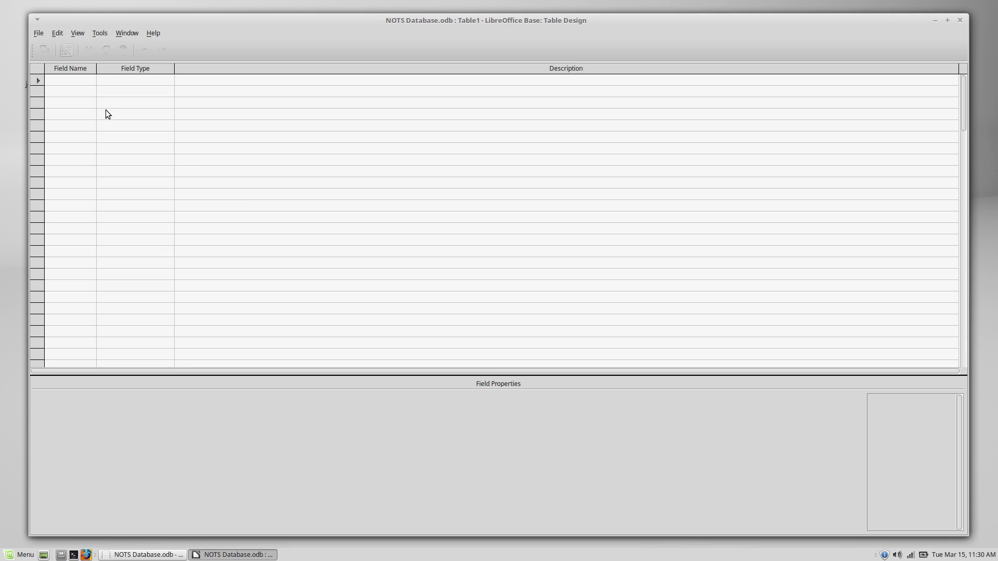
{"action": "mouse_move", "coordinate": [183, 86]}
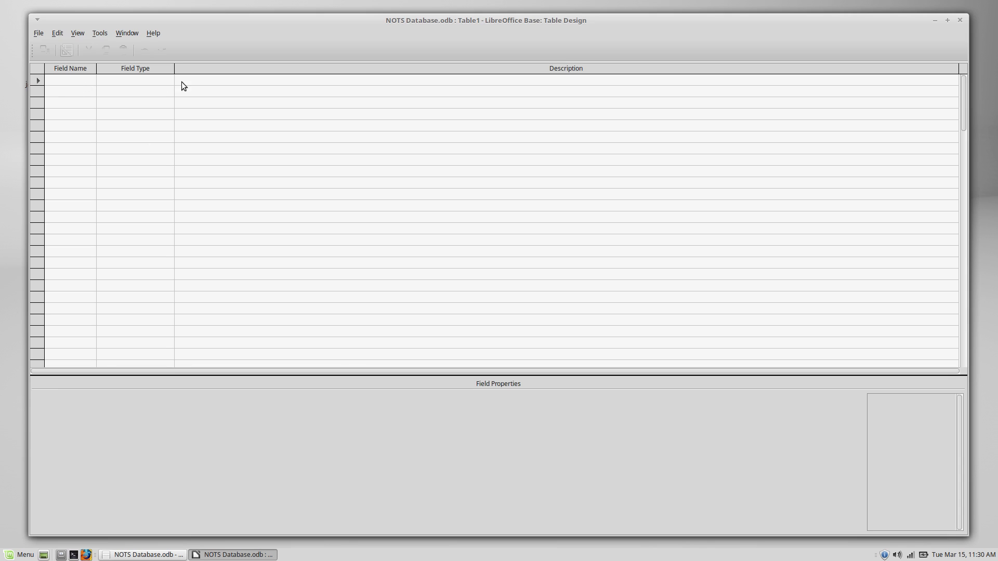
{"action": "mouse_move", "coordinate": [127, 97]}
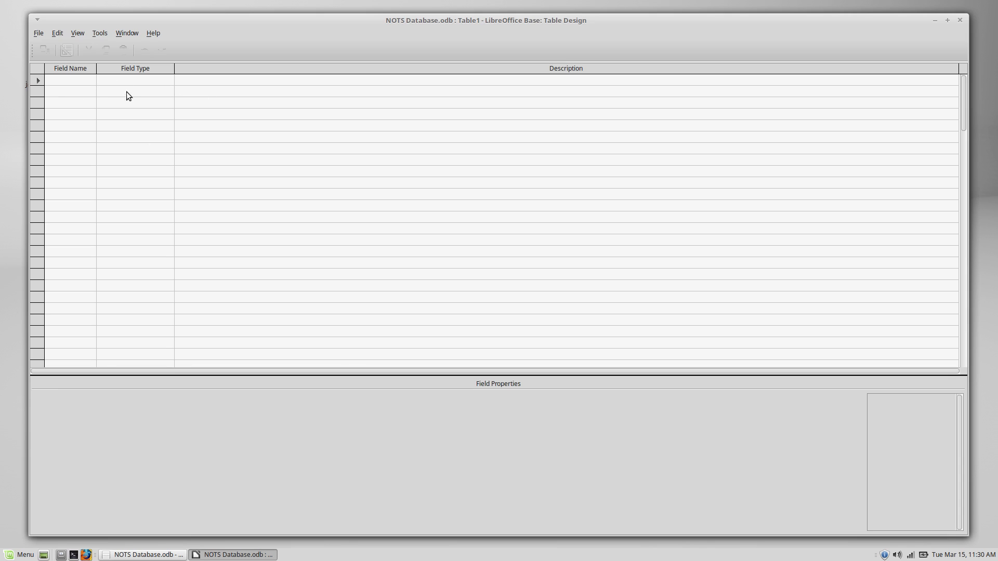
{"action": "mouse_move", "coordinate": [250, 87]}
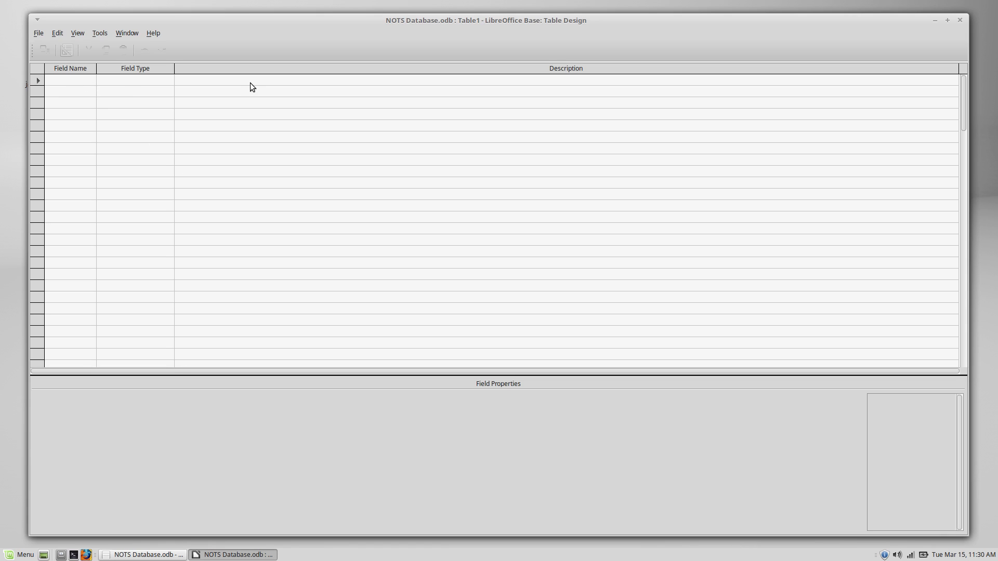
{"action": "mouse_move", "coordinate": [245, 91]}
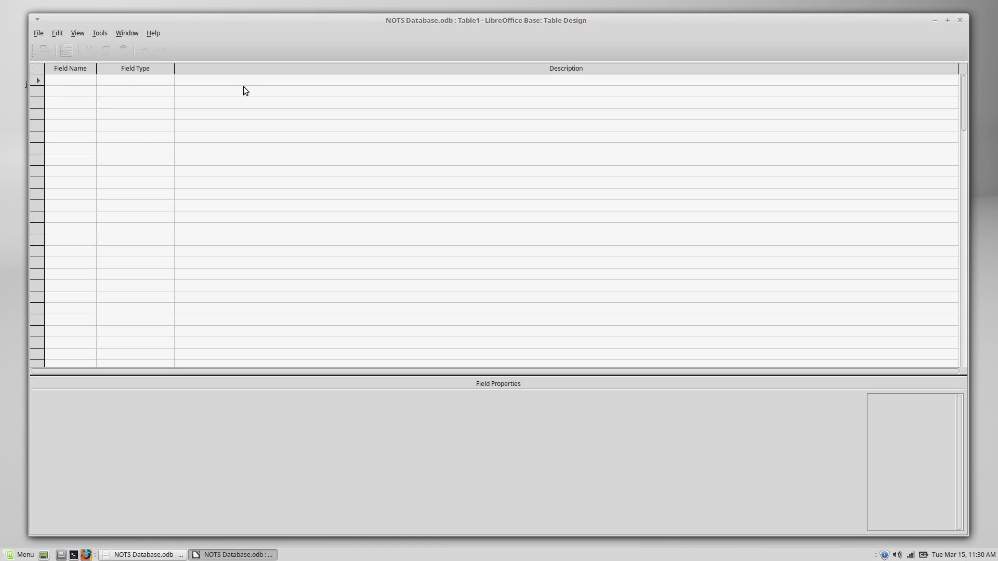
{"action": "mouse_move", "coordinate": [67, 110]}
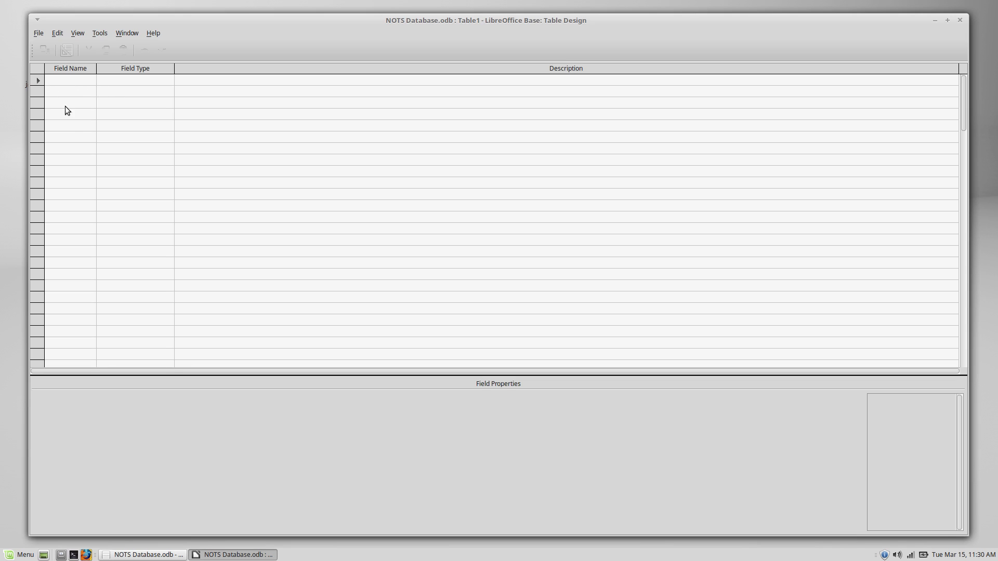
{"action": "mouse_move", "coordinate": [63, 122]}
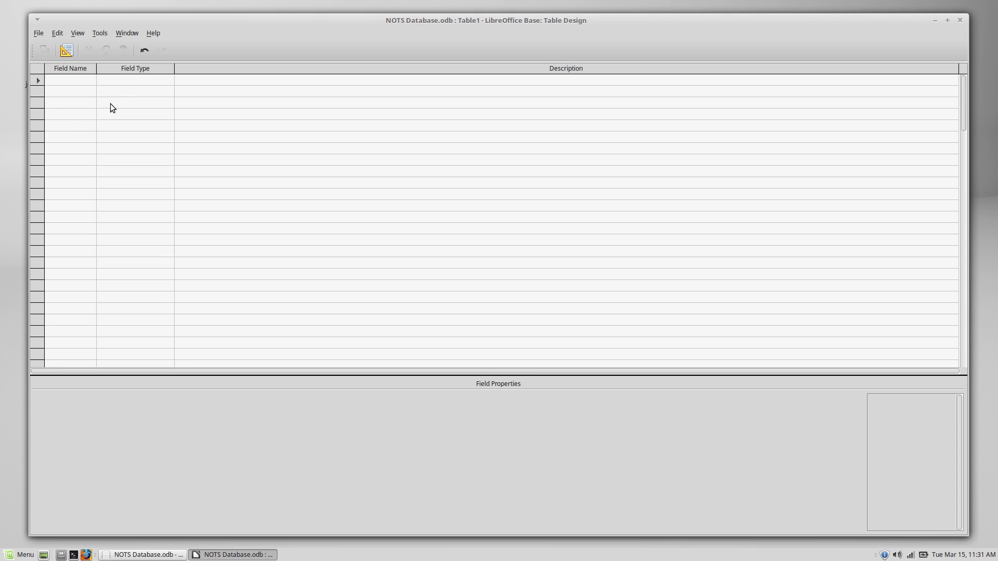
Name the first field ID, set its type to Number [NUMERIC], and make it primary key
{"action": "left_click", "coordinate": [71, 80]}
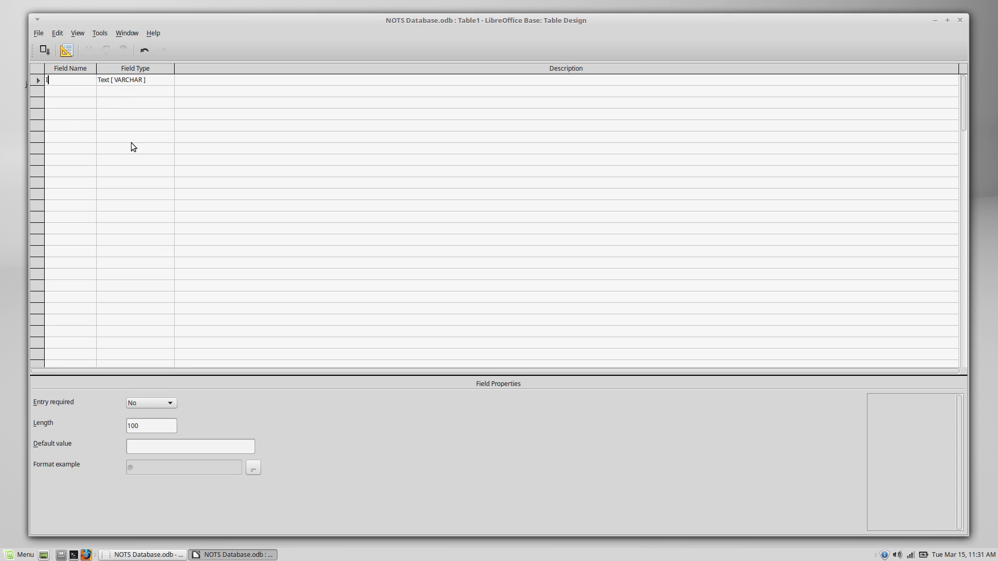
{"action": "type", "text": "ID"}
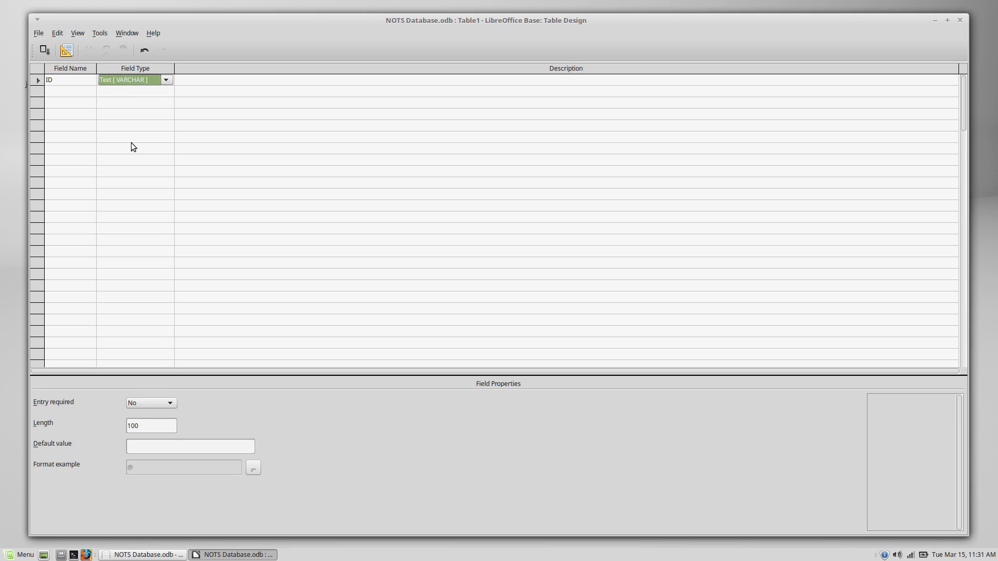
{"action": "mouse_move", "coordinate": [153, 153]}
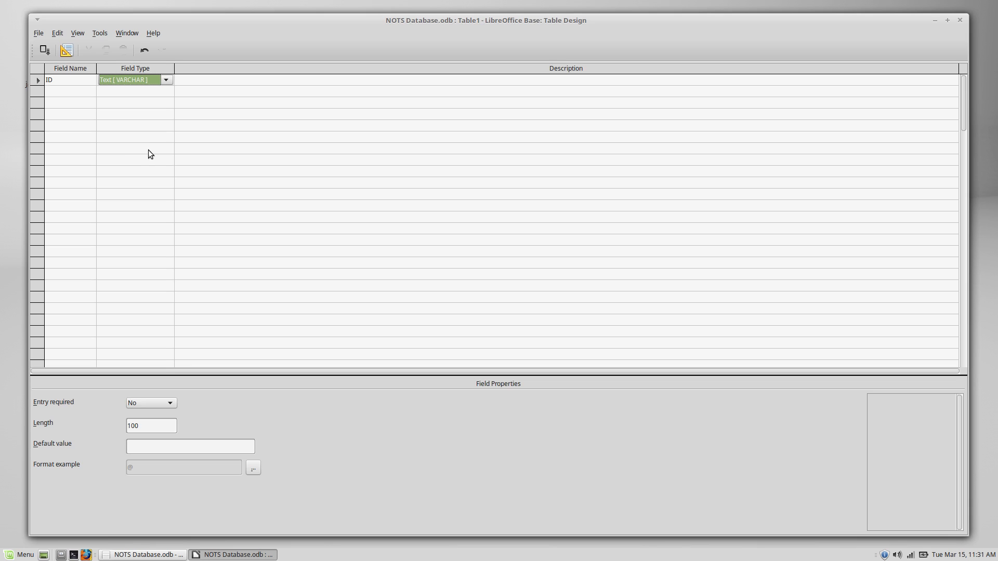
{"action": "mouse_move", "coordinate": [158, 156]}
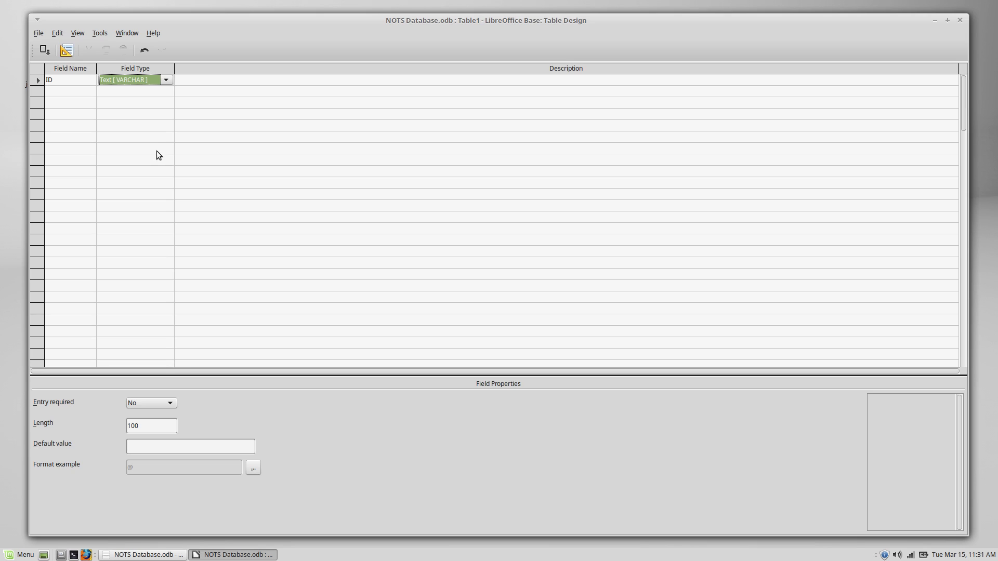
{"action": "mouse_move", "coordinate": [146, 150]}
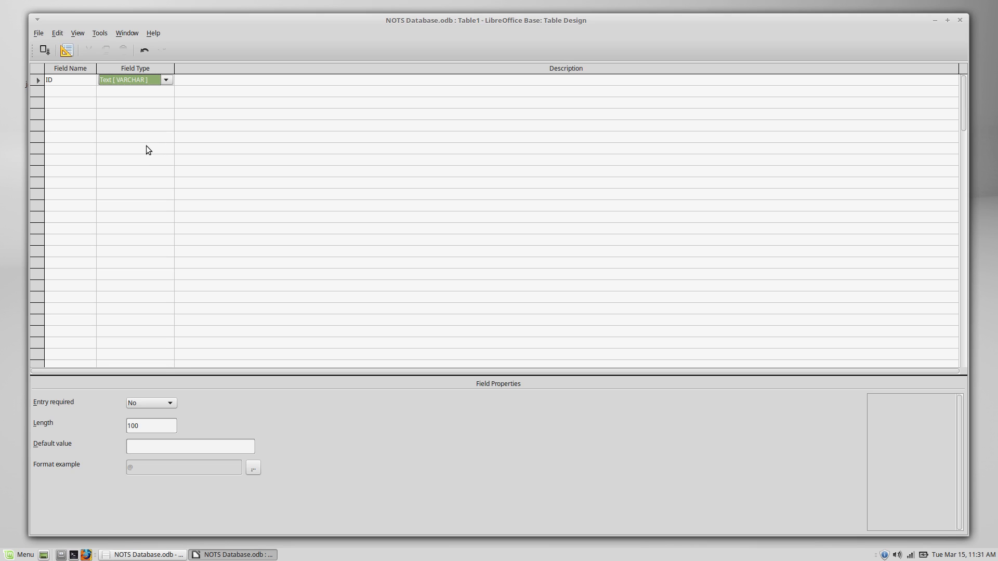
{"action": "mouse_move", "coordinate": [86, 126]}
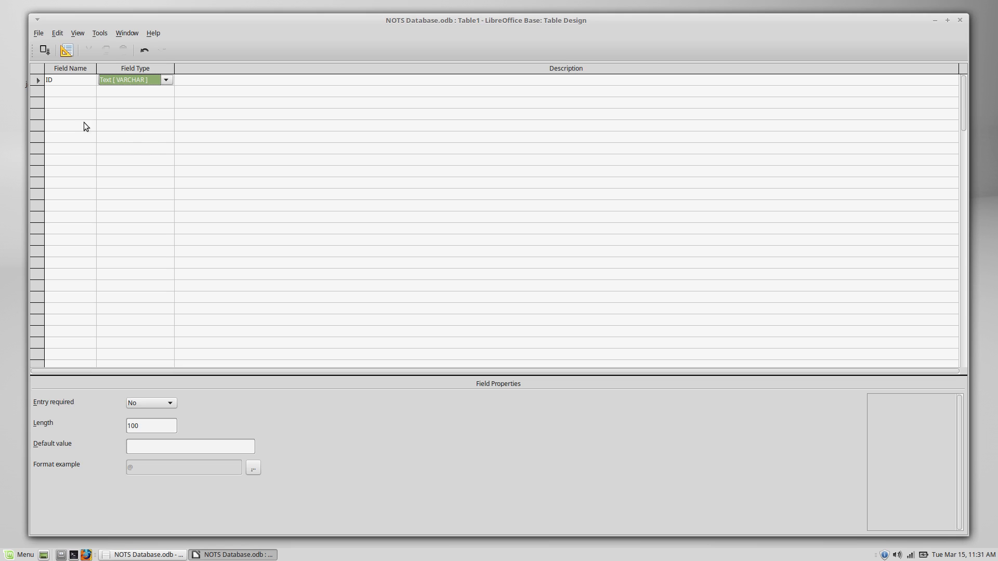
{"action": "mouse_move", "coordinate": [64, 95]}
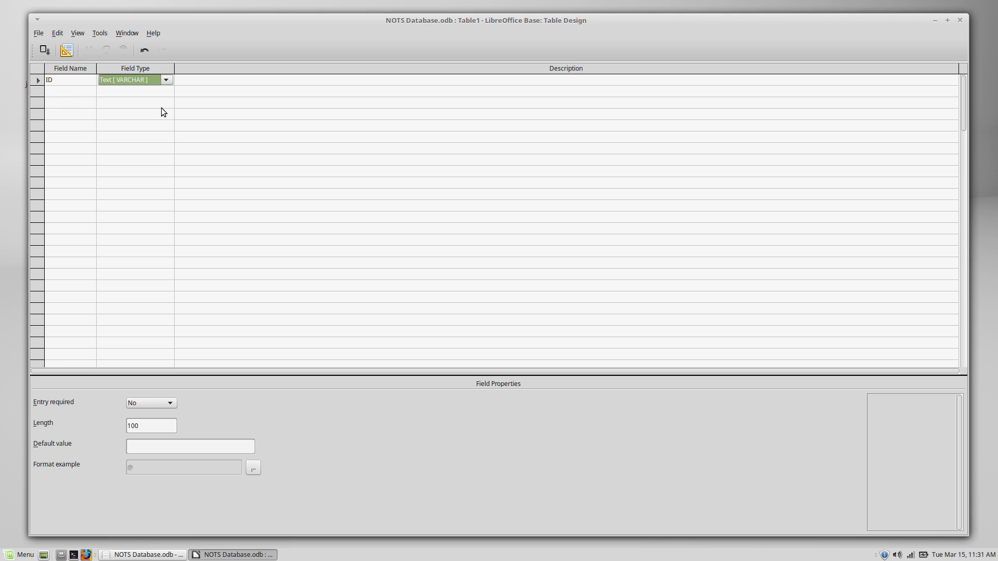
{"action": "mouse_move", "coordinate": [157, 111]}
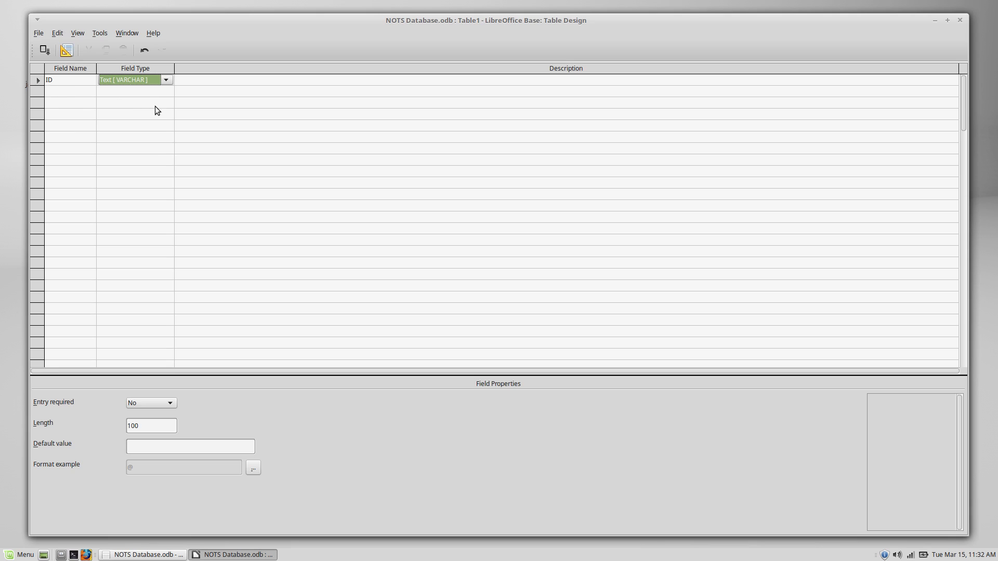
{"action": "mouse_move", "coordinate": [156, 117]}
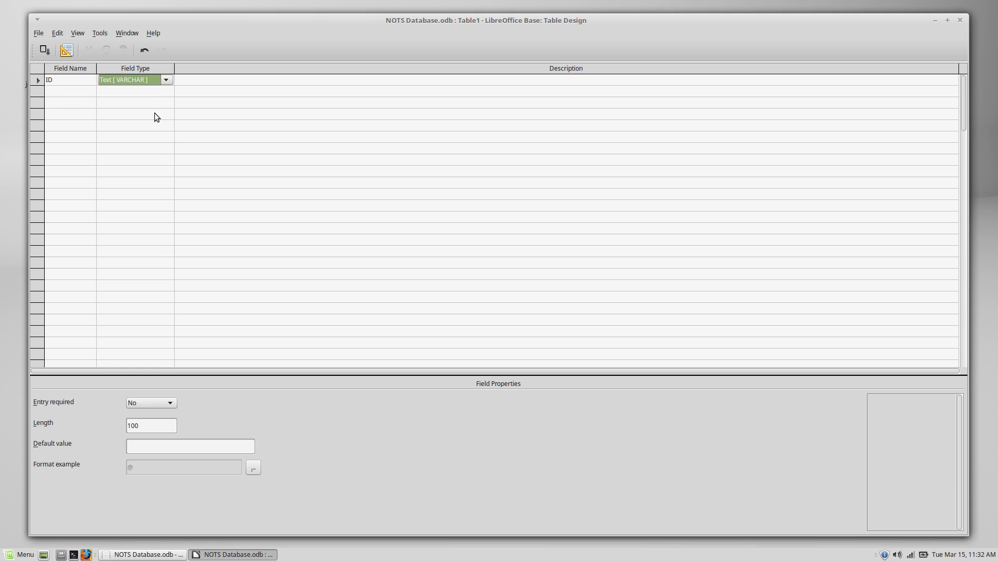
{"action": "mouse_move", "coordinate": [116, 145]}
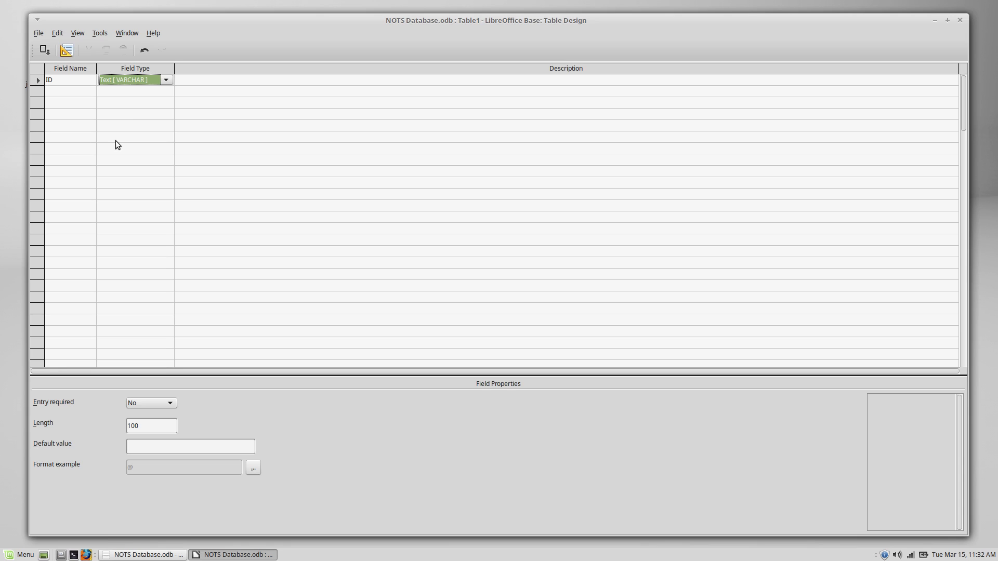
{"action": "mouse_move", "coordinate": [188, 116]}
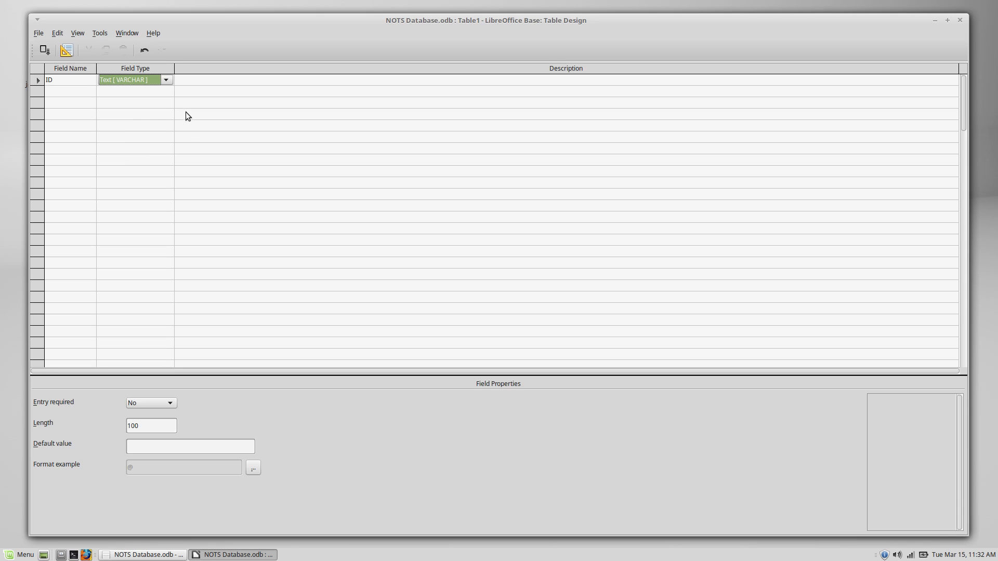
{"action": "mouse_move", "coordinate": [120, 205]}
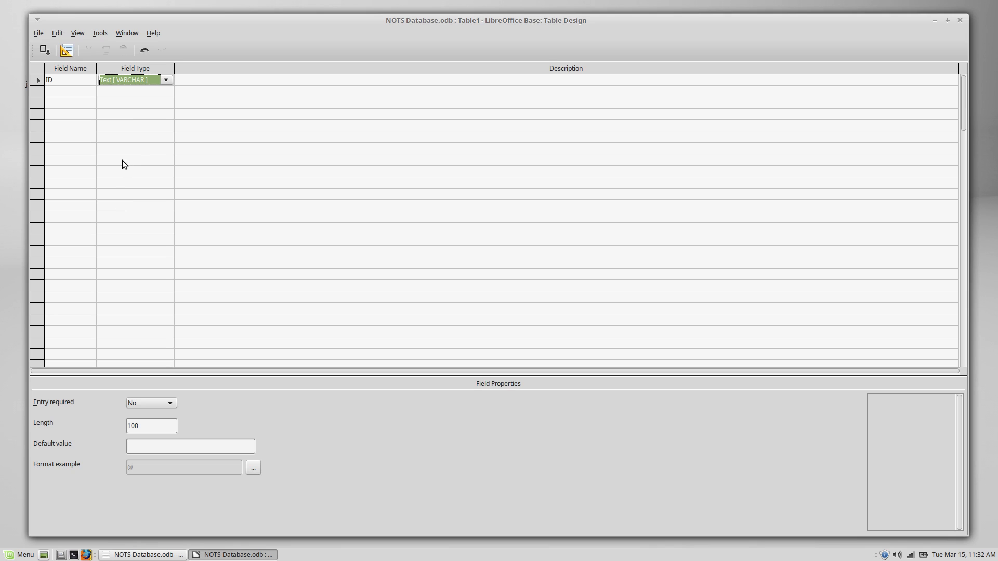
{"action": "mouse_move", "coordinate": [142, 161]}
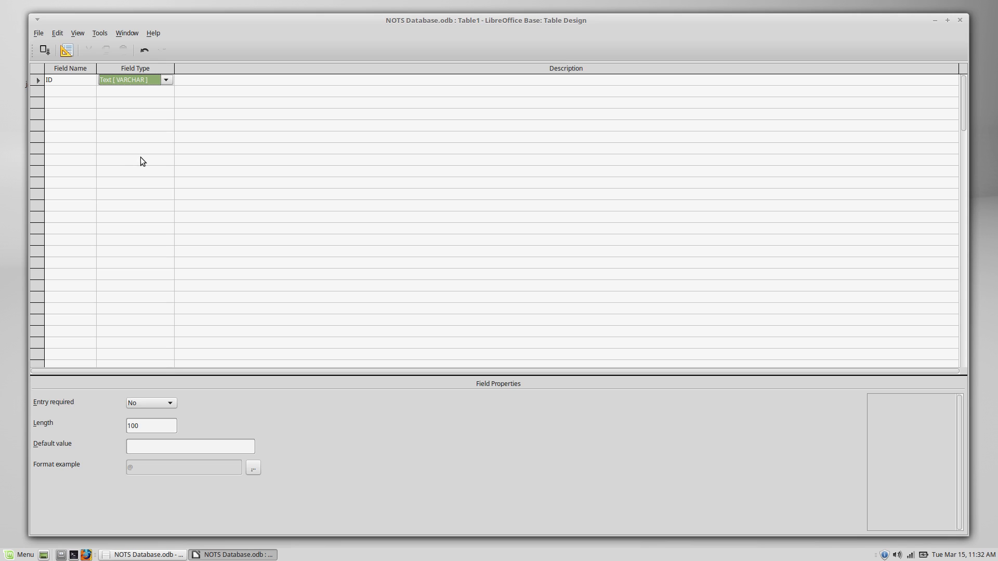
{"action": "mouse_move", "coordinate": [124, 188]}
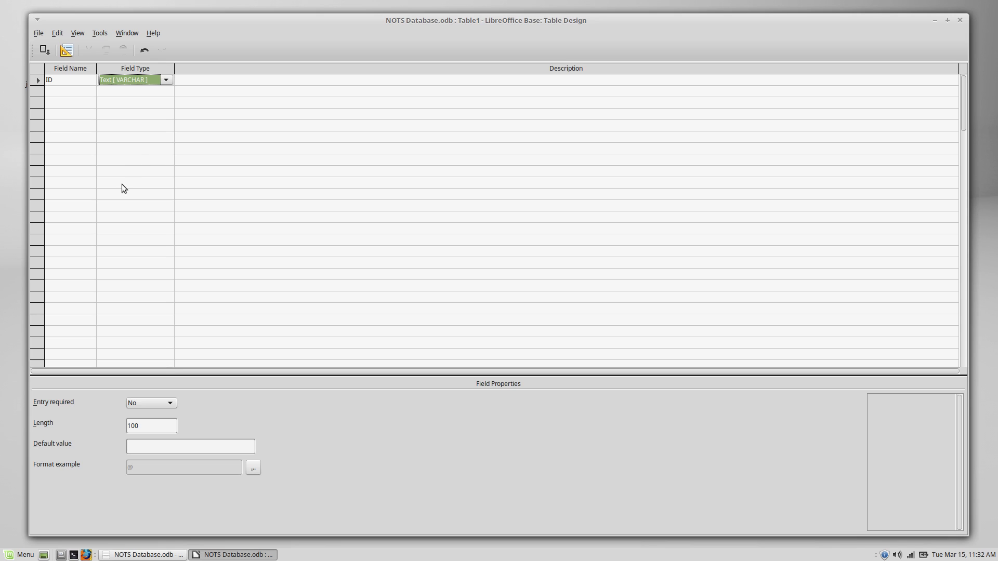
{"action": "mouse_move", "coordinate": [204, 183]}
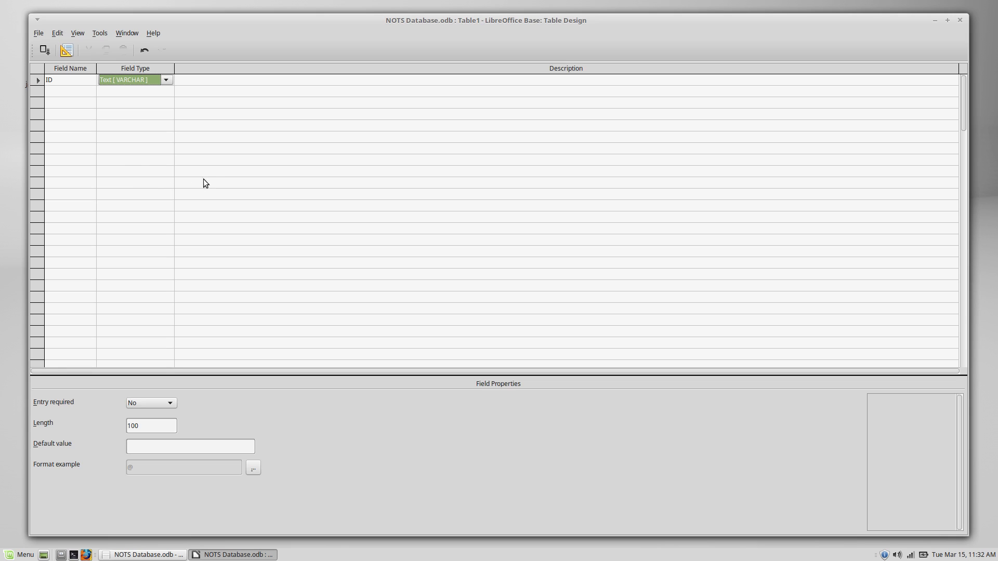
{"action": "mouse_move", "coordinate": [244, 120]}
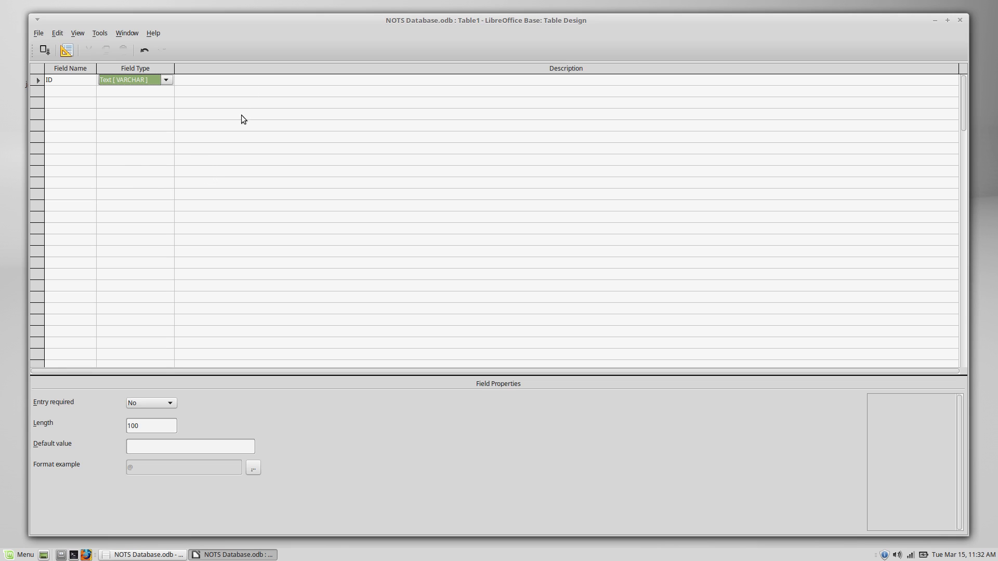
{"action": "mouse_move", "coordinate": [176, 141]}
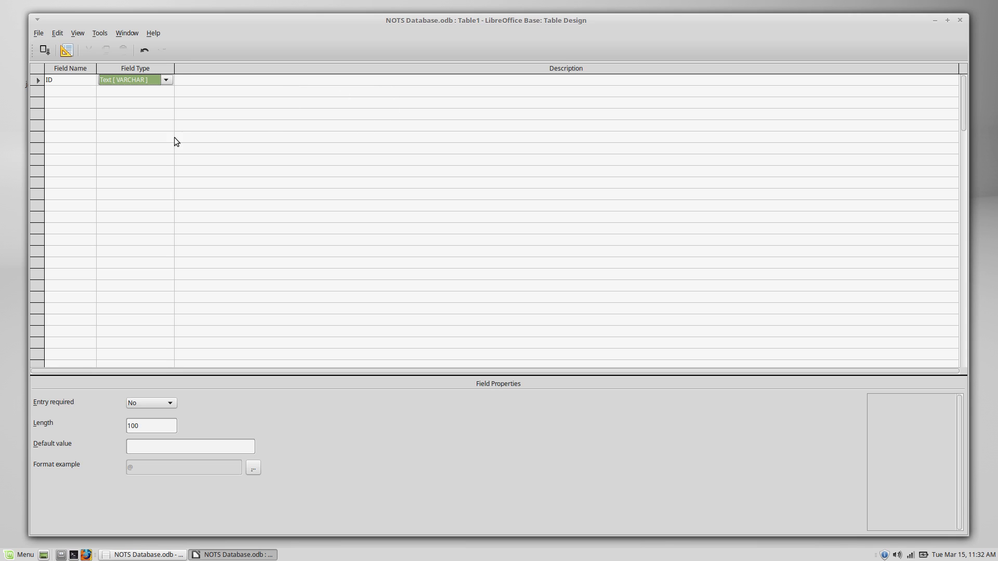
{"action": "mouse_move", "coordinate": [228, 135]}
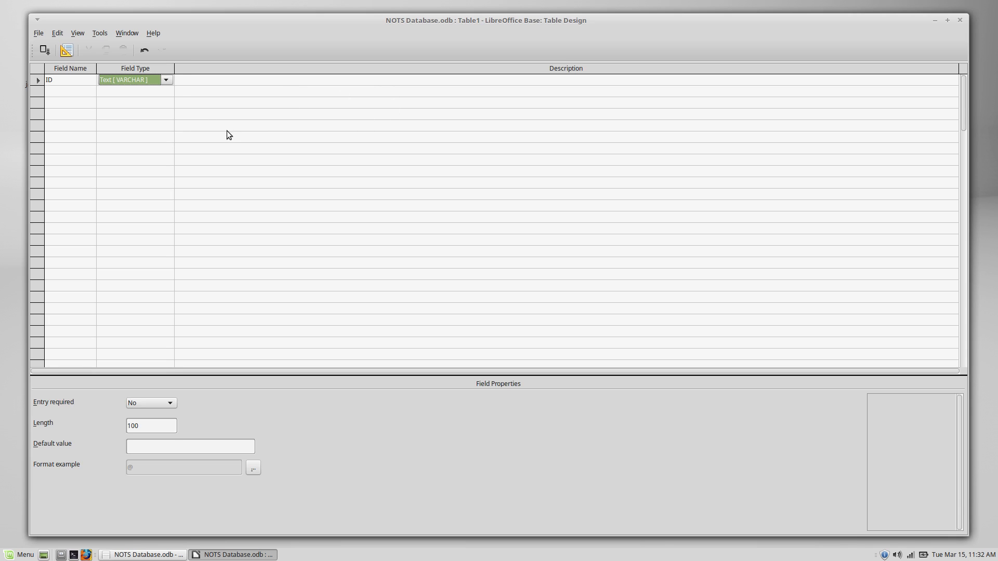
{"action": "mouse_move", "coordinate": [148, 185]}
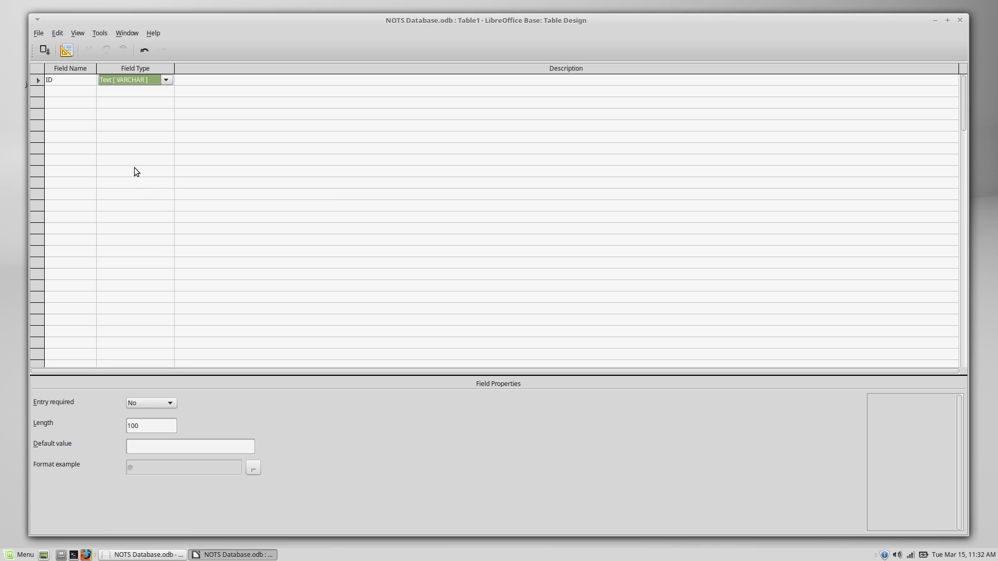
{"action": "mouse_move", "coordinate": [247, 163]}
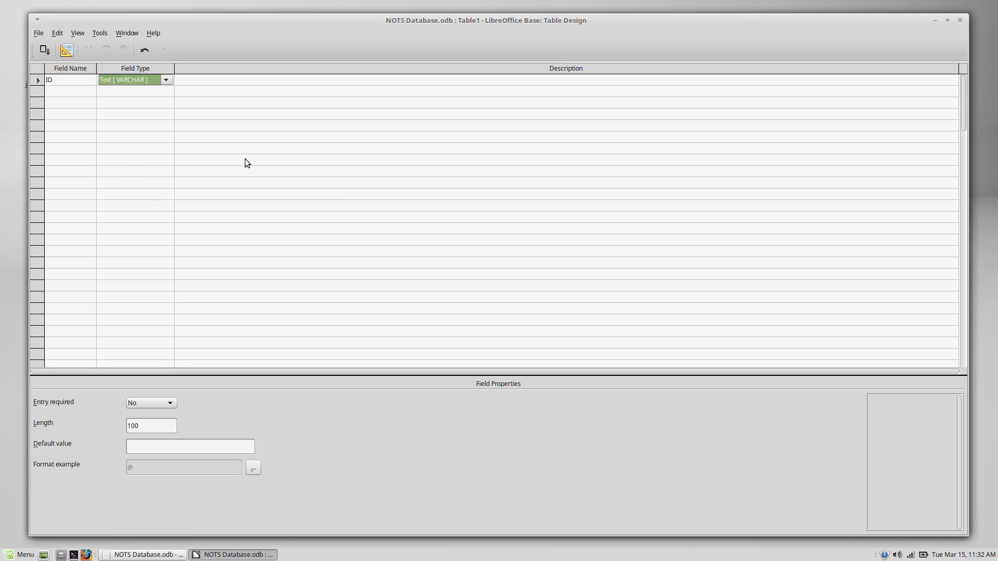
{"action": "mouse_move", "coordinate": [182, 201]}
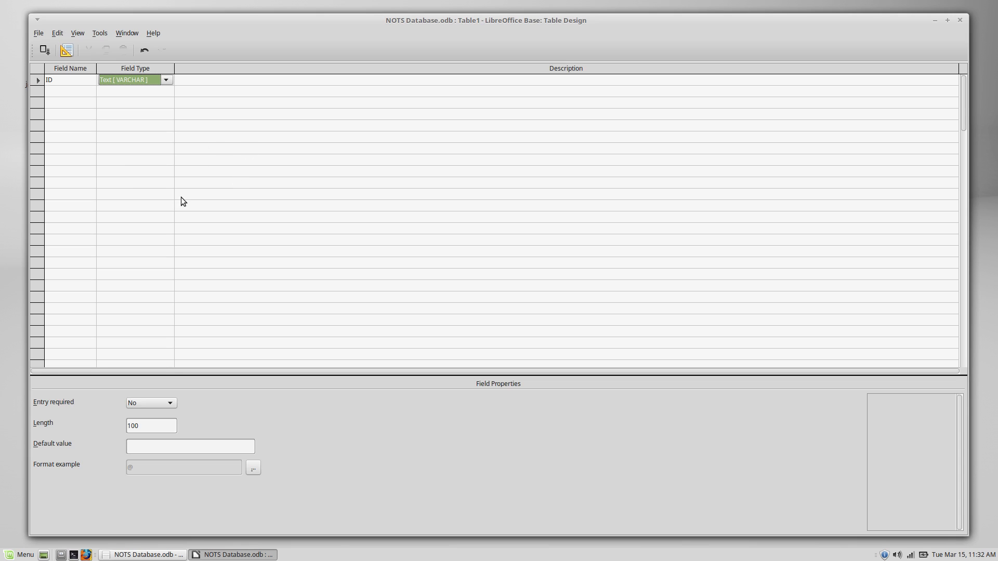
{"action": "mouse_move", "coordinate": [232, 129]}
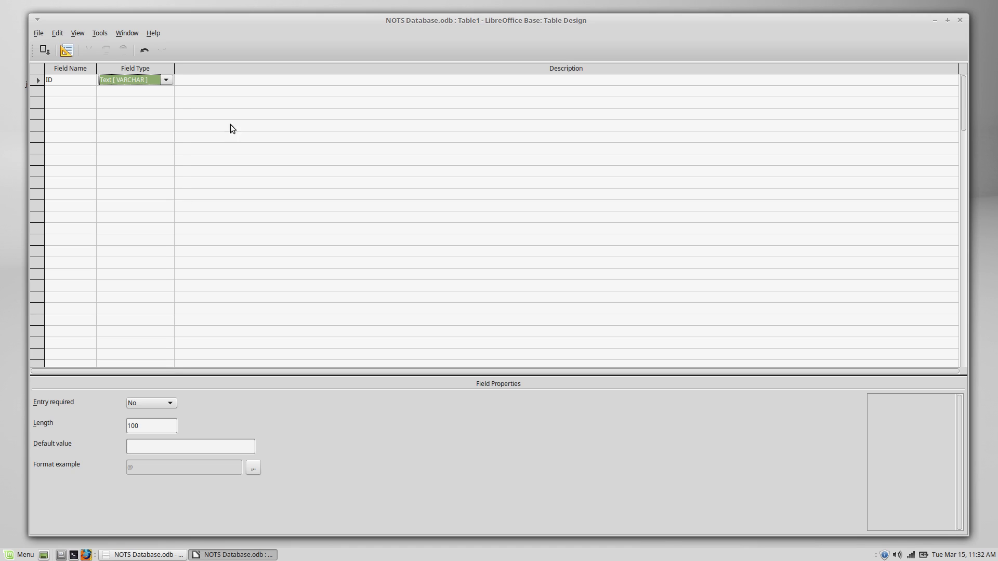
{"action": "mouse_move", "coordinate": [253, 125]}
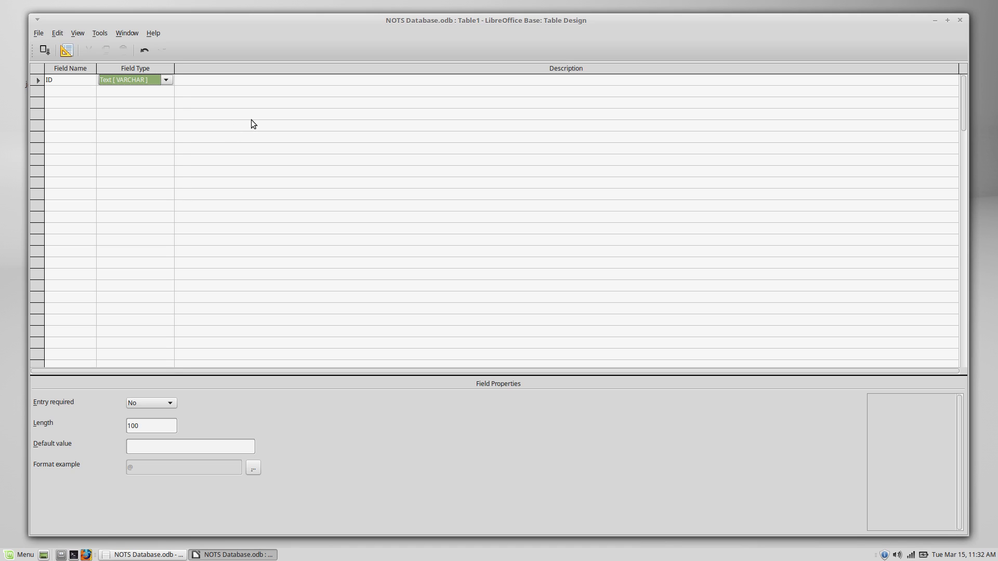
{"action": "mouse_move", "coordinate": [312, 187]}
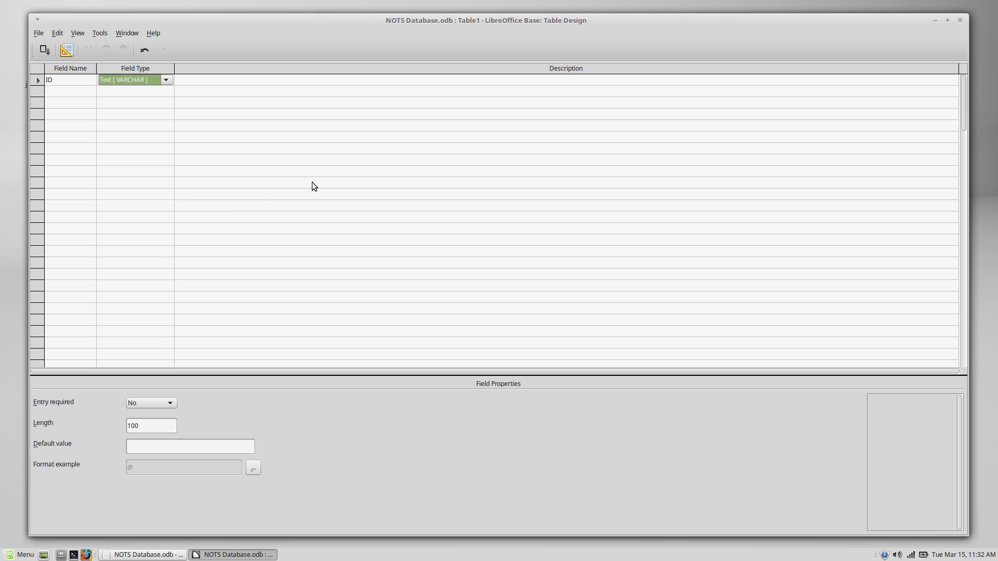
{"action": "mouse_move", "coordinate": [4, 153]}
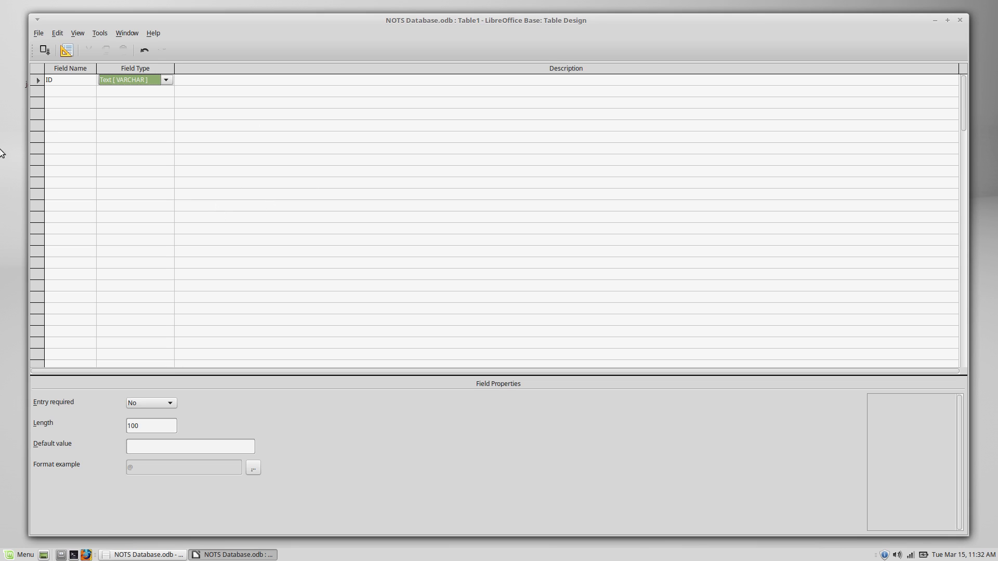
{"action": "mouse_move", "coordinate": [37, 224]}
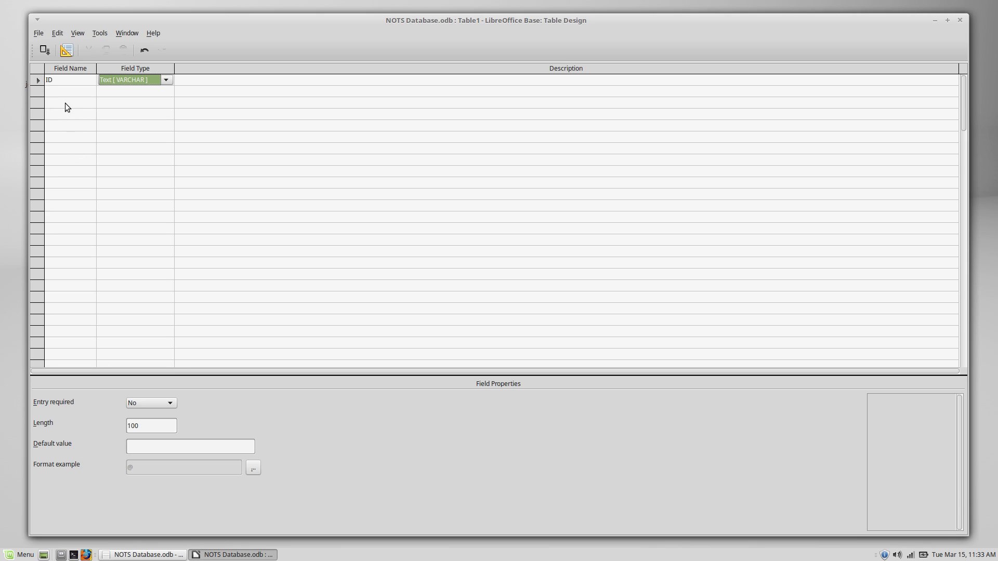
{"action": "mouse_move", "coordinate": [57, 84]}
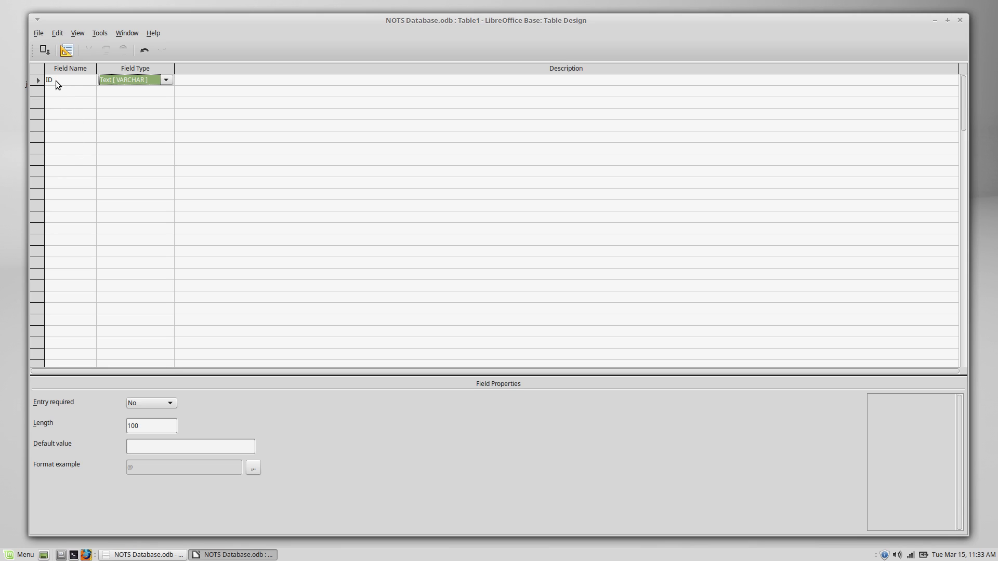
{"action": "mouse_move", "coordinate": [116, 88]}
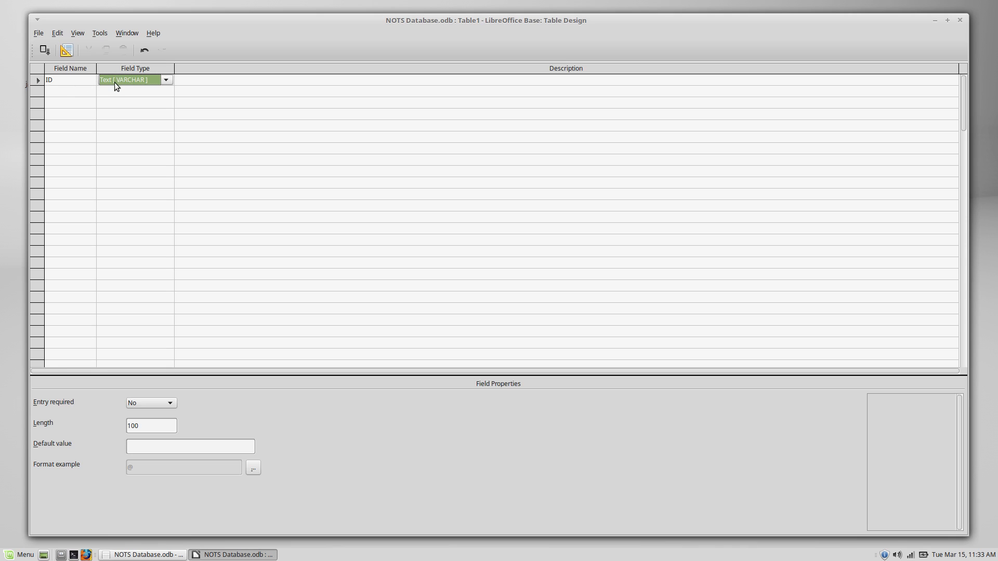
{"action": "mouse_move", "coordinate": [145, 82]}
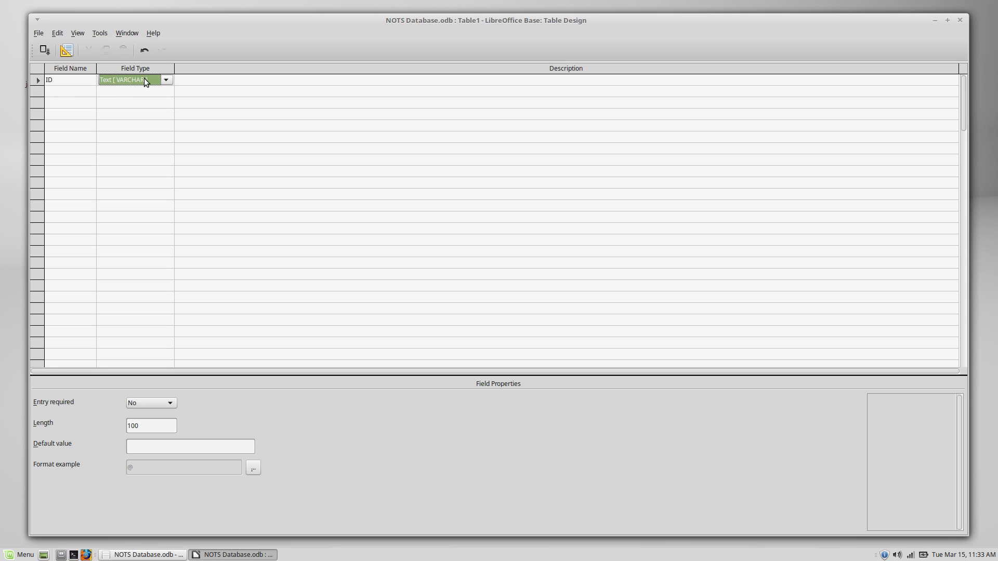
{"action": "mouse_move", "coordinate": [79, 83]}
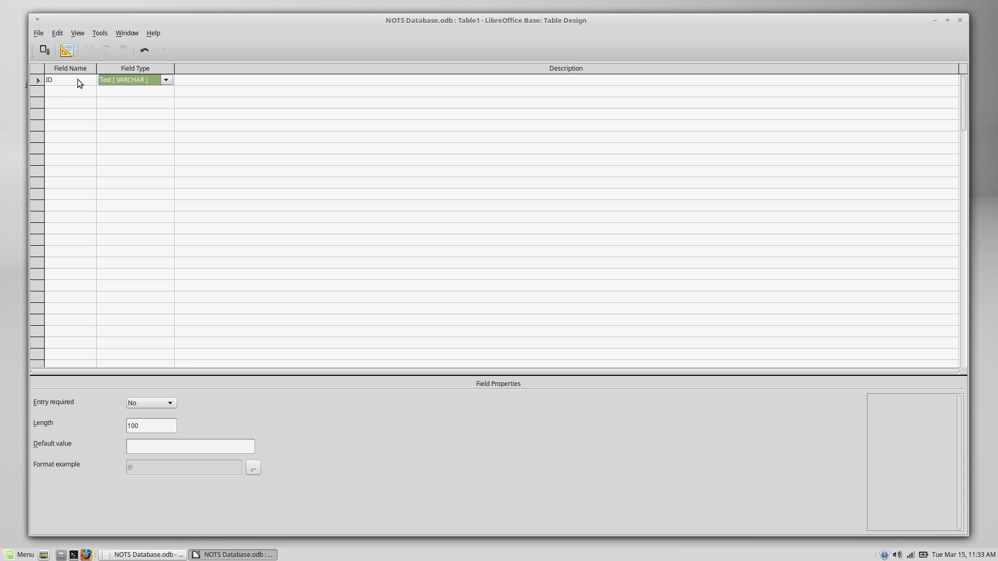
{"action": "left_click", "coordinate": [164, 80]}
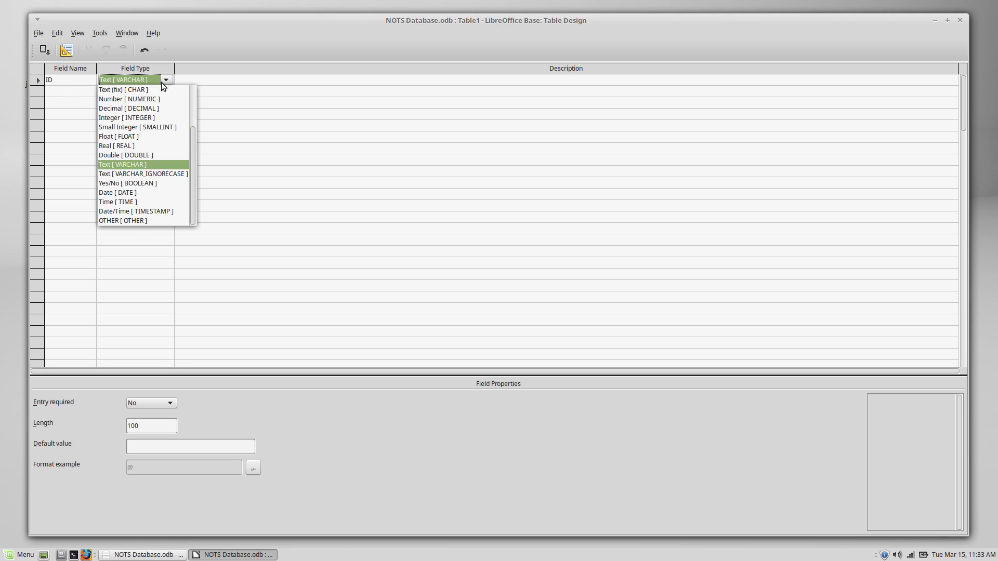
{"action": "left_click", "coordinate": [128, 99]}
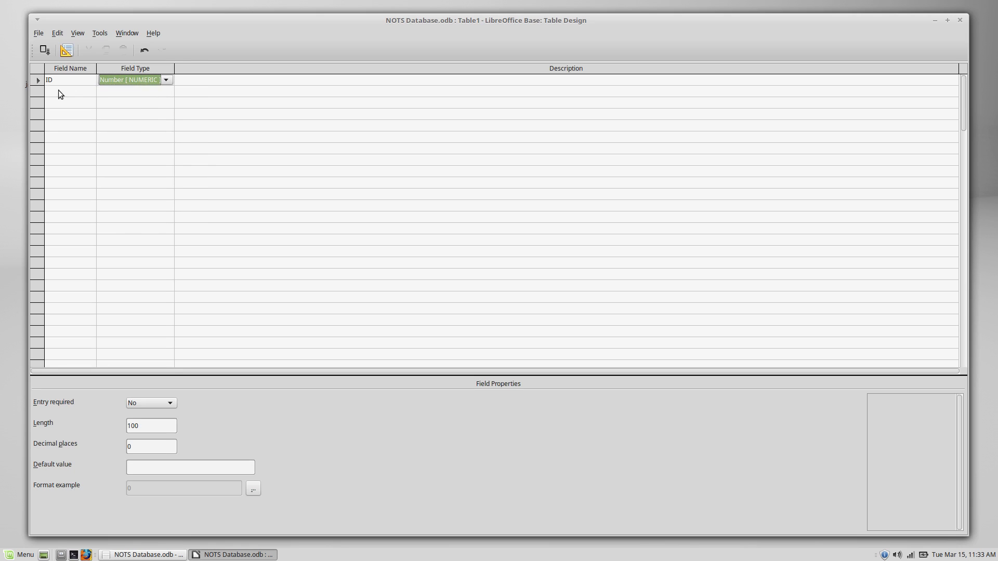
{"action": "right_click", "coordinate": [37, 79]}
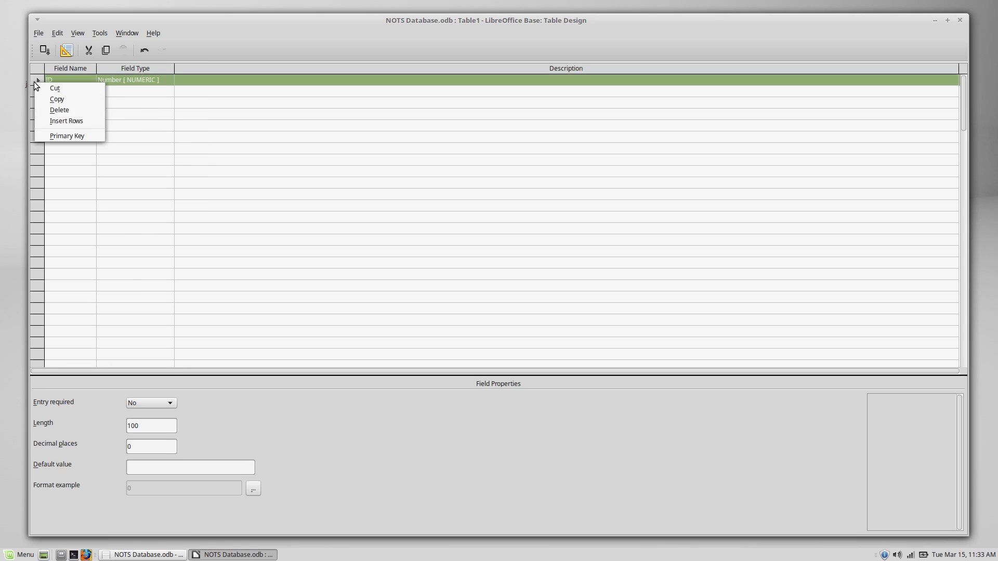
{"action": "left_click", "coordinate": [66, 136]}
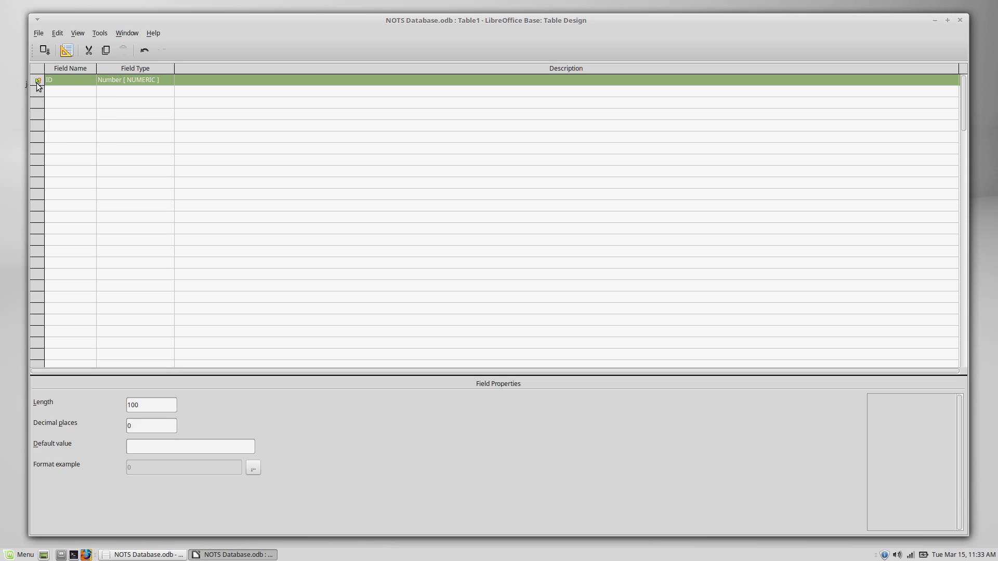
{"action": "mouse_move", "coordinate": [74, 82]}
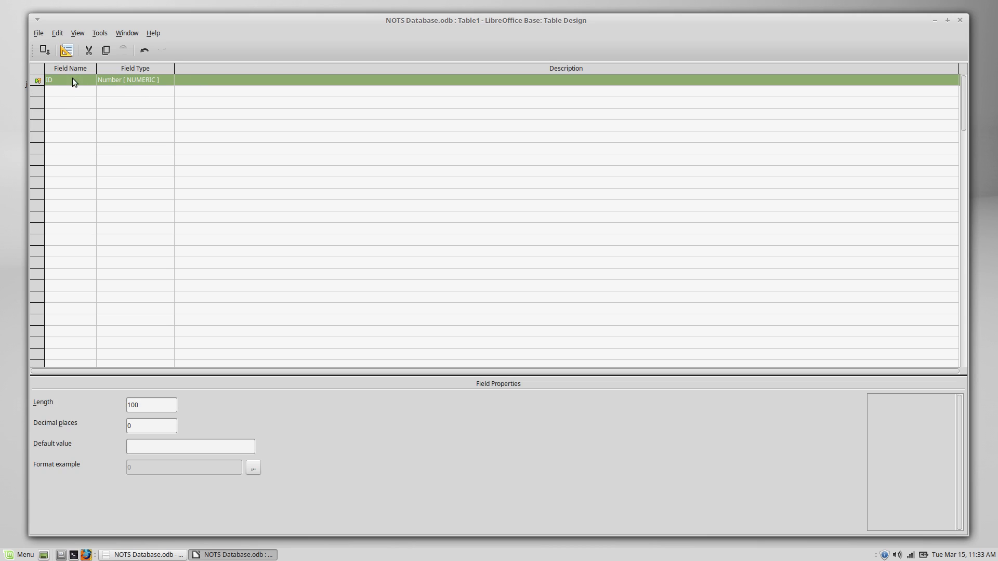
{"action": "mouse_move", "coordinate": [158, 99]}
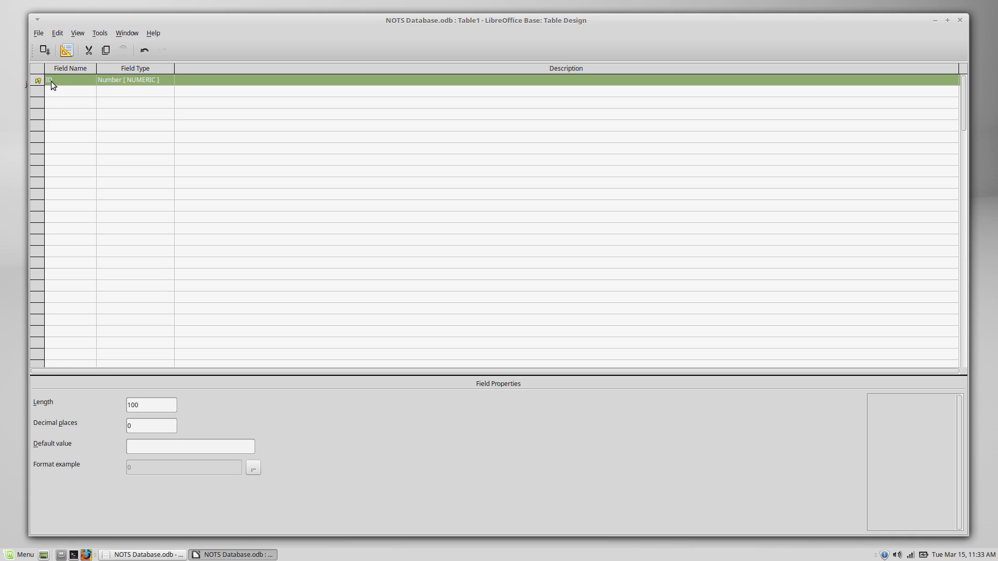
{"action": "mouse_move", "coordinate": [71, 85]}
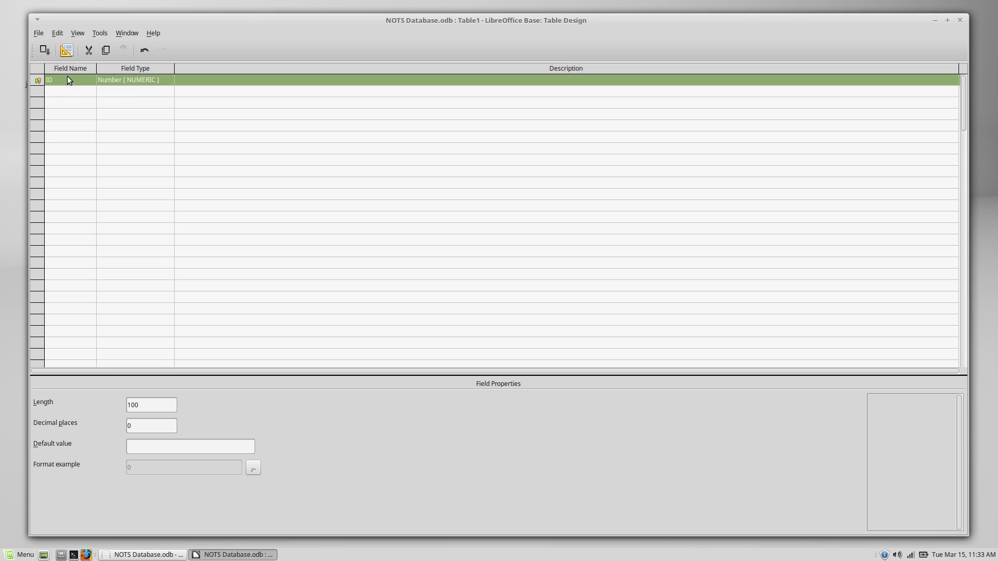
{"action": "mouse_move", "coordinate": [58, 84]}
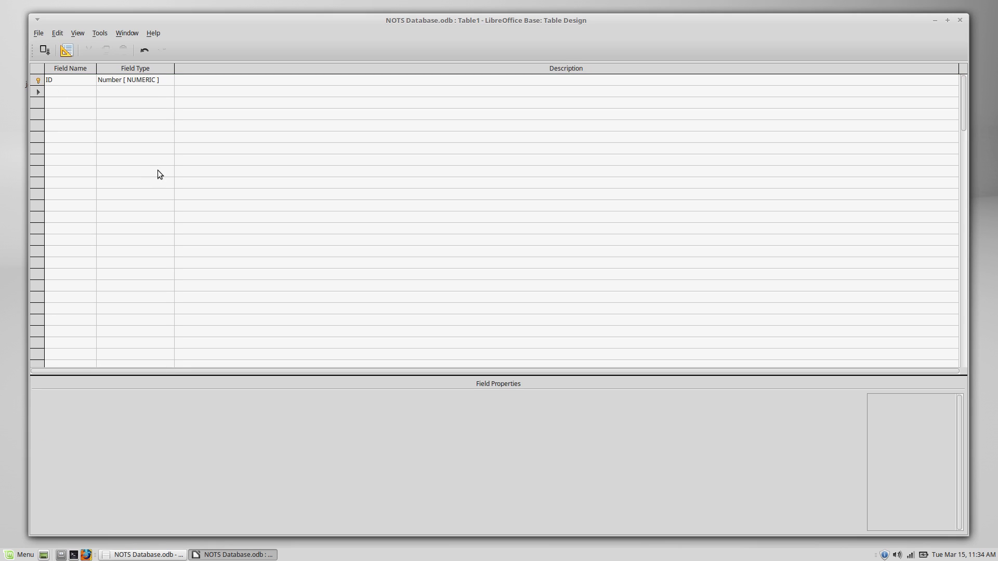
Add a Name field described as 'Name of the employee.'
{"action": "left_click", "coordinate": [68, 91]}
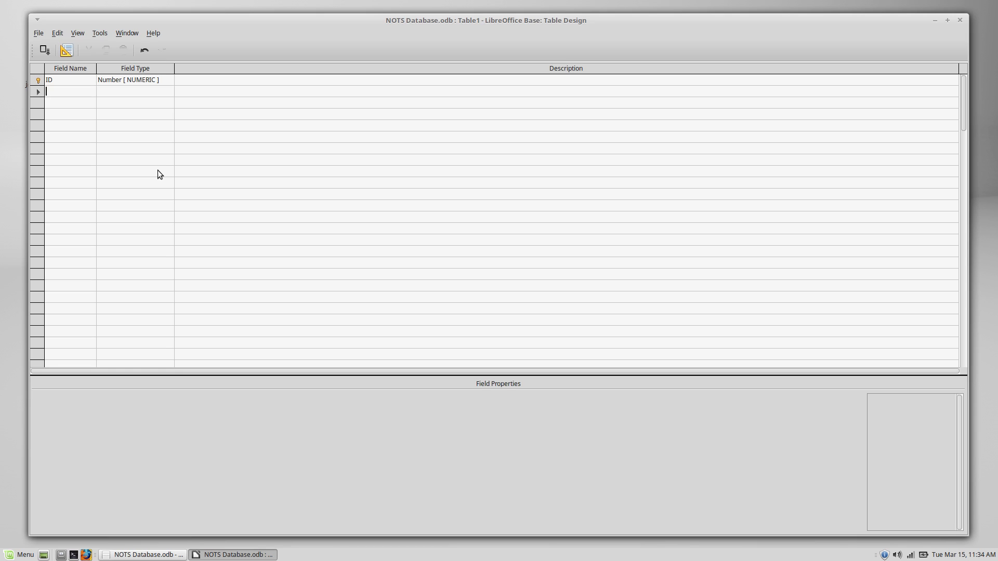
{"action": "mouse_move", "coordinate": [386, 29]}
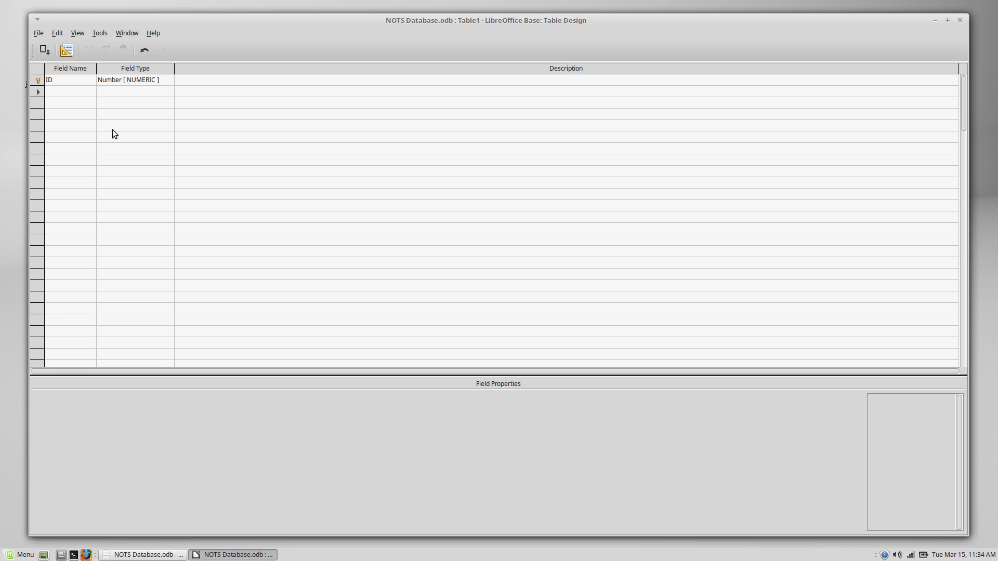
{"action": "left_click", "coordinate": [67, 91]}
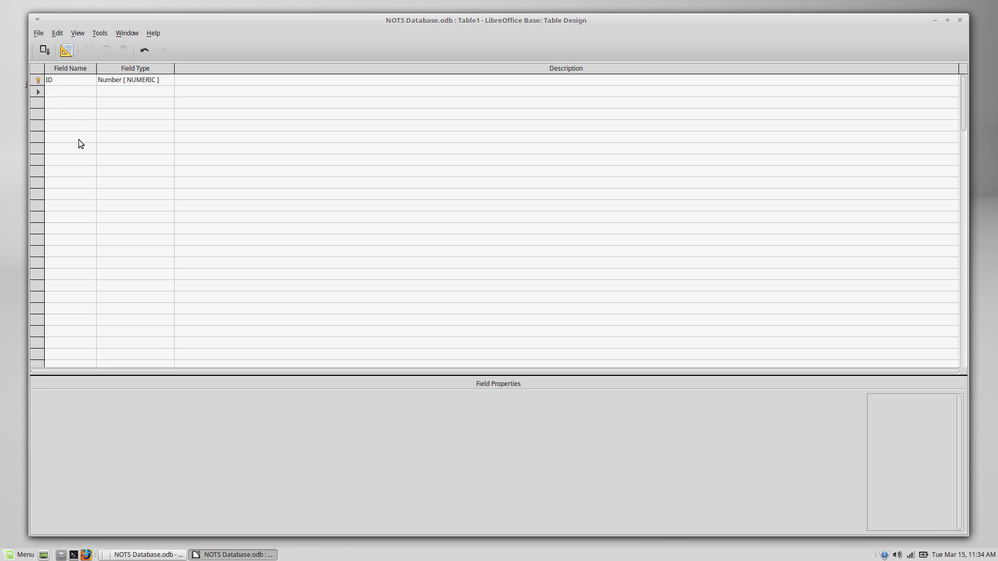
{"action": "left_click", "coordinate": [63, 91]}
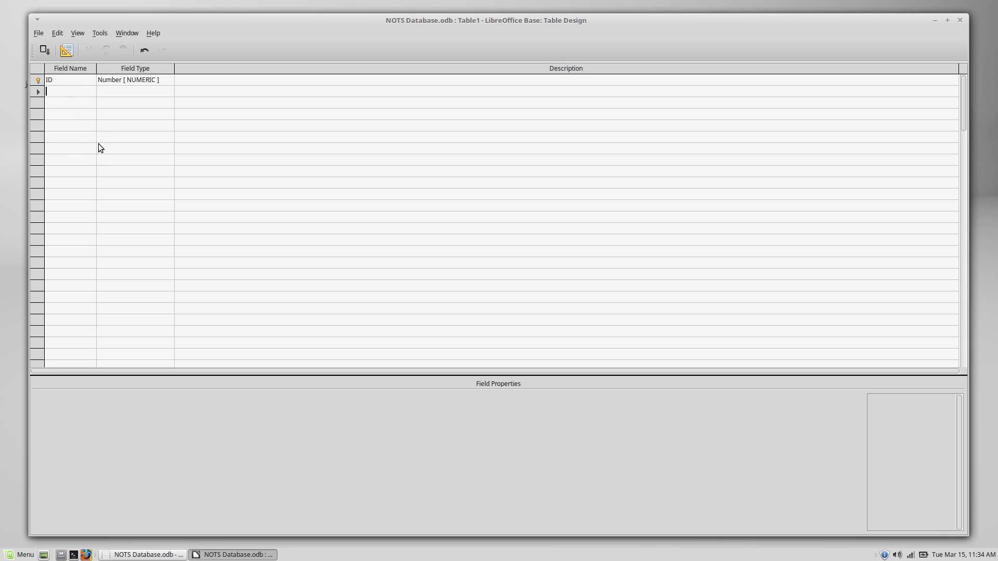
{"action": "type", "text": "First Name"}
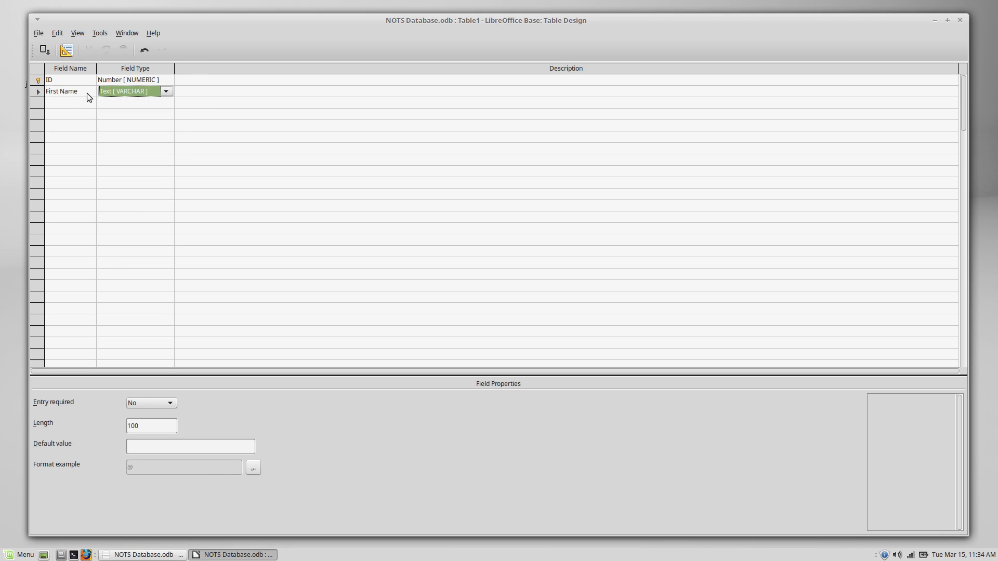
{"action": "left_click", "coordinate": [62, 91]}
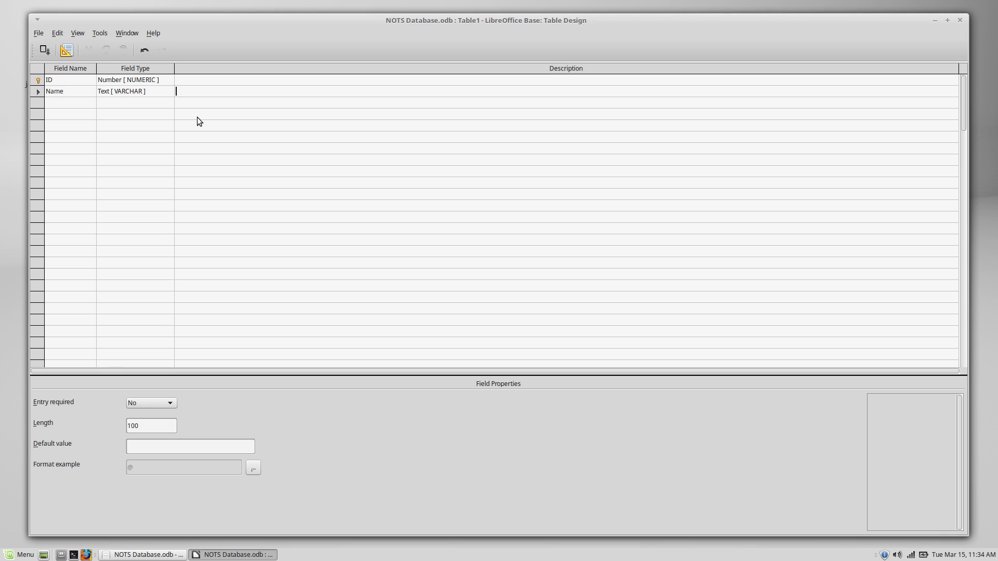
{"action": "type", "text": "Name of the"}
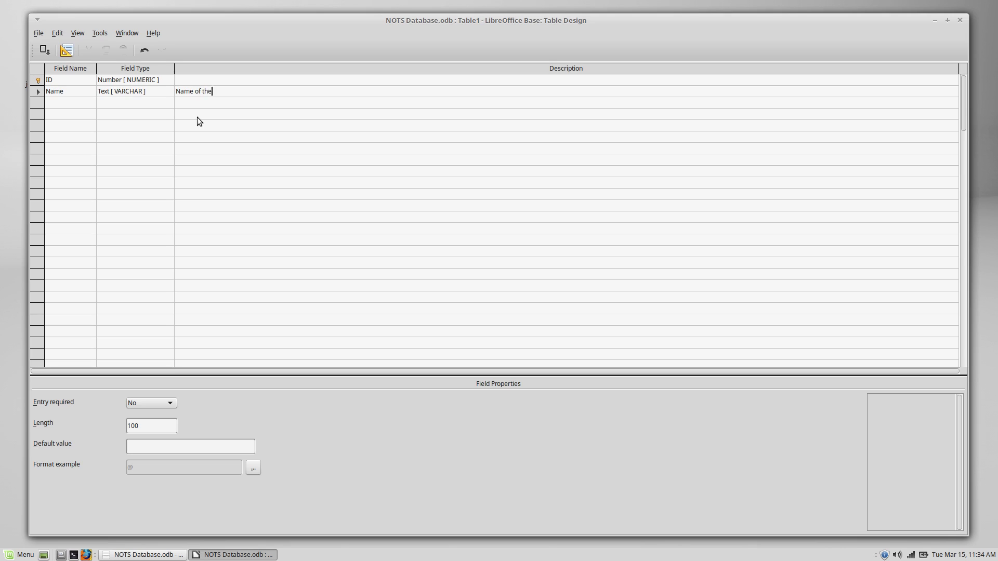
{"action": "type", "text": "employee."}
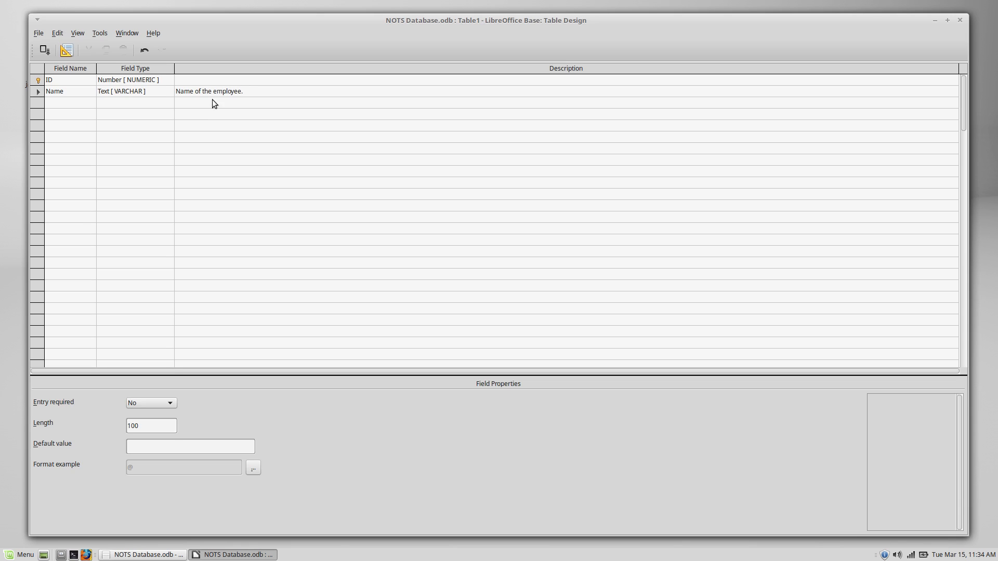
Add a Phone # field with the Number type
{"action": "left_click", "coordinate": [241, 91]}
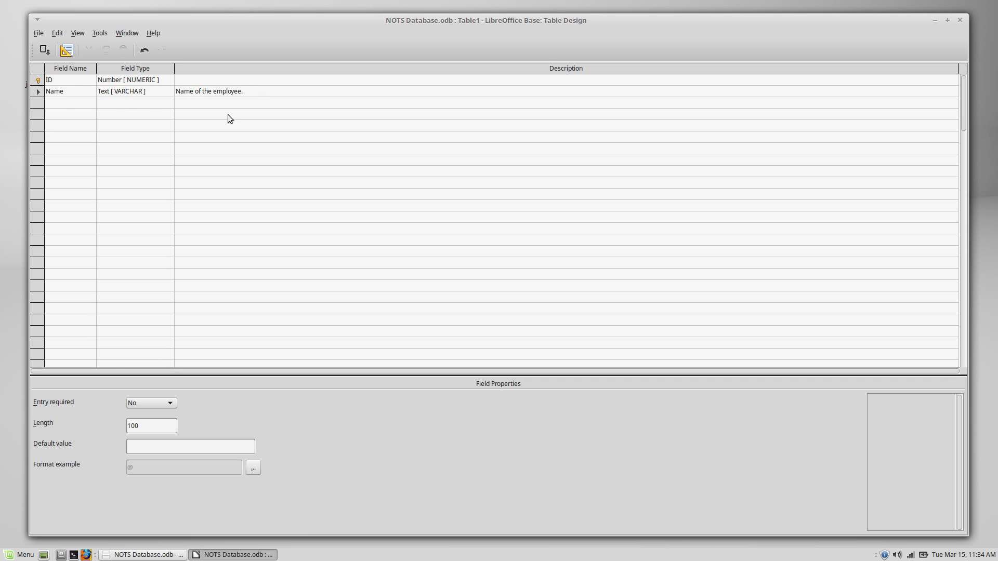
{"action": "type", "text": "Phone"}
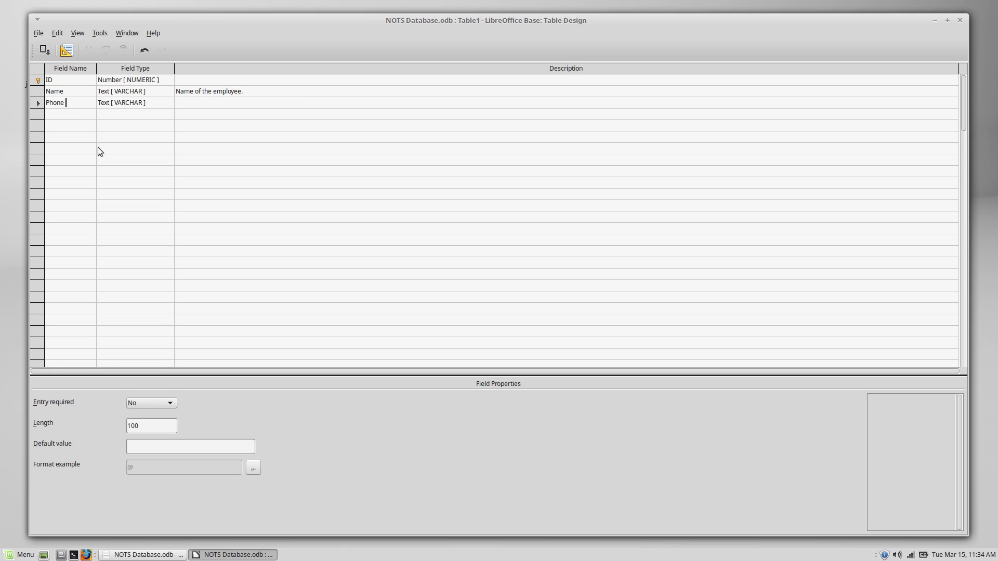
{"action": "type", "text": "#"}
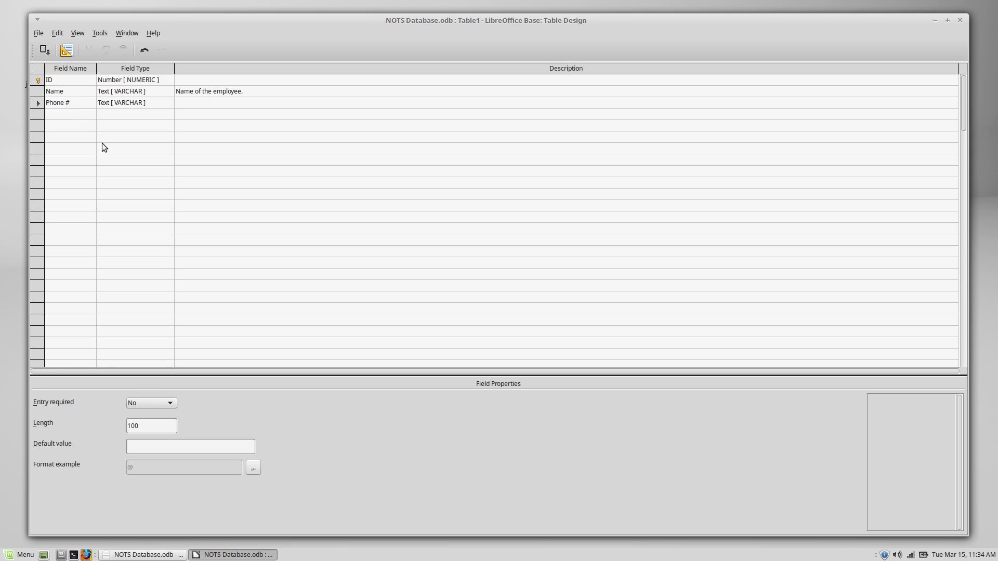
{"action": "left_click", "coordinate": [165, 102]}
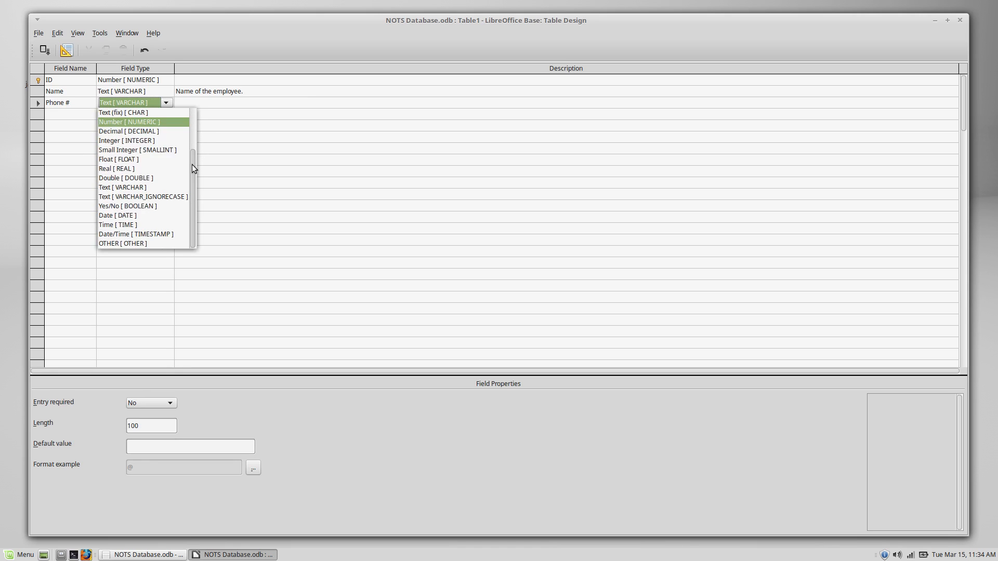
{"action": "mouse_move", "coordinate": [145, 124]}
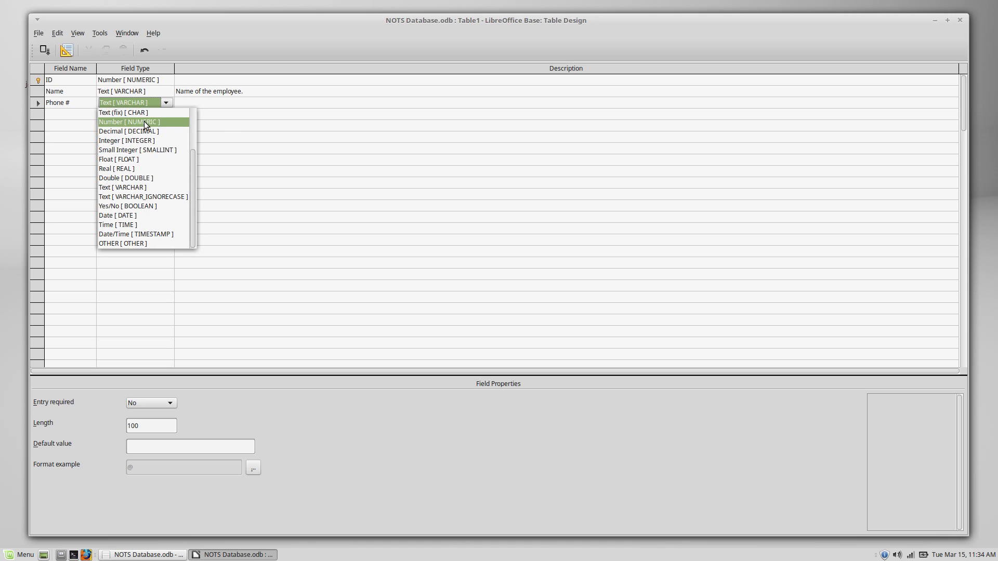
{"action": "left_click", "coordinate": [129, 122]}
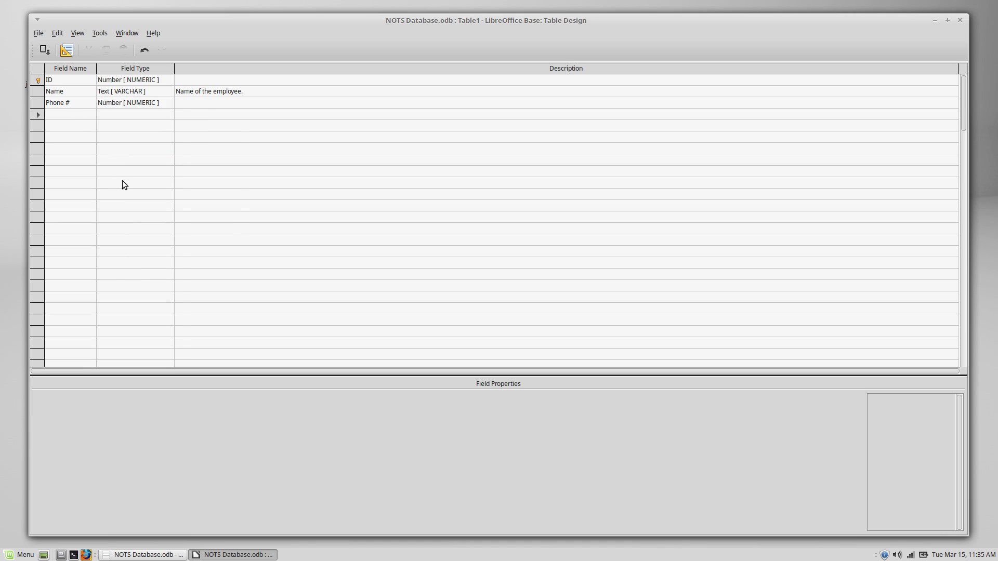
Add a Date Joined field described 'Day that the member joined NOTS.' with Date [DATE] type
{"action": "left_click", "coordinate": [69, 114]}
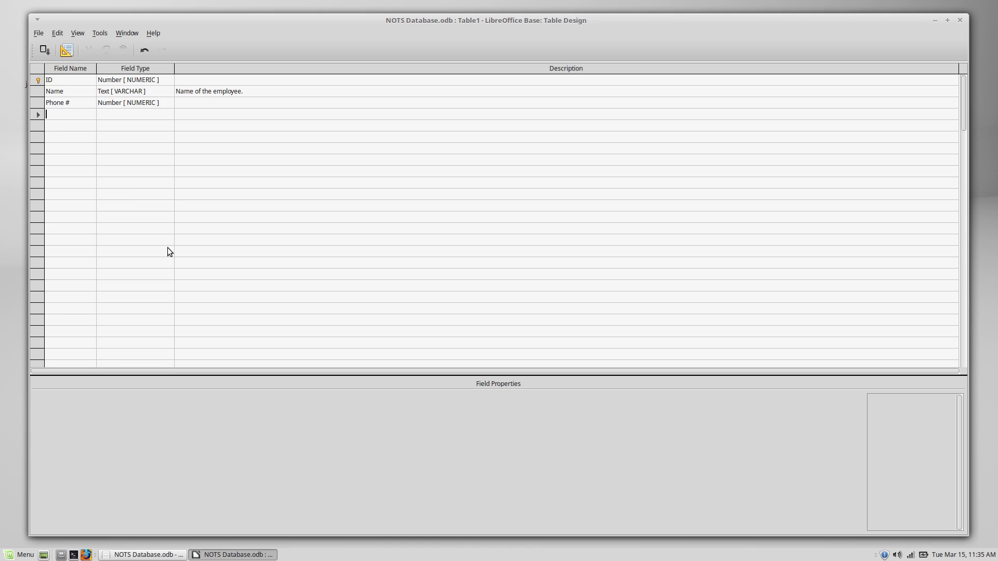
{"action": "type", "text": "Date"}
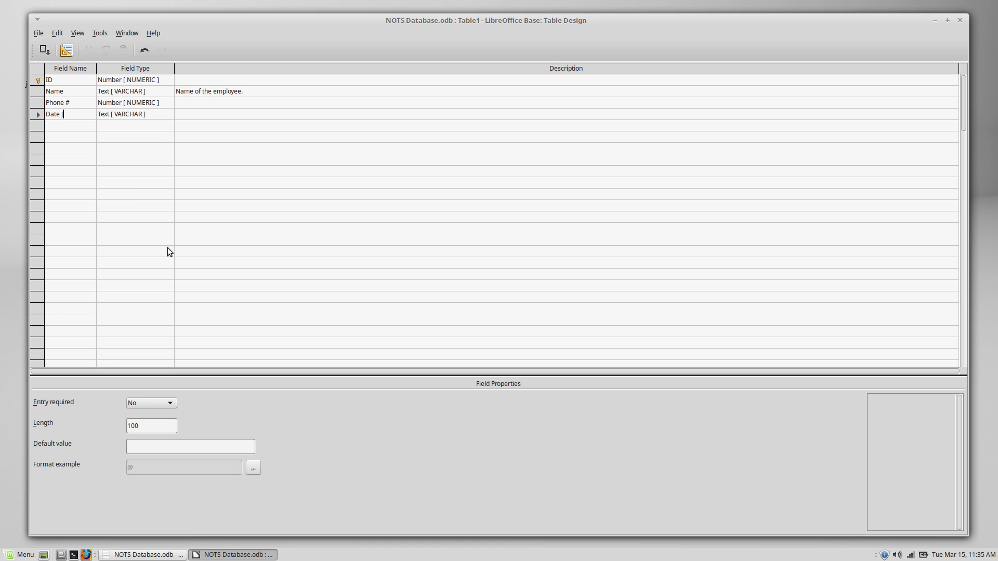
{"action": "type", "text": "Joined"}
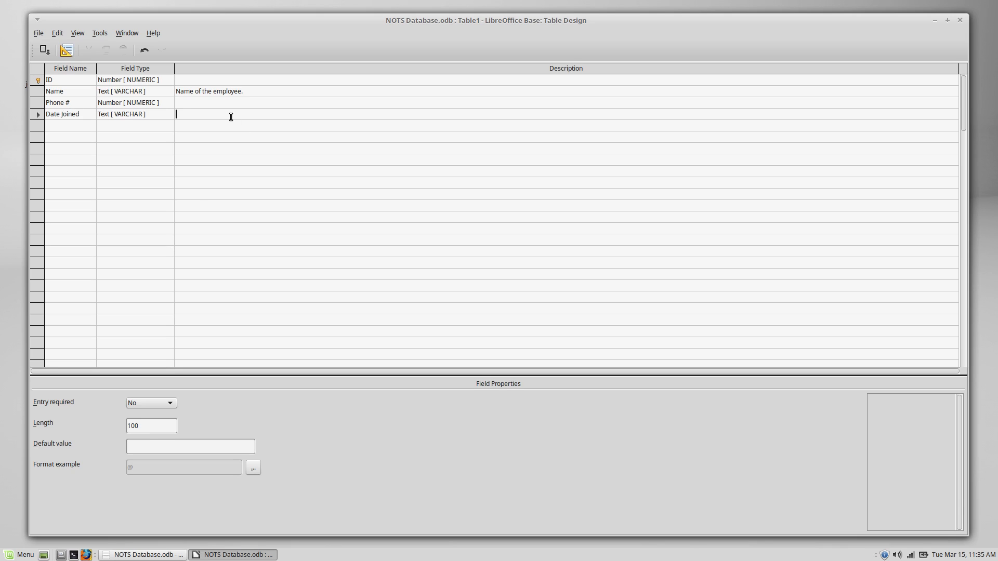
{"action": "type", "text": "Day that the"}
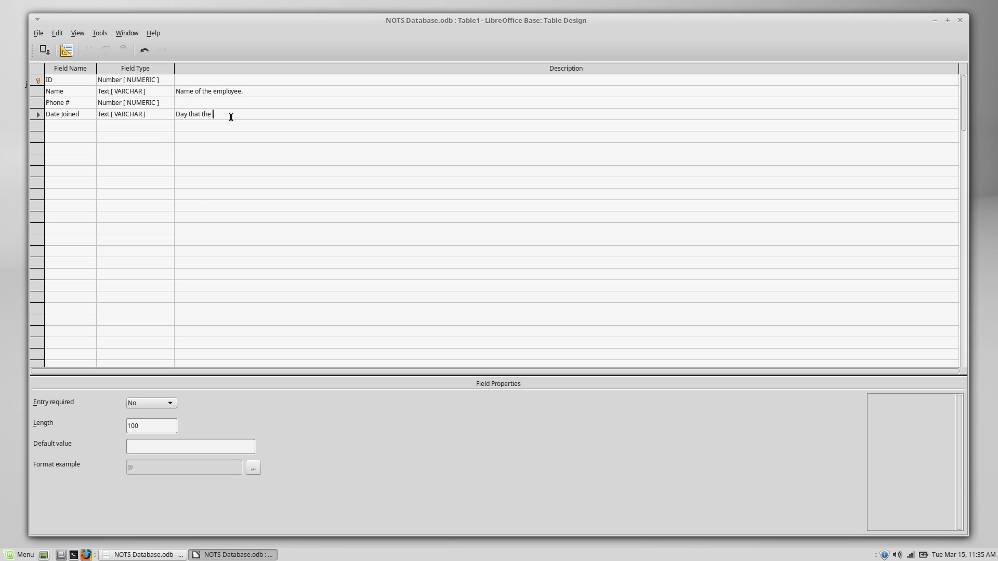
{"action": "type", "text": "member joined"}
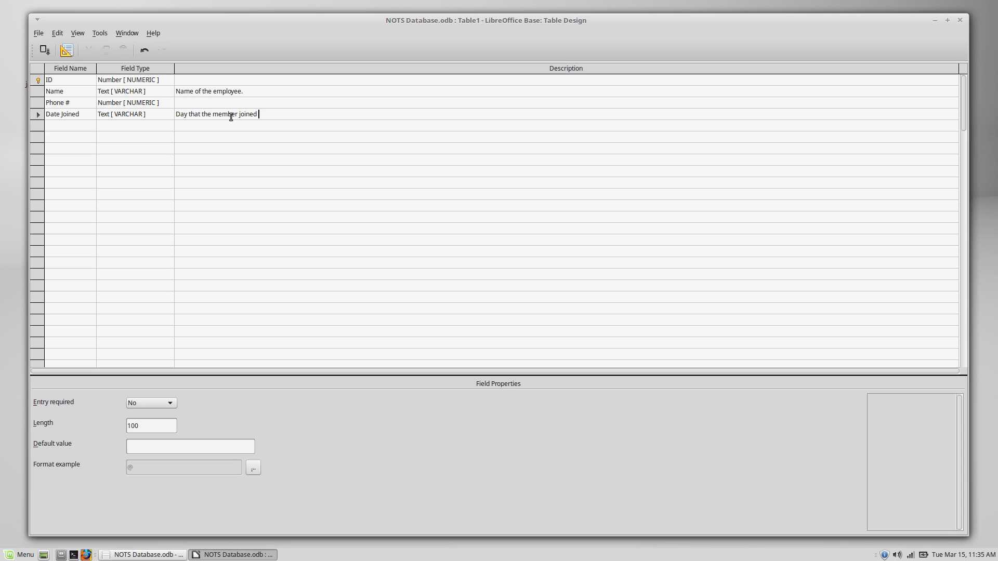
{"action": "left_click", "coordinate": [165, 114]}
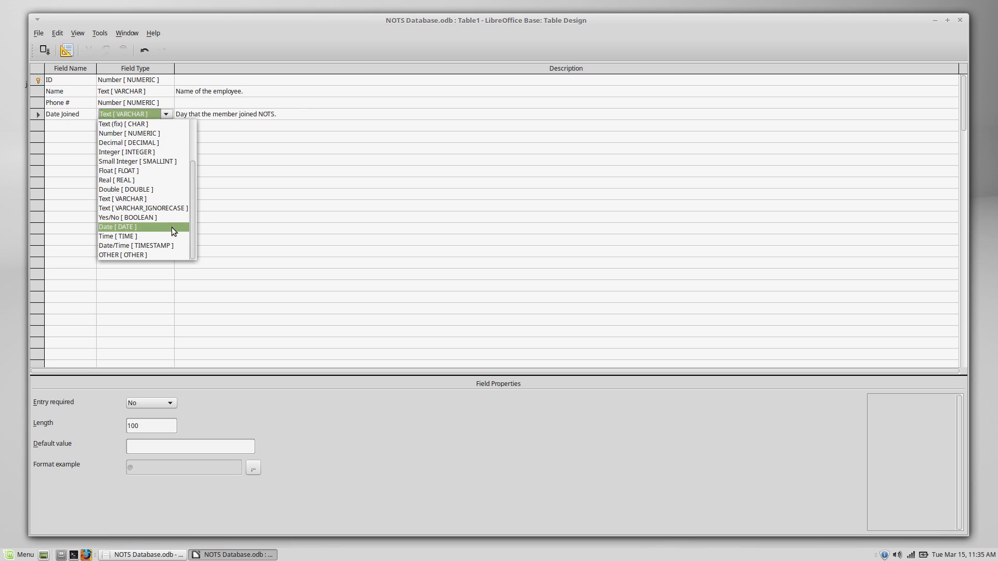
{"action": "left_click", "coordinate": [117, 227]}
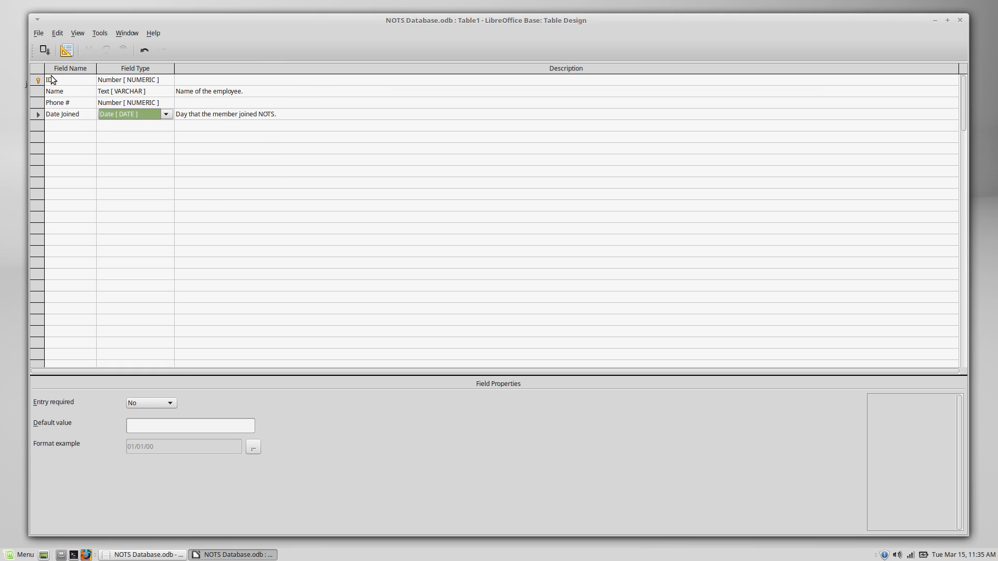
{"action": "mouse_move", "coordinate": [58, 91]}
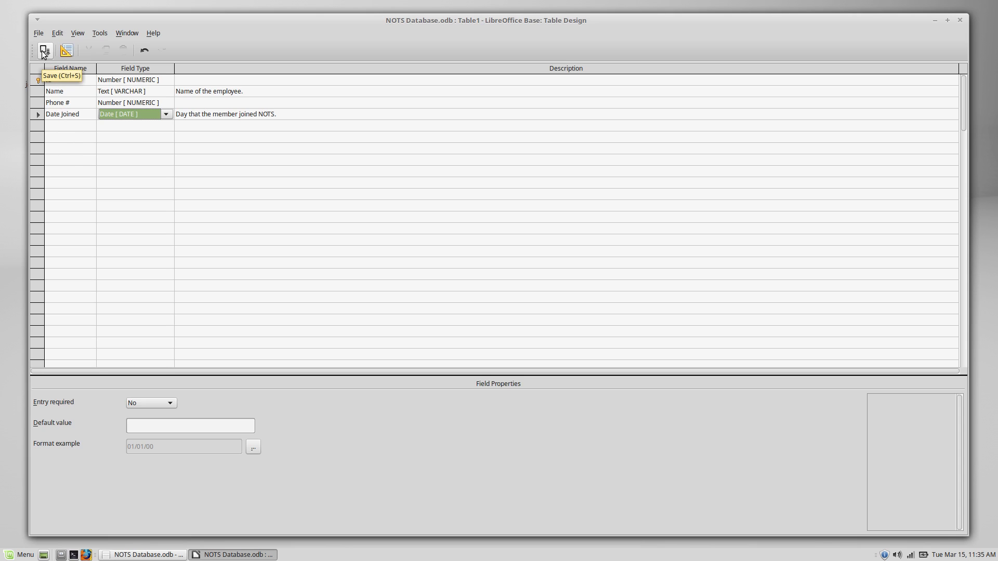
Save the table design as 'NOTS Staff' and close the design window
{"action": "left_click", "coordinate": [45, 50]}
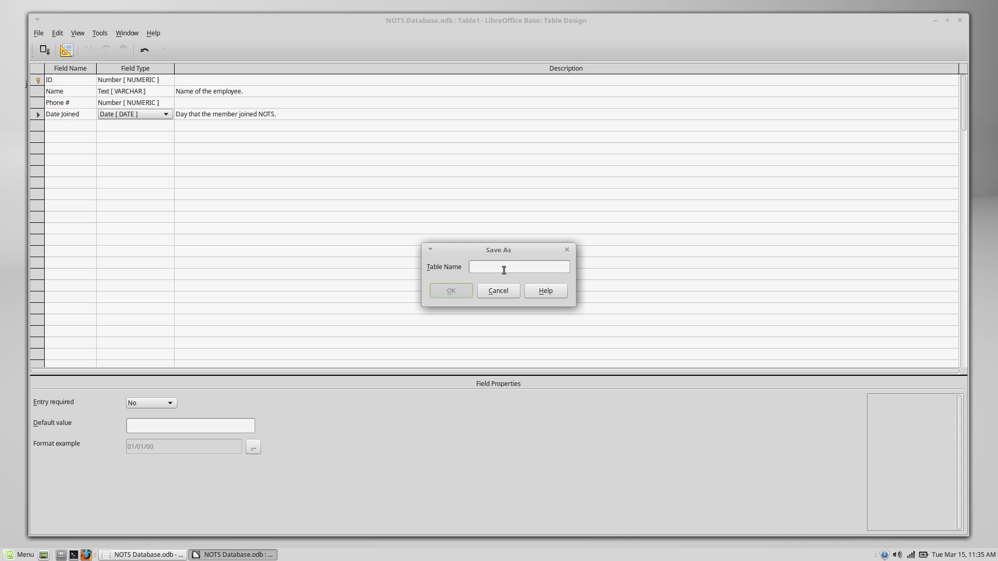
{"action": "type", "text": "NOTS Staff"}
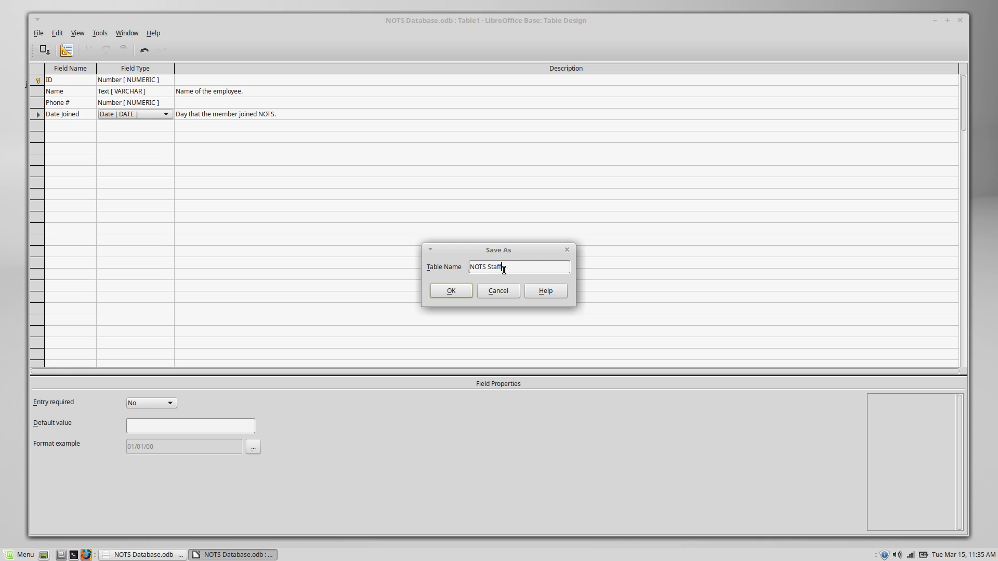
{"action": "left_click", "coordinate": [451, 290]}
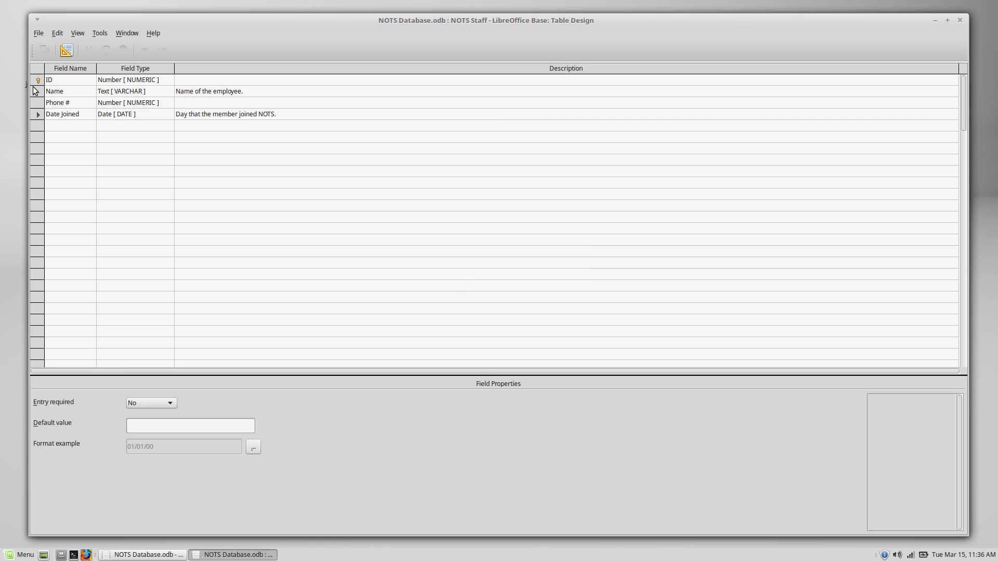
{"action": "left_click", "coordinate": [38, 33]}
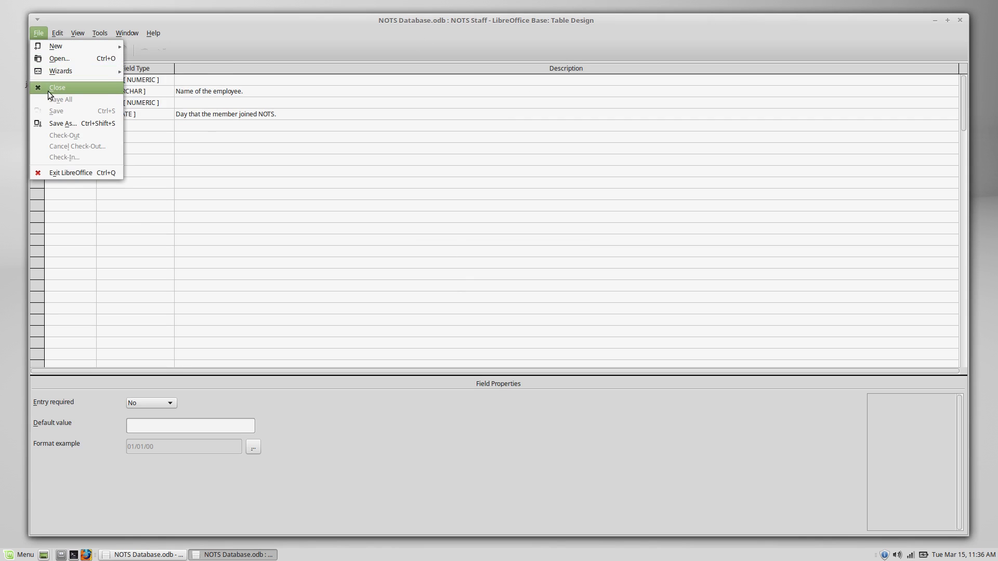
{"action": "left_click", "coordinate": [57, 87]}
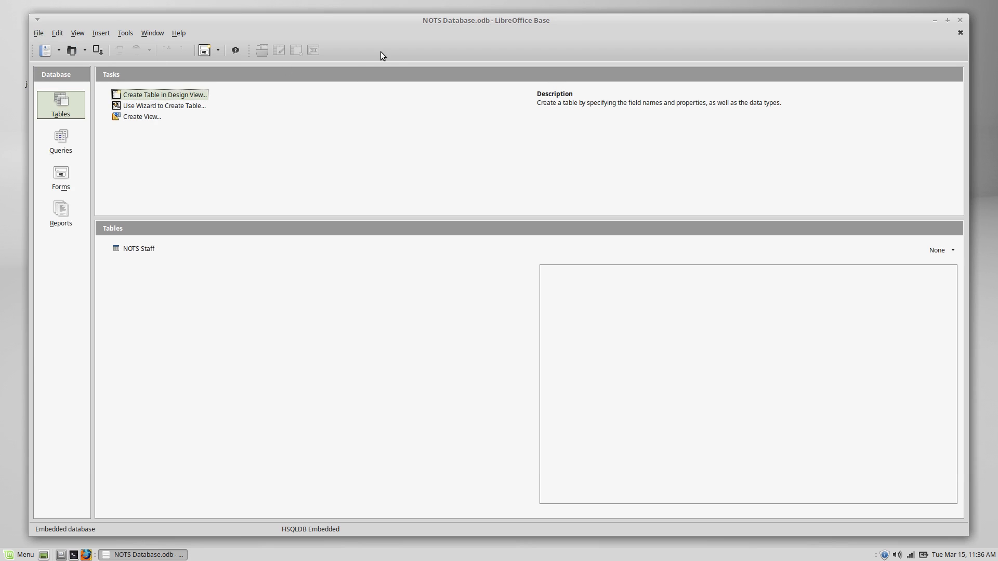
{"action": "mouse_move", "coordinate": [254, 80]}
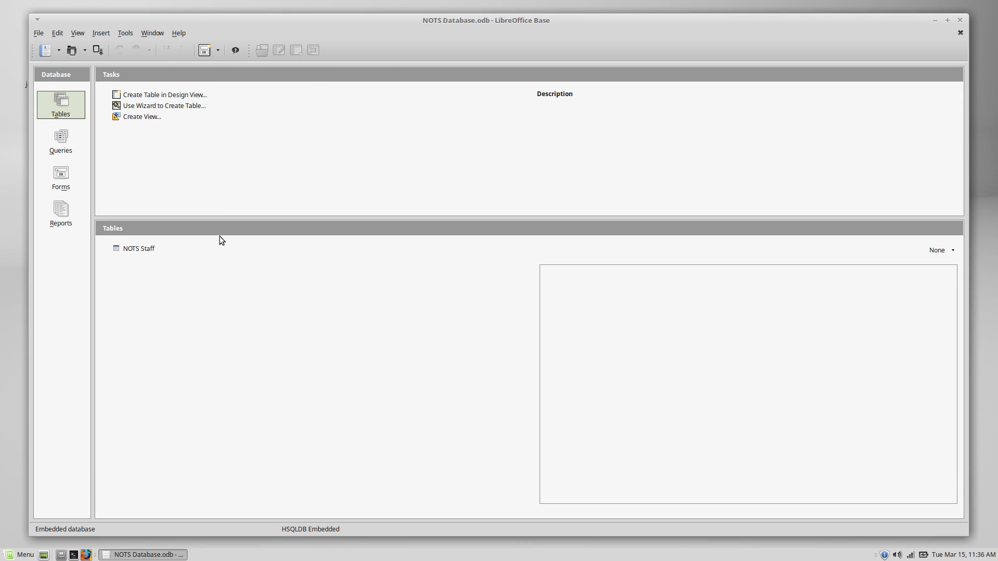
{"action": "mouse_move", "coordinate": [388, 321]}
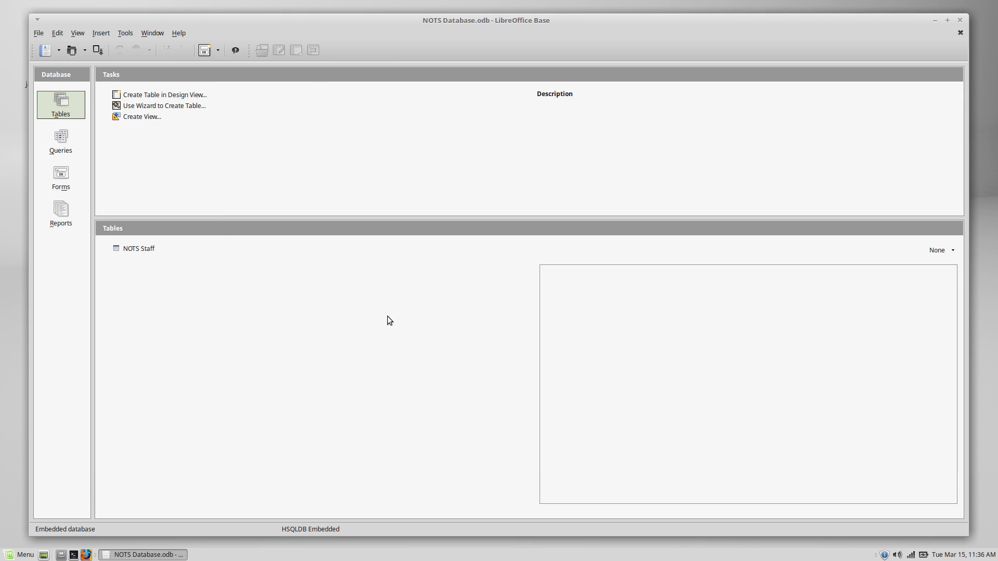
{"action": "mouse_move", "coordinate": [142, 249]}
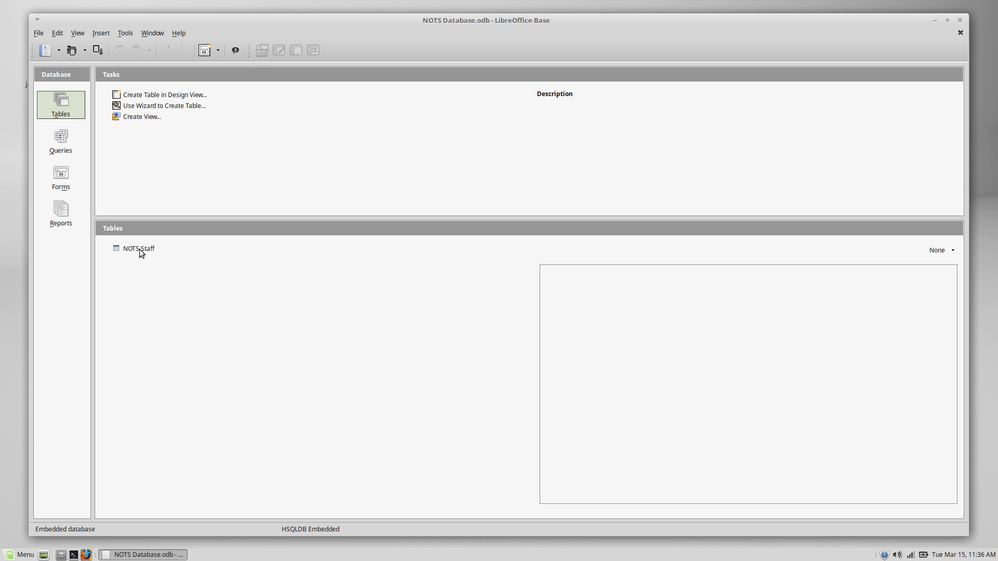
Open the NOTS Staff table in data view
{"action": "double_click", "coordinate": [138, 248]}
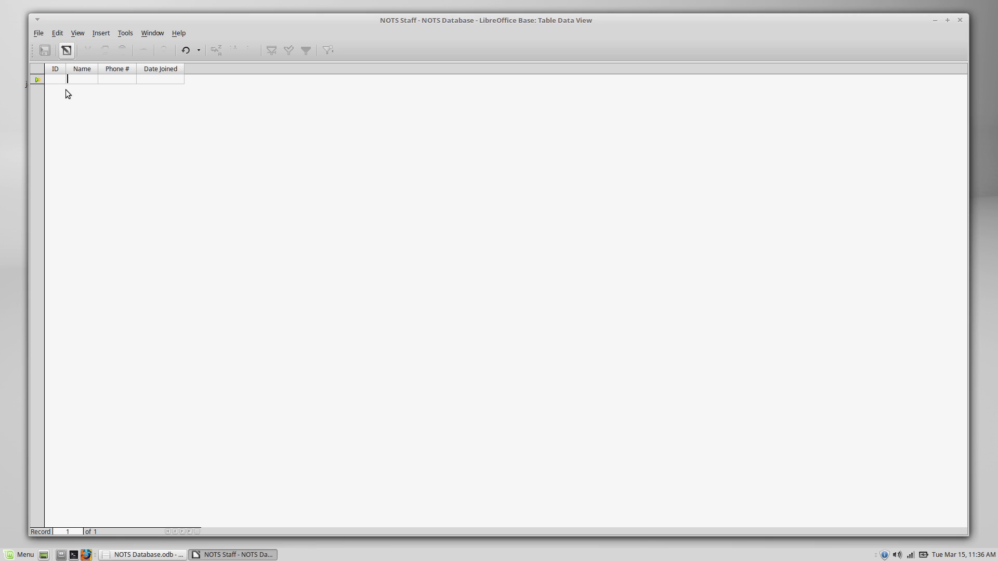
{"action": "type", "text": "Jacob"}
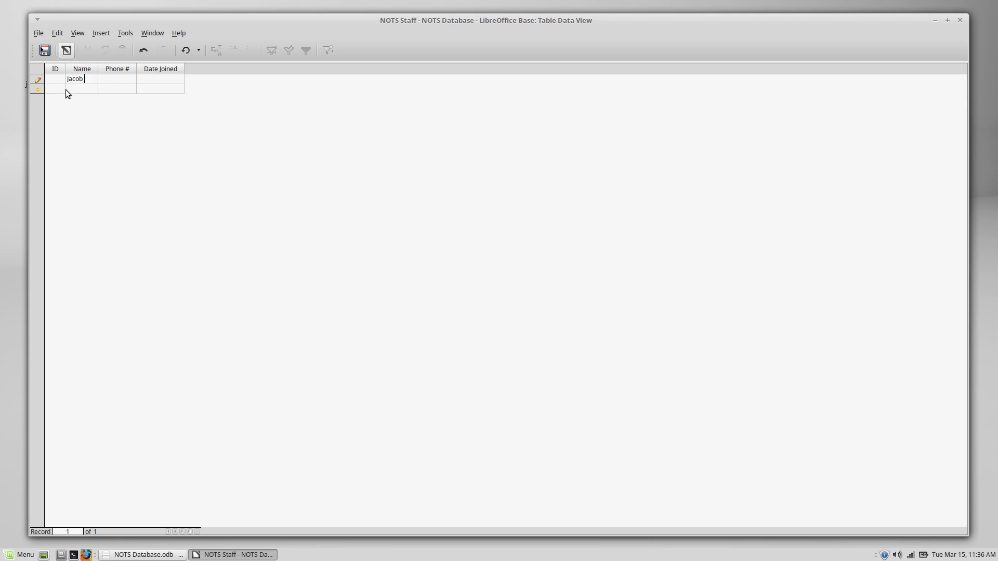
{"action": "type", "text": "Kauf"}
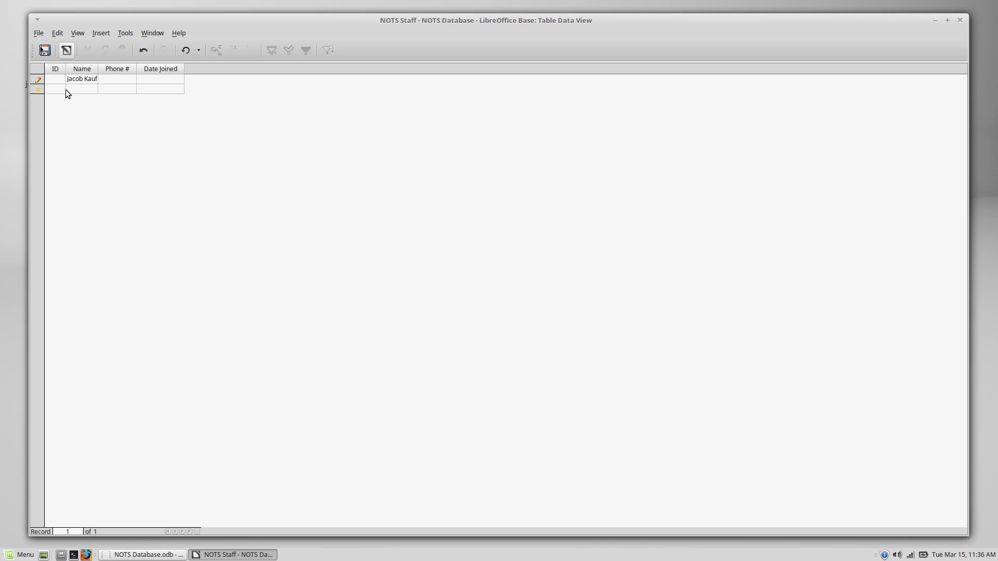
{"action": "type", "text": "555-55"}
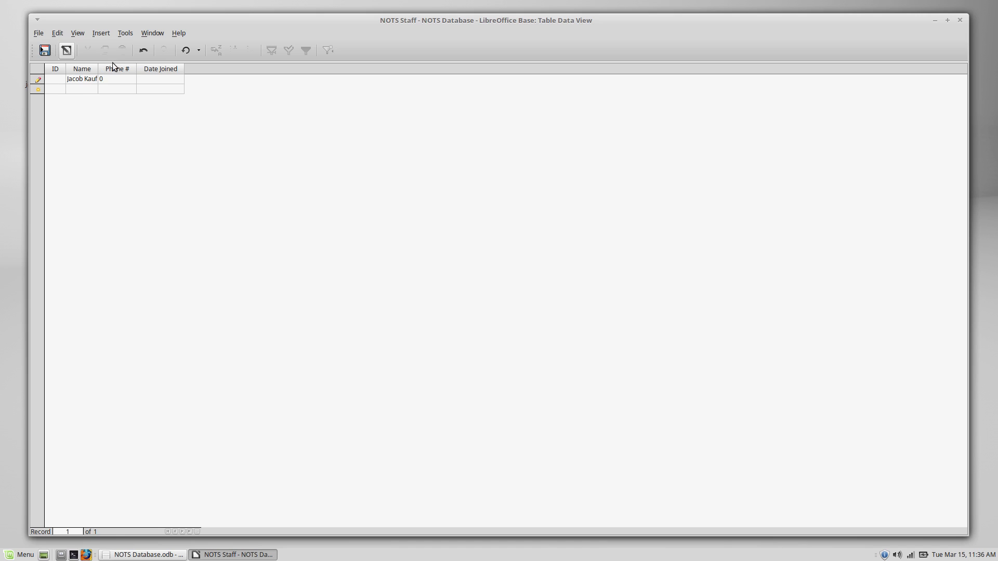
{"action": "left_click", "coordinate": [117, 78]}
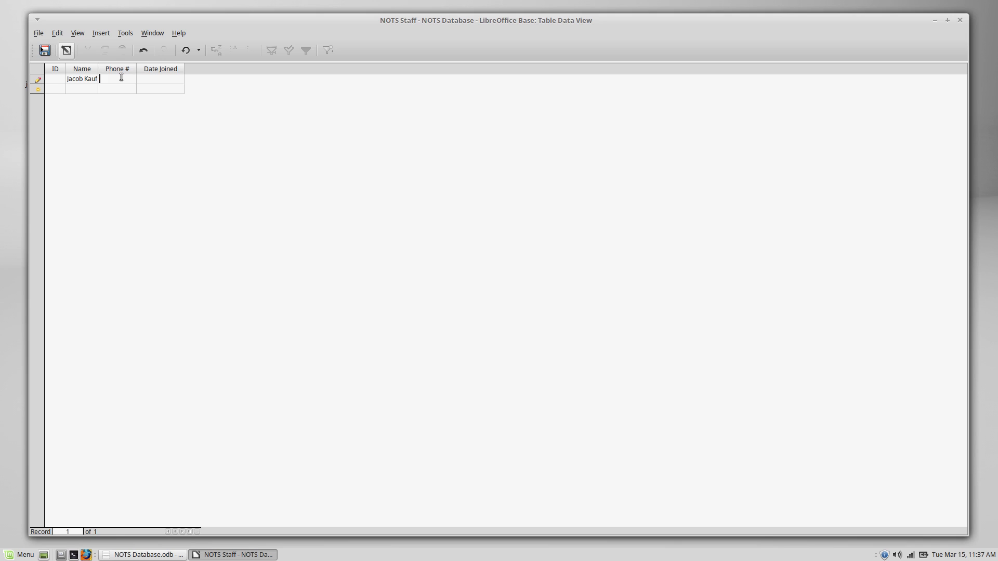
{"action": "type", "text": "555-55"}
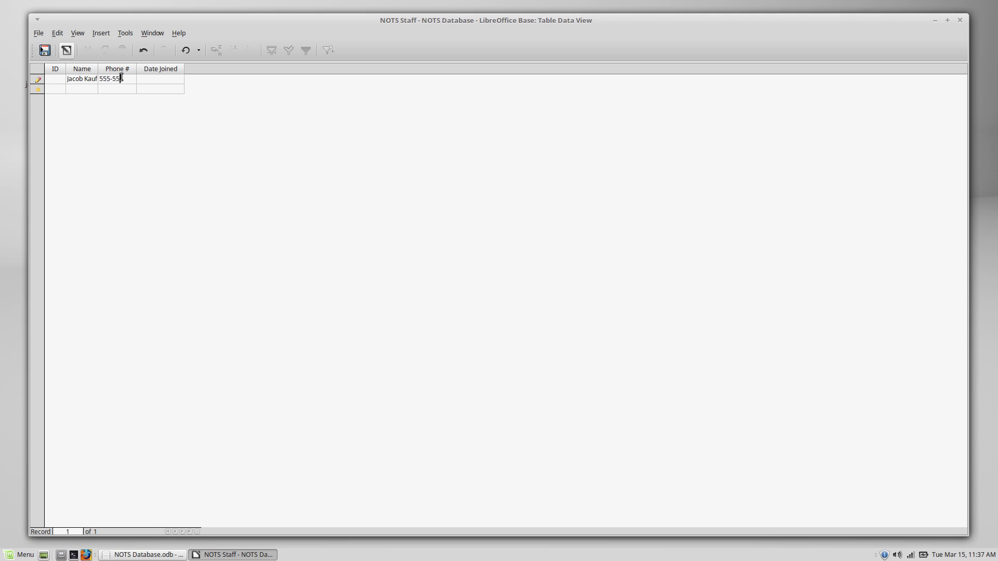
{"action": "type", "text": "1234"}
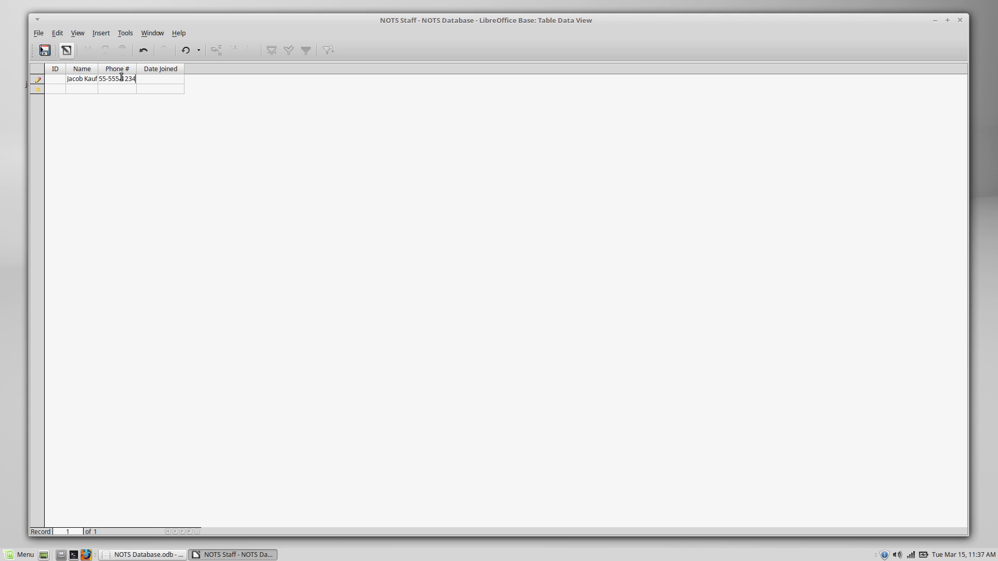
Settle the Phone # value at 0 and begin the Date Joined entry with 12
{"action": "type", "text": "0"}
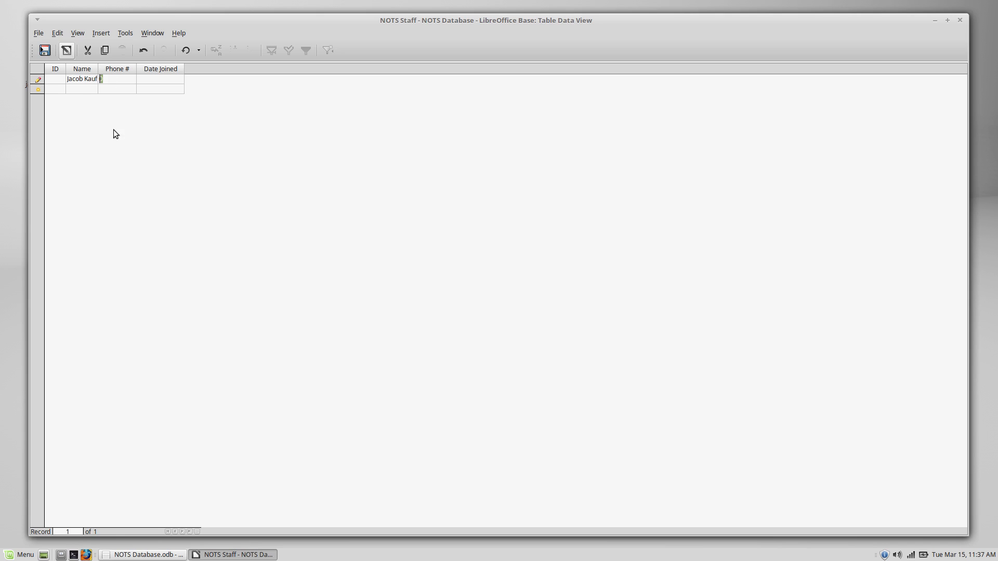
{"action": "mouse_move", "coordinate": [146, 168]}
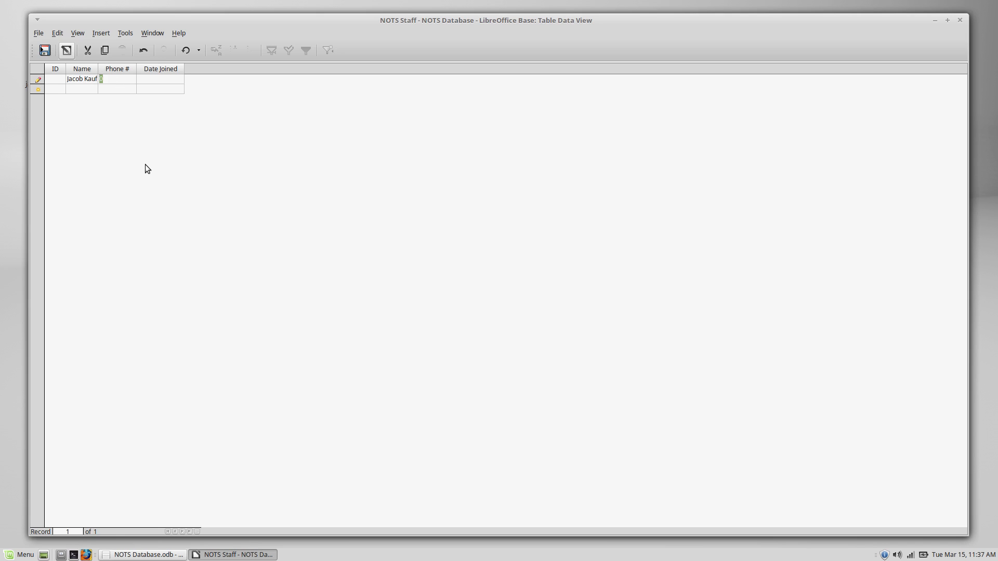
{"action": "type", "text": "555"}
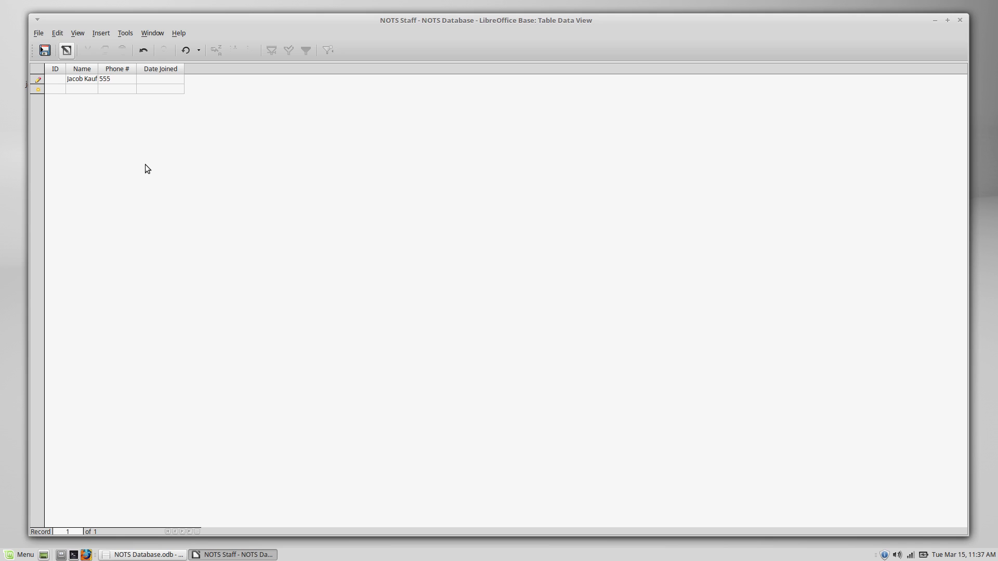
{"action": "type", "text": "5551234"}
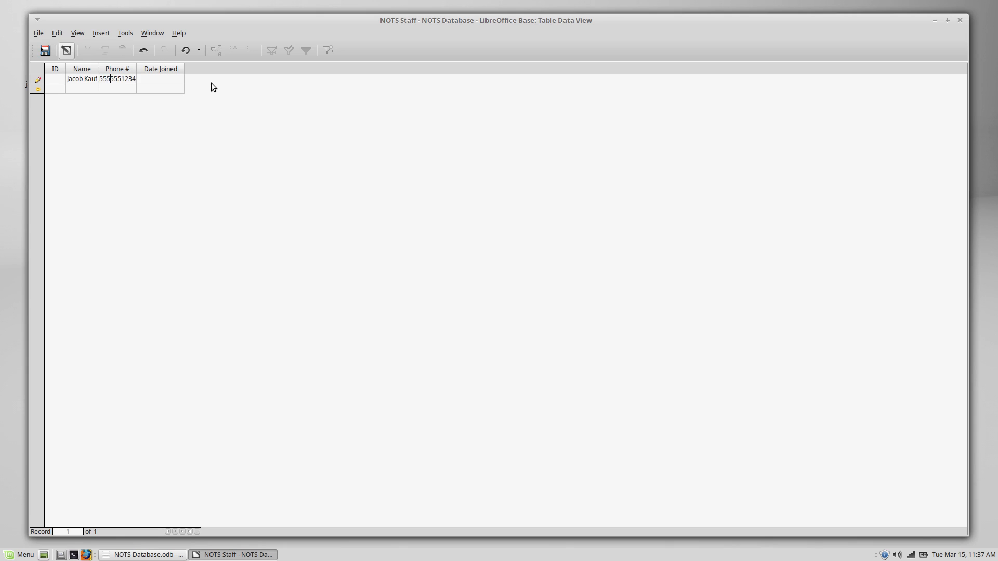
{"action": "type", "text": "0"}
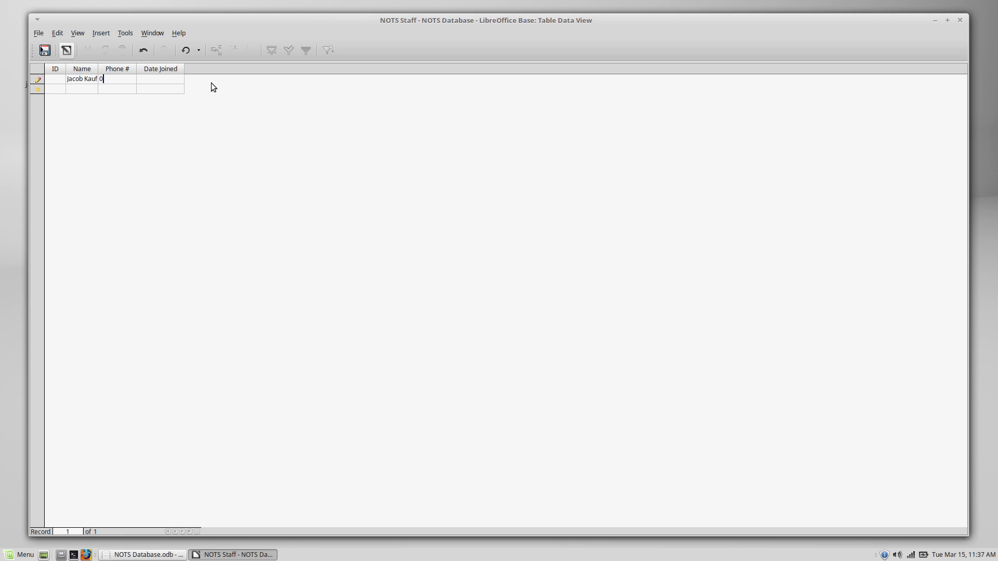
{"action": "left_click", "coordinate": [160, 79]}
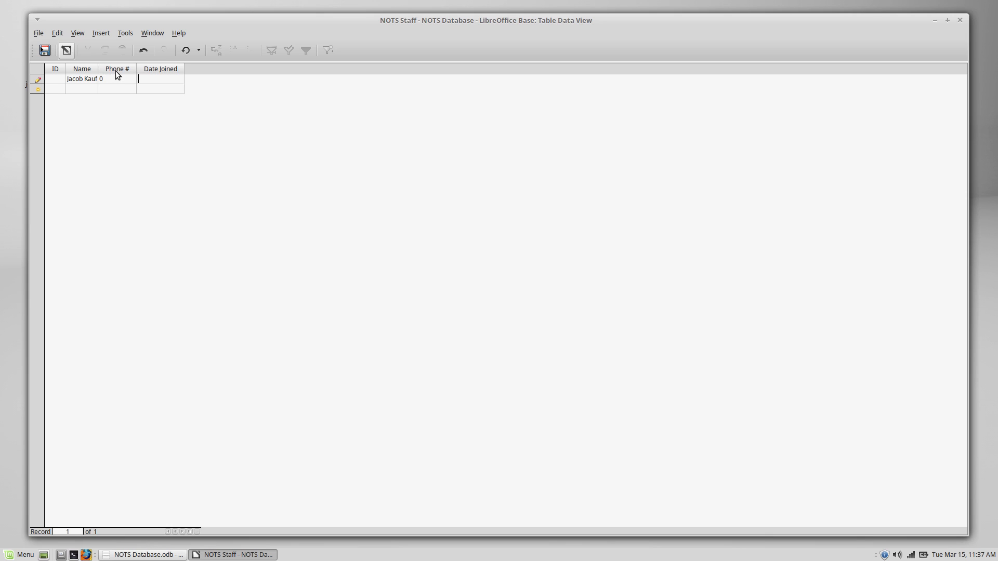
{"action": "mouse_move", "coordinate": [111, 76]}
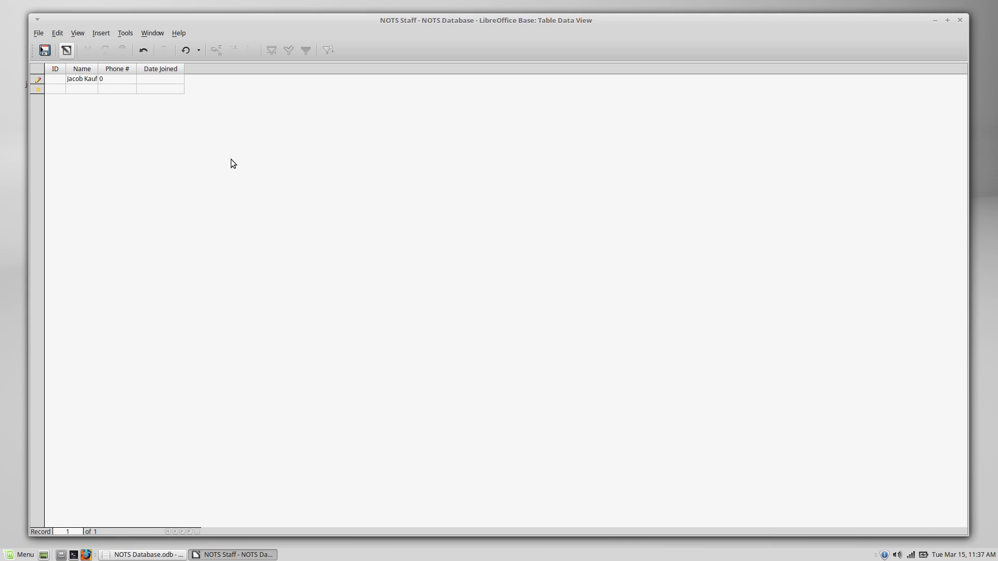
{"action": "type", "text": "12/30/99"}
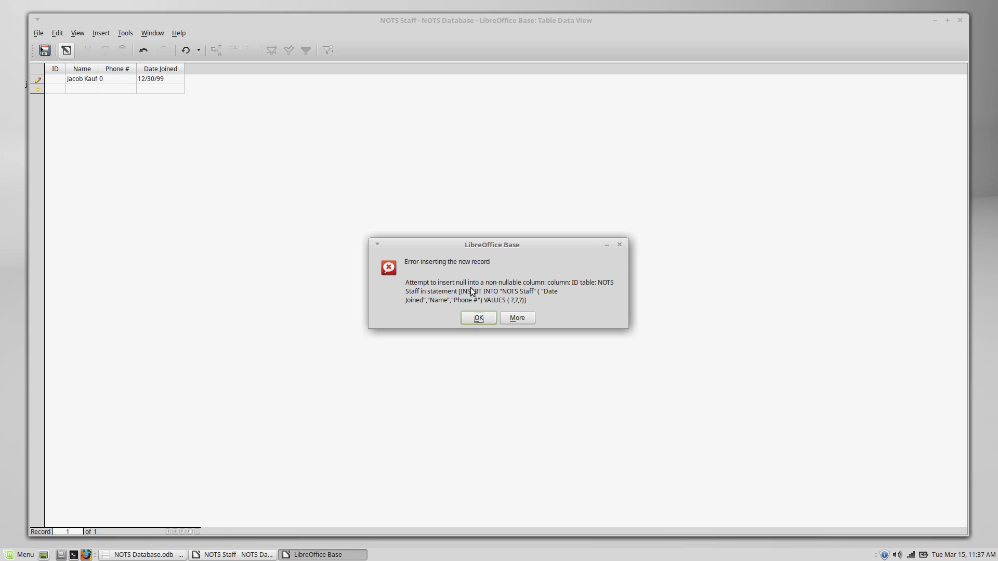
{"action": "mouse_move", "coordinate": [576, 289]}
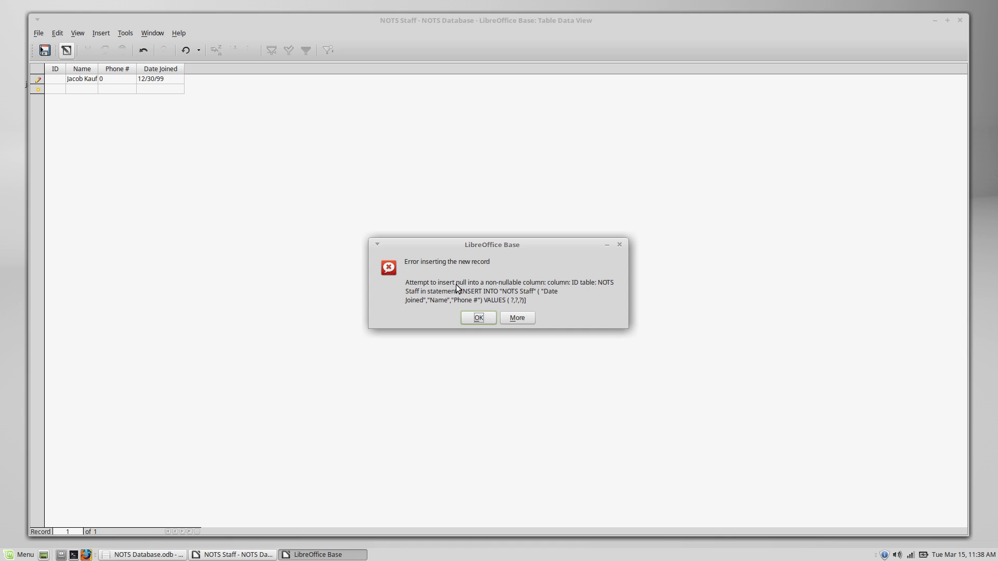
{"action": "mouse_move", "coordinate": [461, 287]}
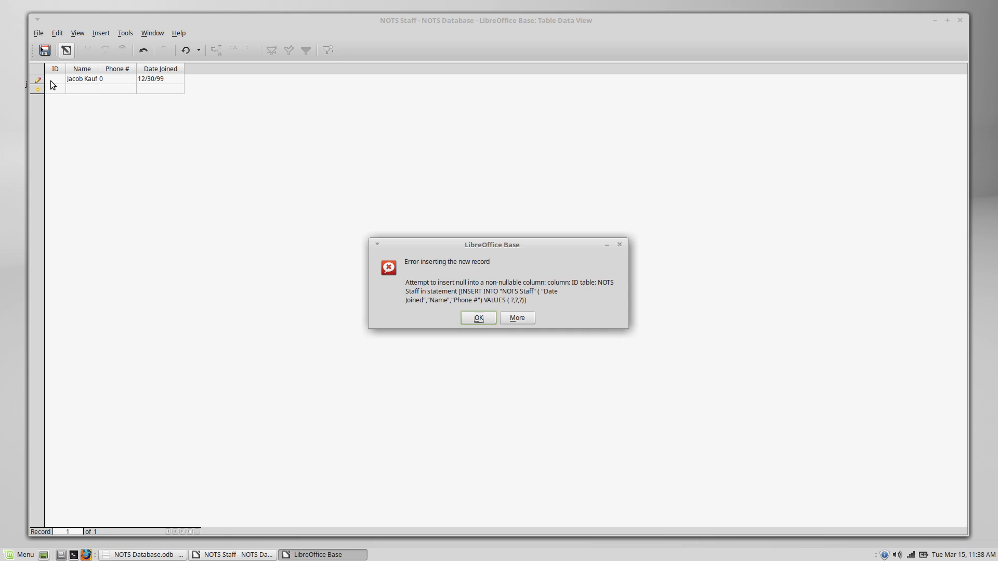
{"action": "mouse_move", "coordinate": [487, 338]}
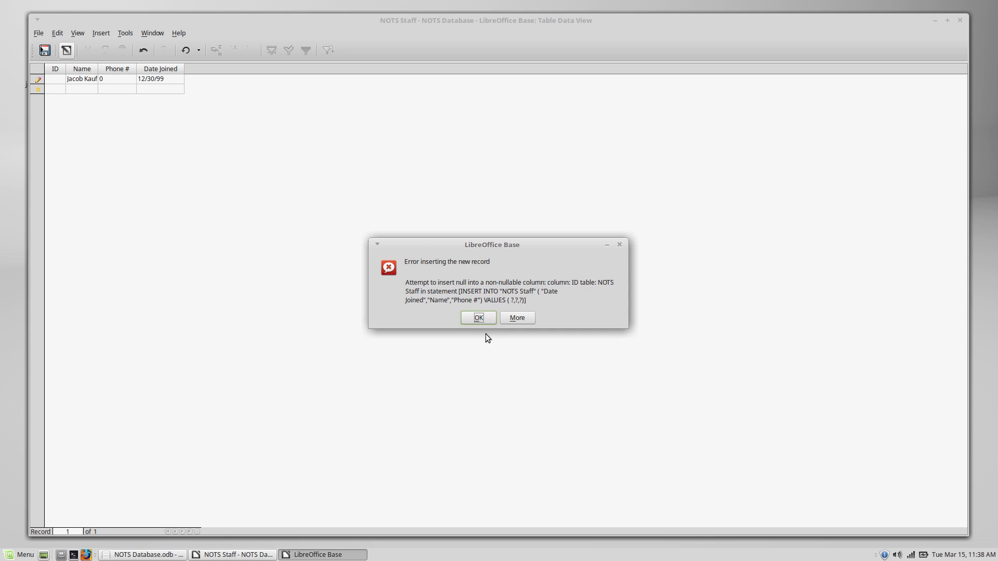
Dismiss the insert error, give Jacob's record ID 0, and begin record ID 1
{"action": "left_click", "coordinate": [477, 318]}
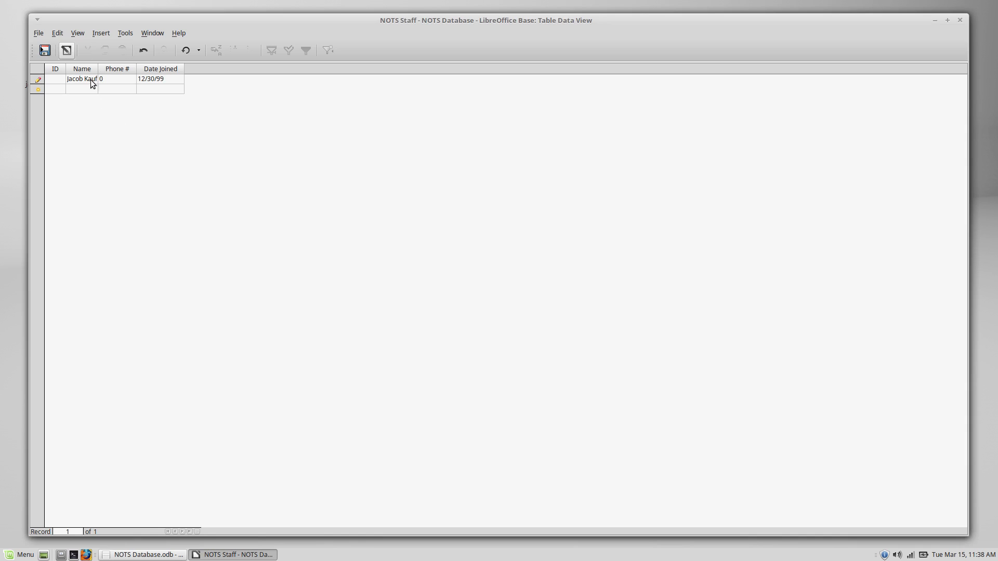
{"action": "mouse_move", "coordinate": [147, 77]}
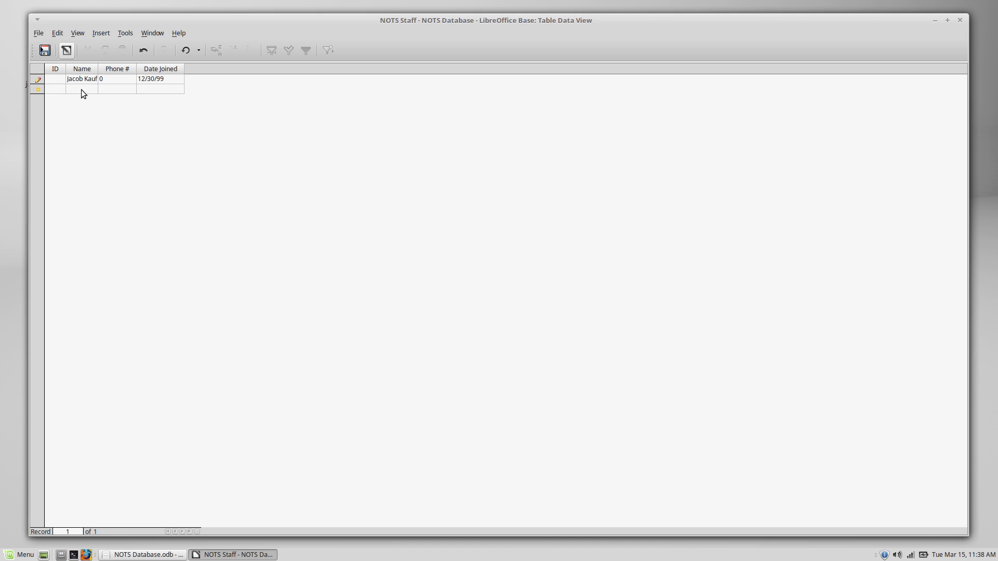
{"action": "mouse_move", "coordinate": [116, 94]}
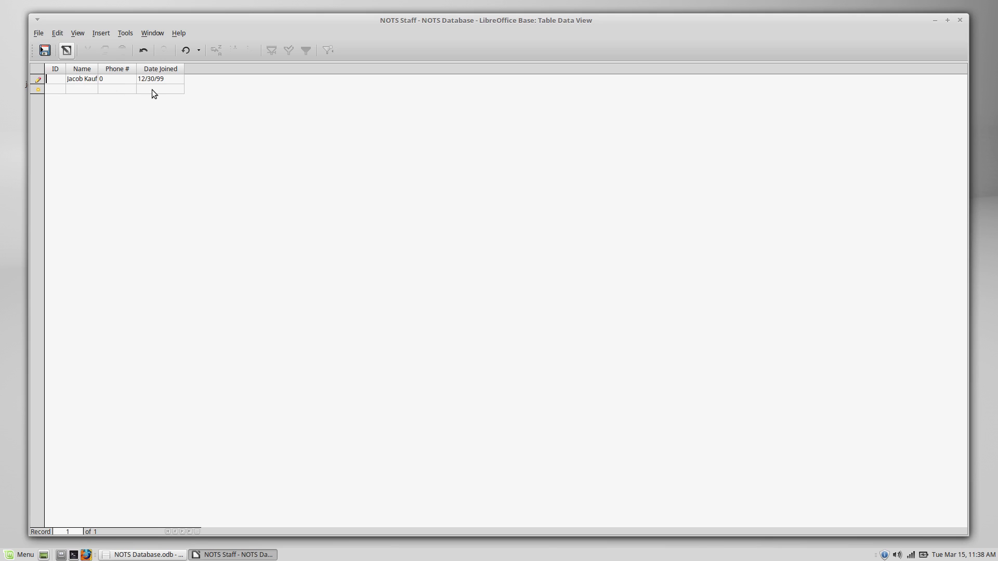
{"action": "mouse_move", "coordinate": [139, 96]}
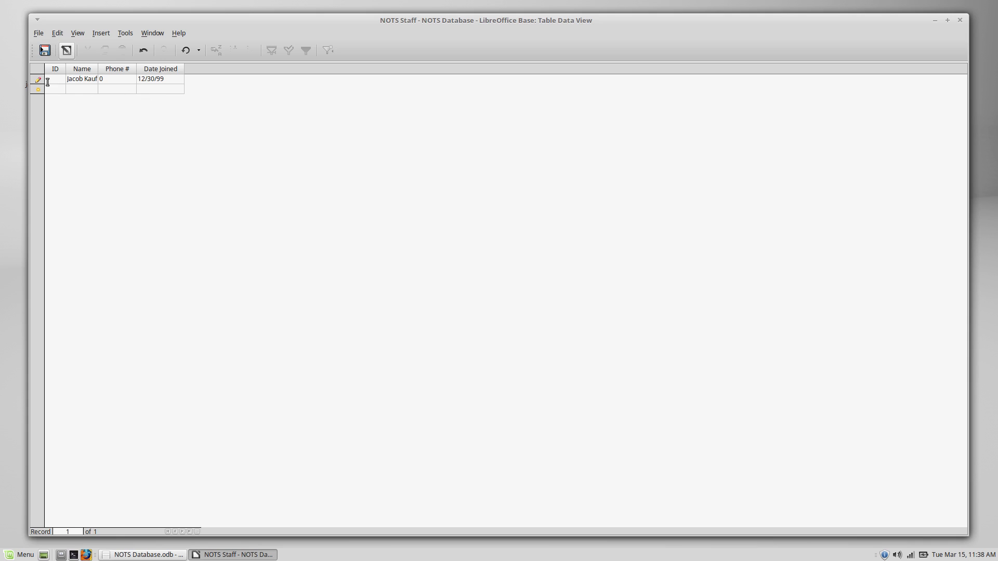
{"action": "mouse_move", "coordinate": [106, 139]}
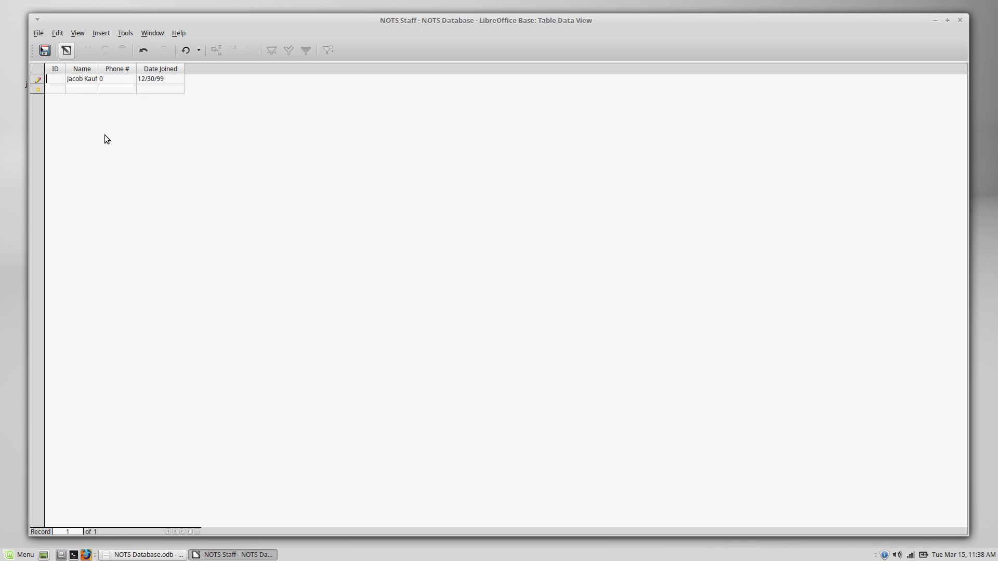
{"action": "type", "text": "0"}
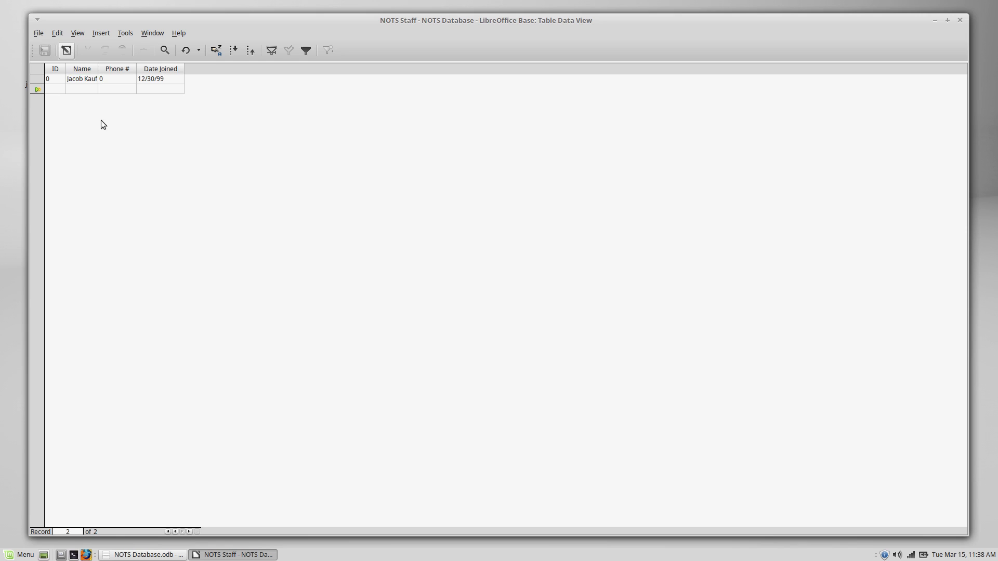
{"action": "type", "text": "1"}
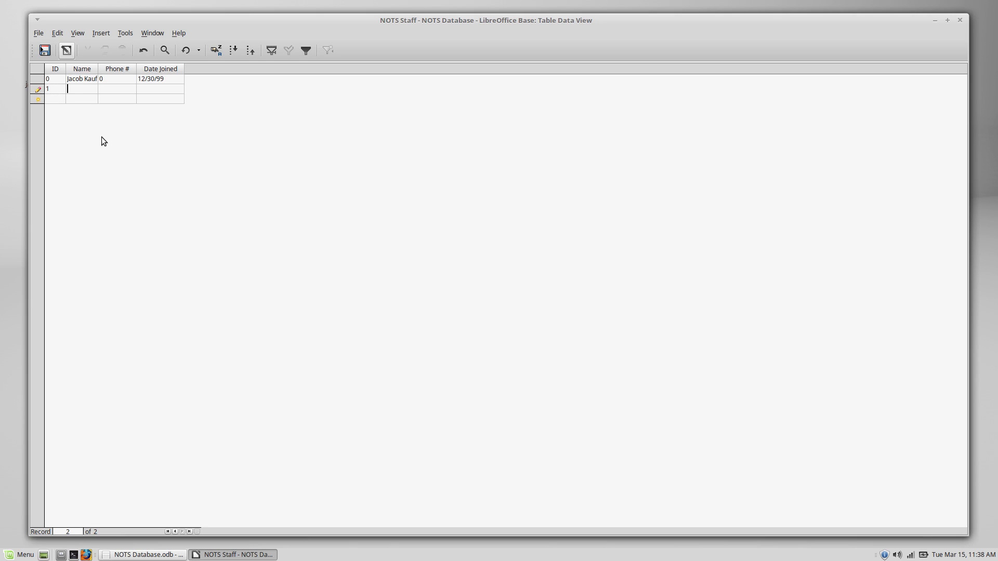
{"action": "mouse_move", "coordinate": [102, 136]}
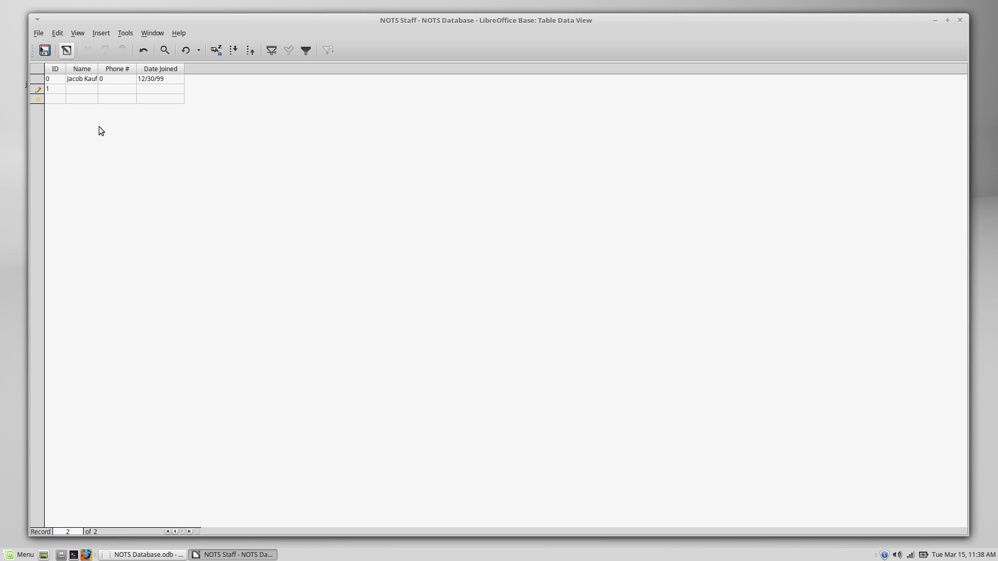
{"action": "left_click", "coordinate": [82, 88]}
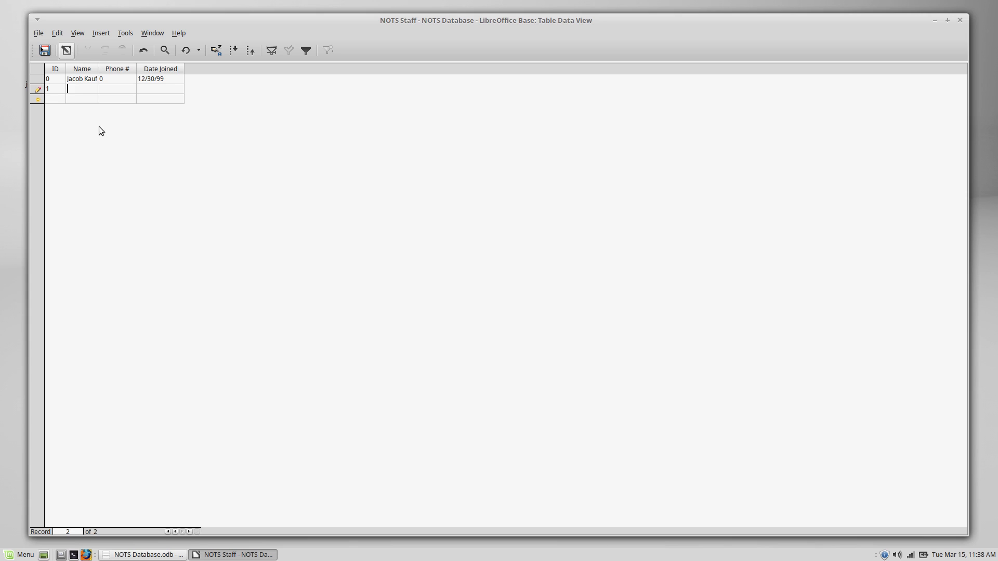
{"action": "mouse_move", "coordinate": [98, 69]}
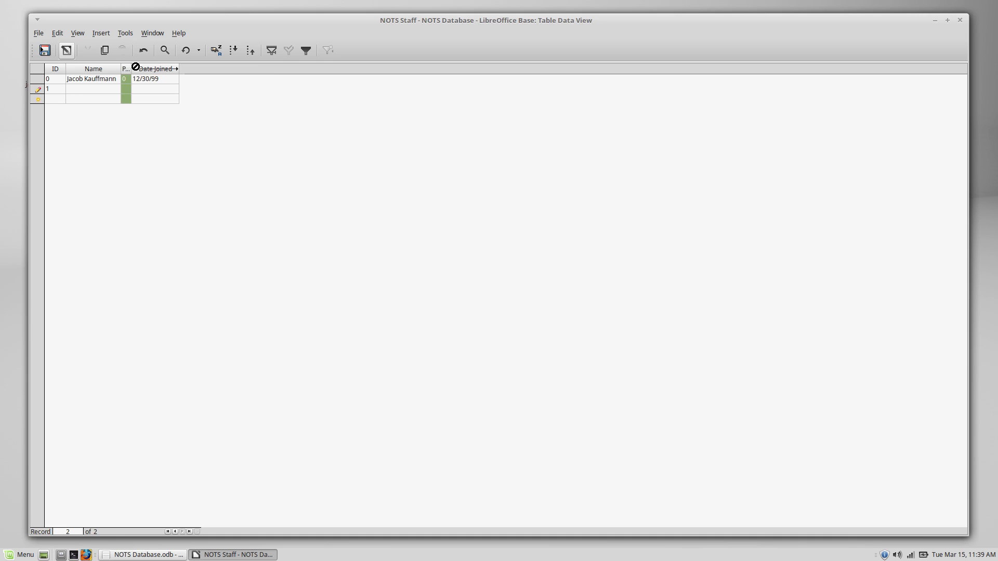
{"action": "mouse_move", "coordinate": [184, 185]}
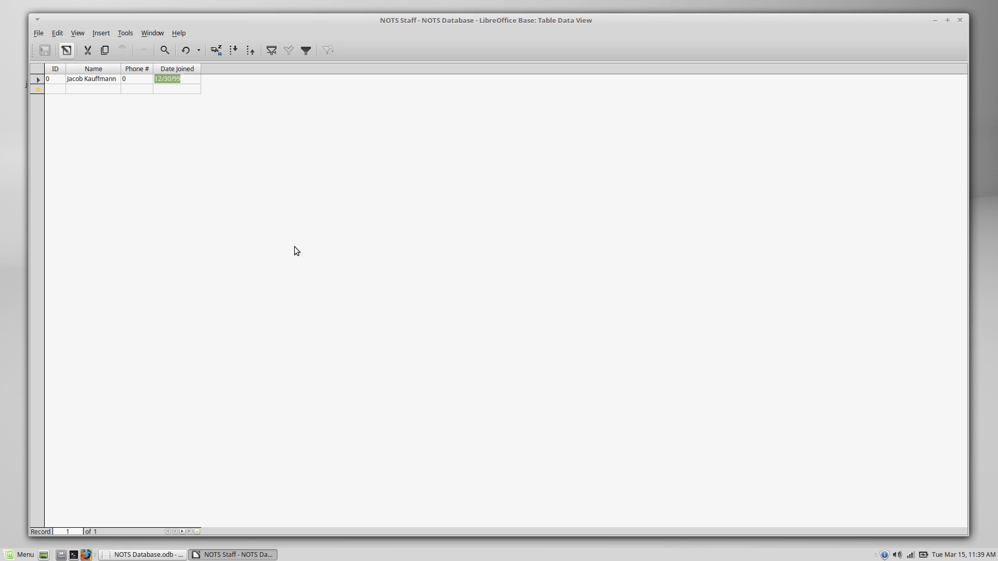
{"action": "type", "text": "12 June 2"}
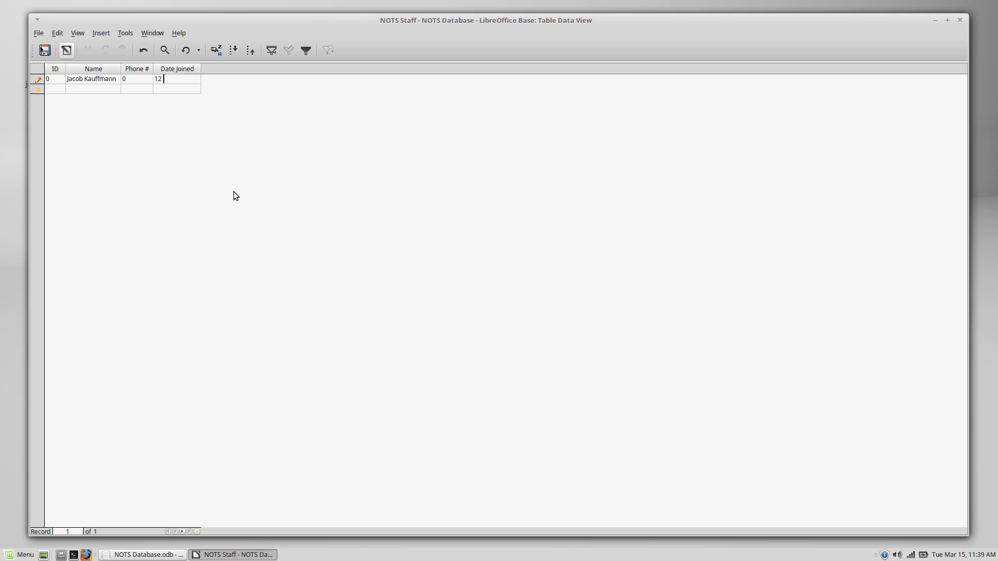
{"action": "type", "text": "June 2012"}
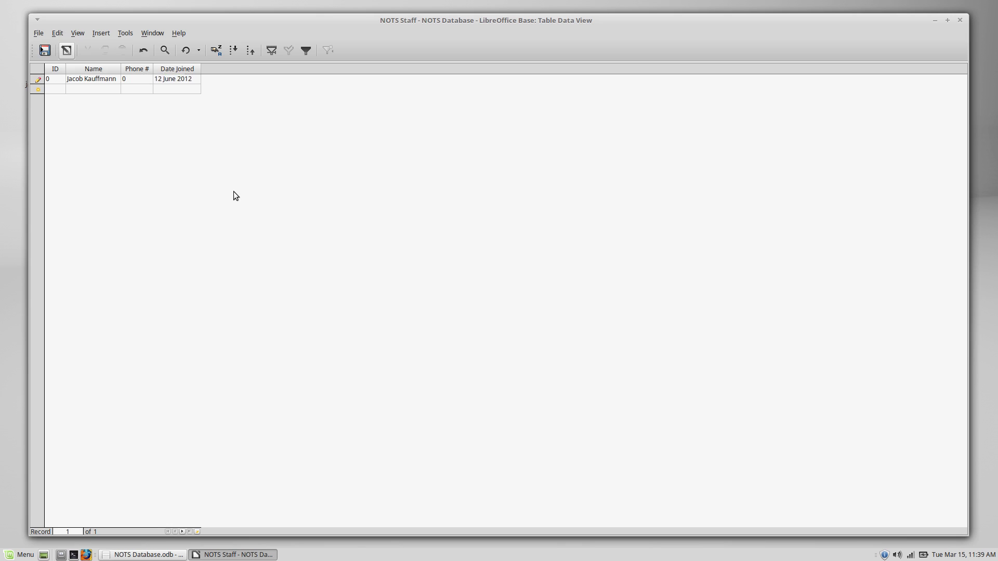
{"action": "left_click", "coordinate": [173, 78]}
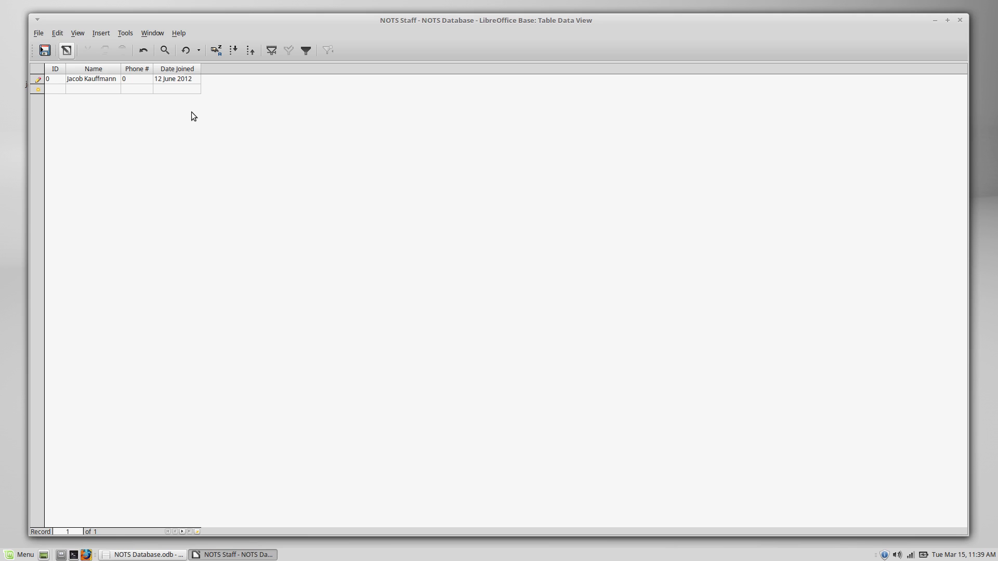
{"action": "left_click", "coordinate": [178, 78]}
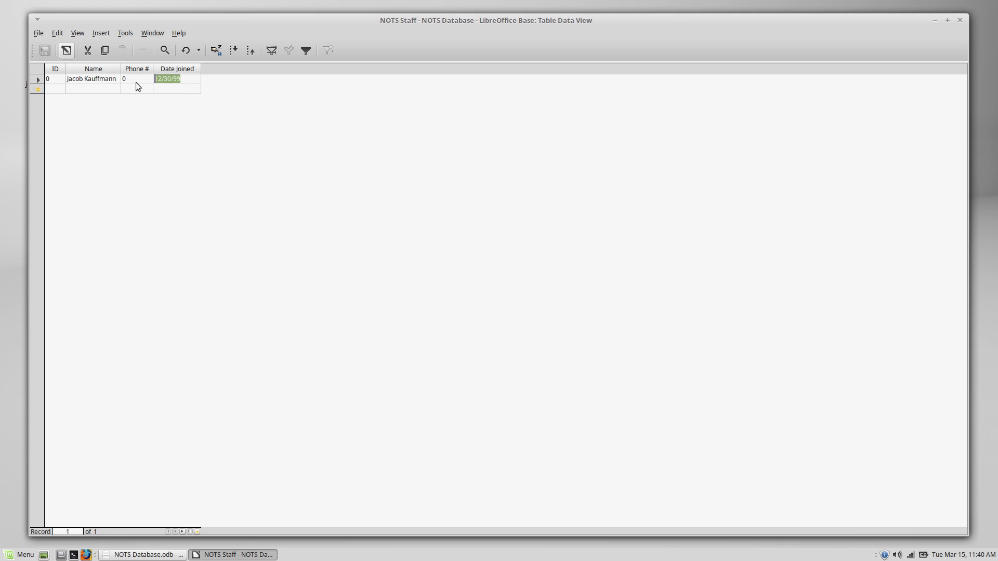
{"action": "type", "text": "June 12,"}
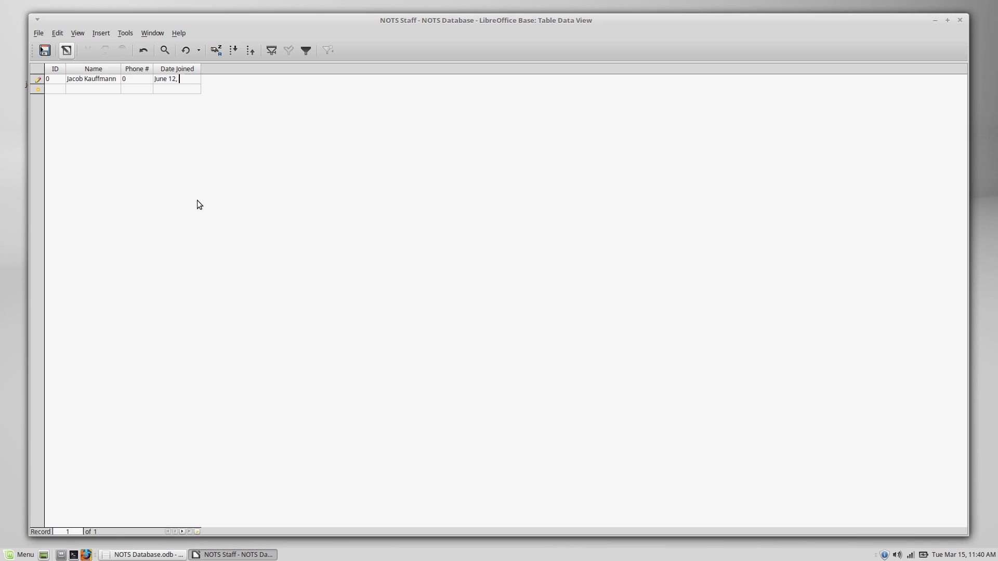
{"action": "type", "text": "2012"}
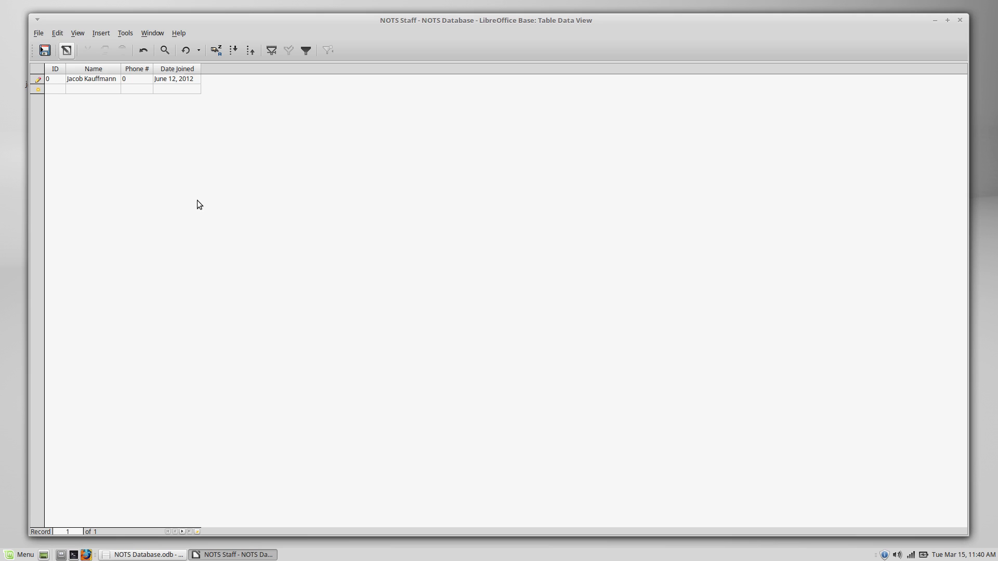
{"action": "left_click", "coordinate": [177, 78]}
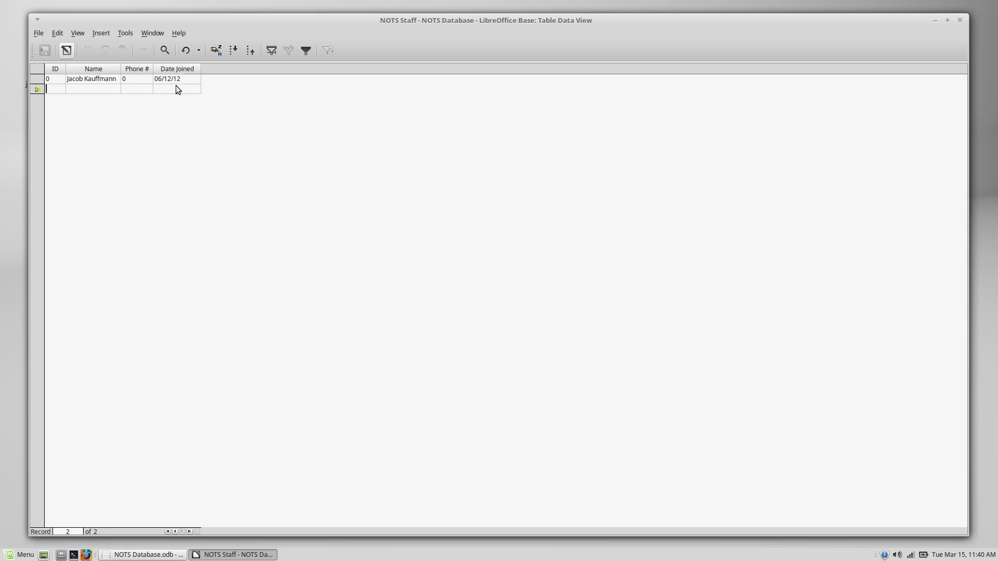
{"action": "mouse_move", "coordinate": [152, 128]}
{"action": "type", "text": "1"}
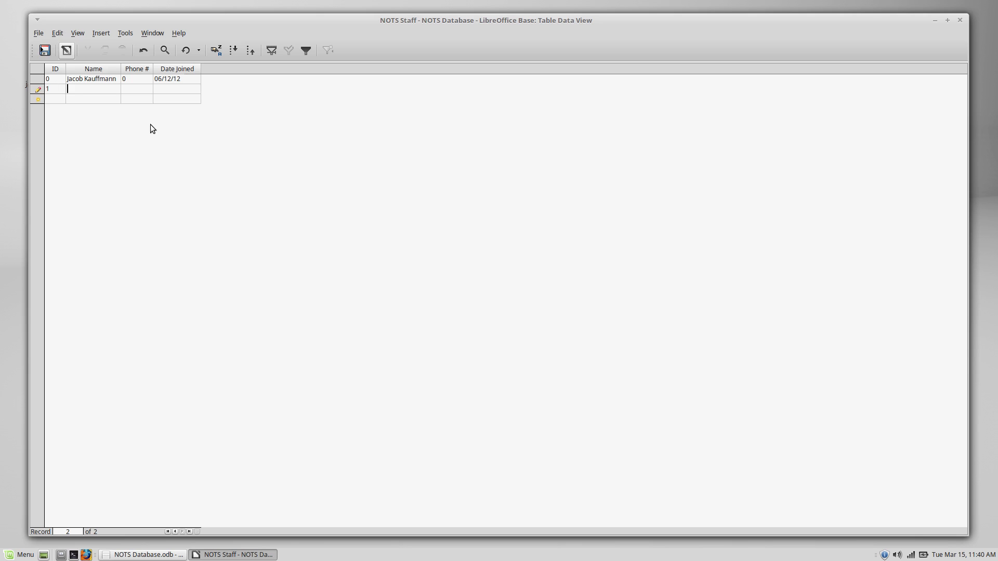
{"action": "mouse_move", "coordinate": [134, 137]}
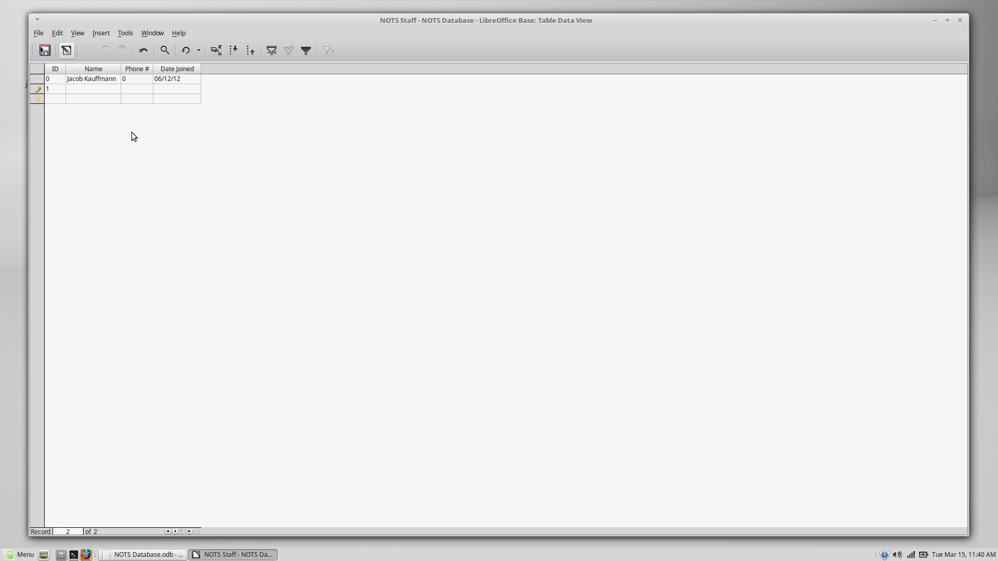
{"action": "type", "text": "Michael Che"}
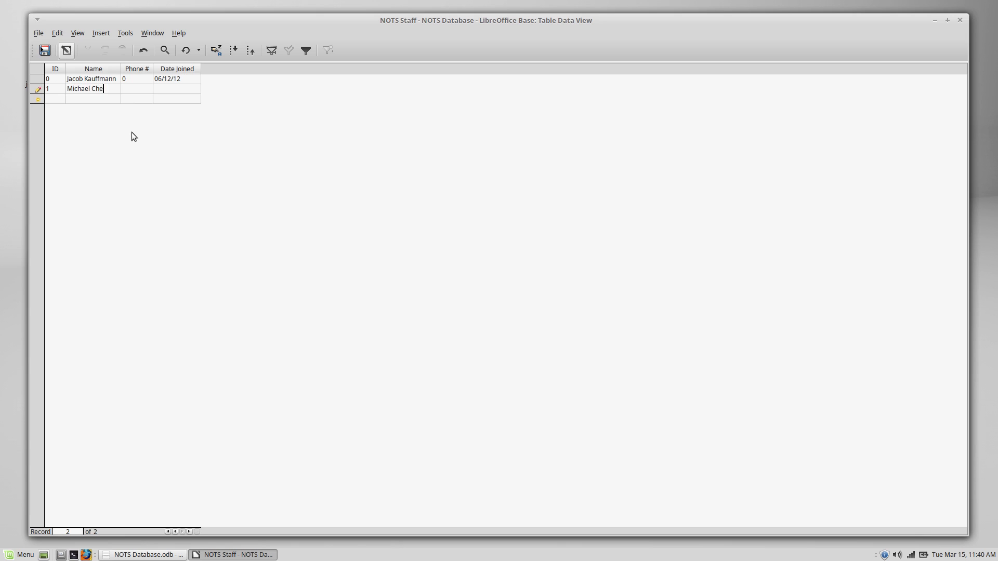
{"action": "type", "text": "not"}
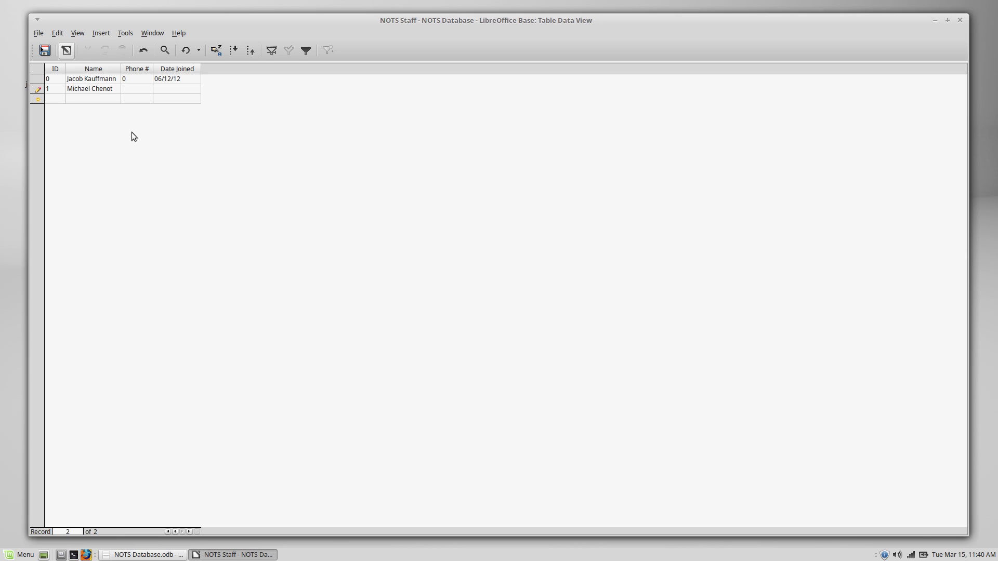
{"action": "type", "text": "M"}
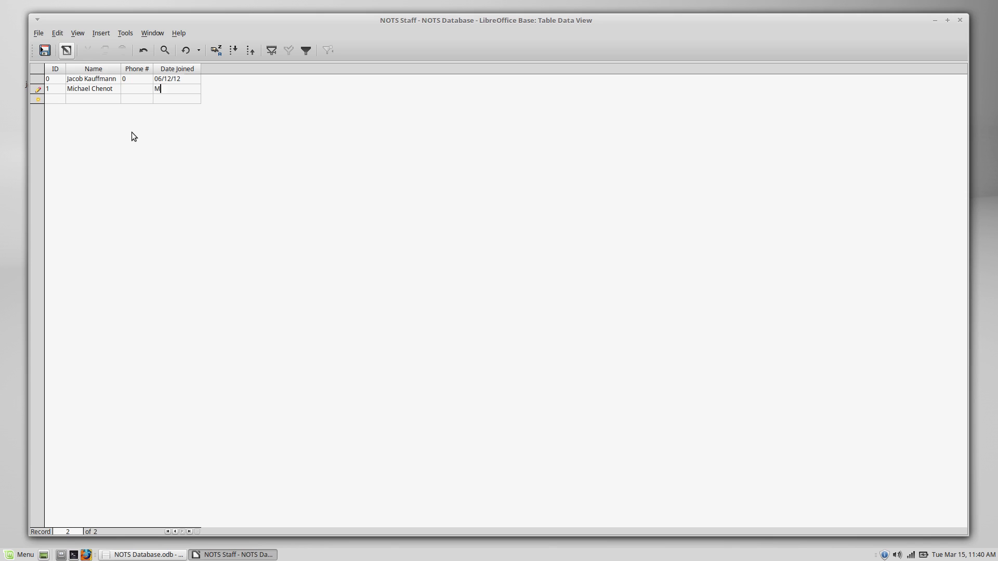
{"action": "type", "text": "arch 3, 2"}
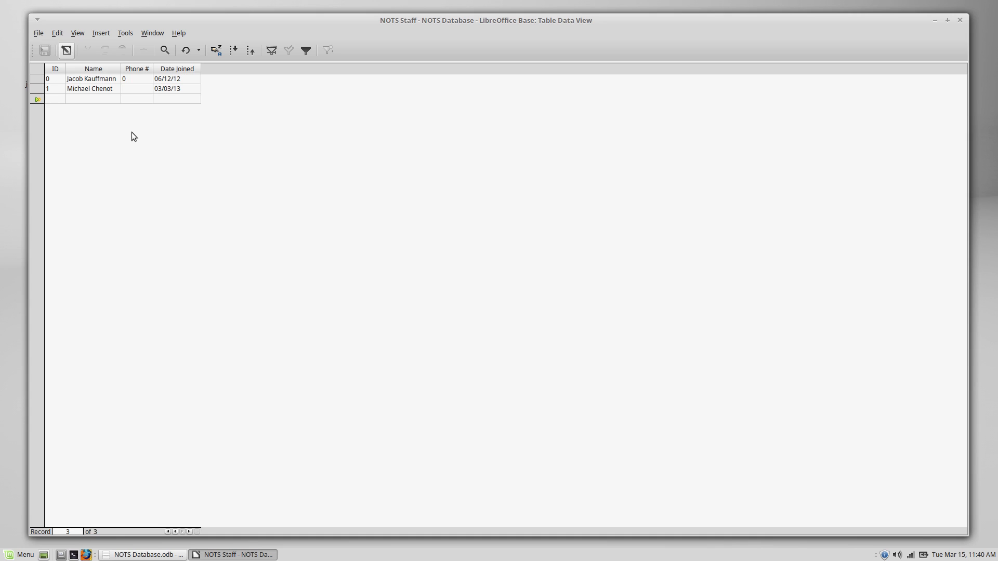
{"action": "mouse_move", "coordinate": [104, 131]}
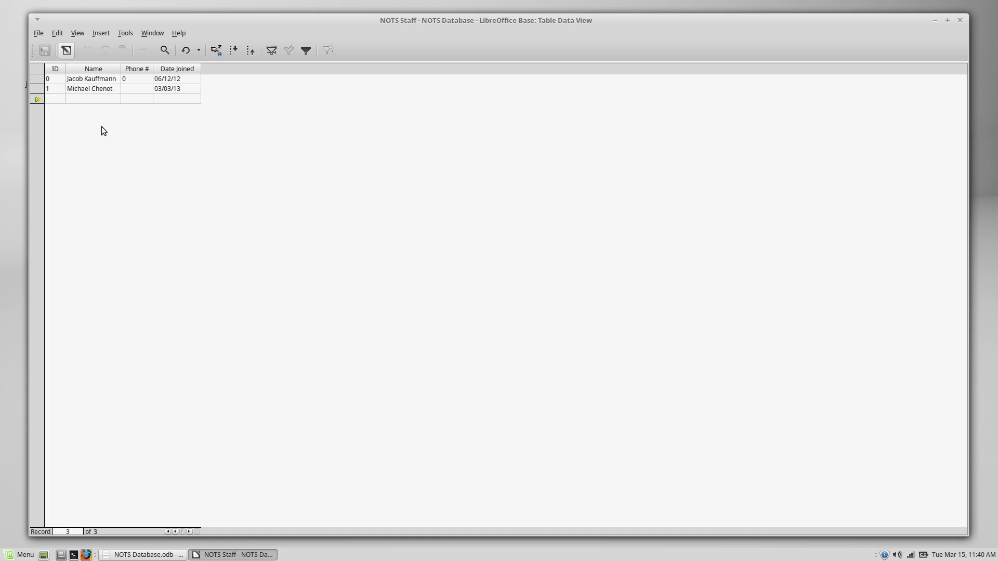
{"action": "left_click", "coordinate": [54, 99]}
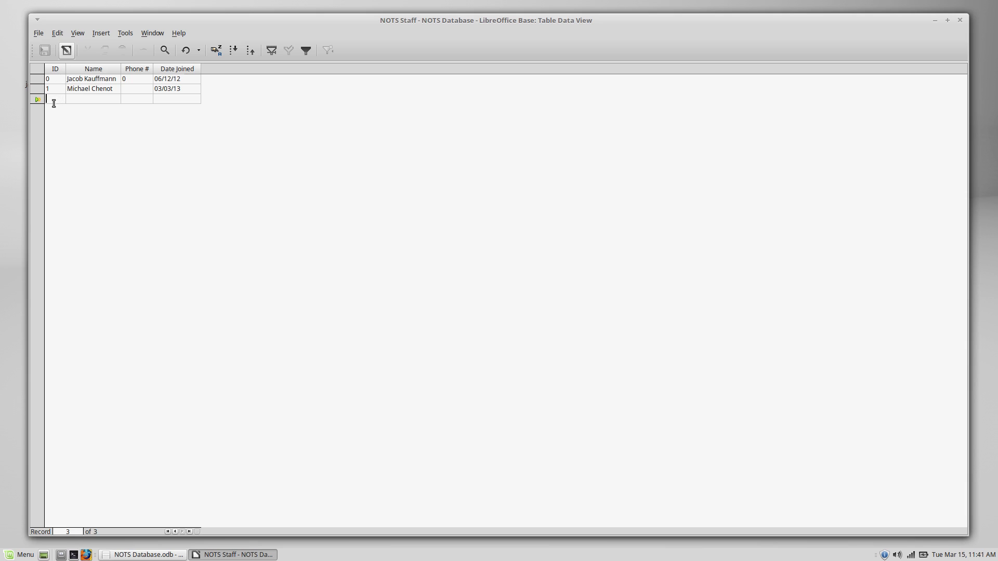
{"action": "mouse_move", "coordinate": [68, 137]}
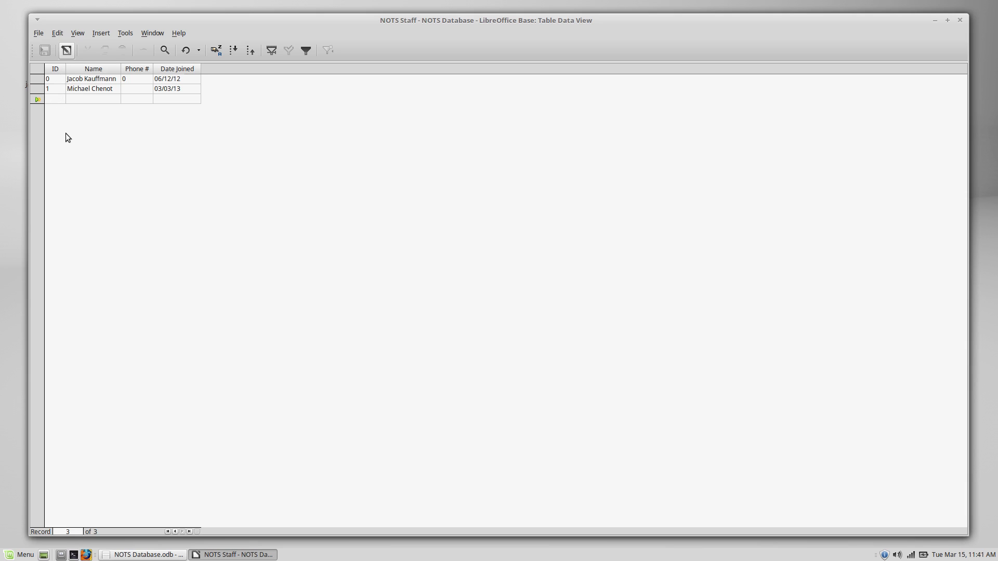
{"action": "mouse_move", "coordinate": [82, 153]}
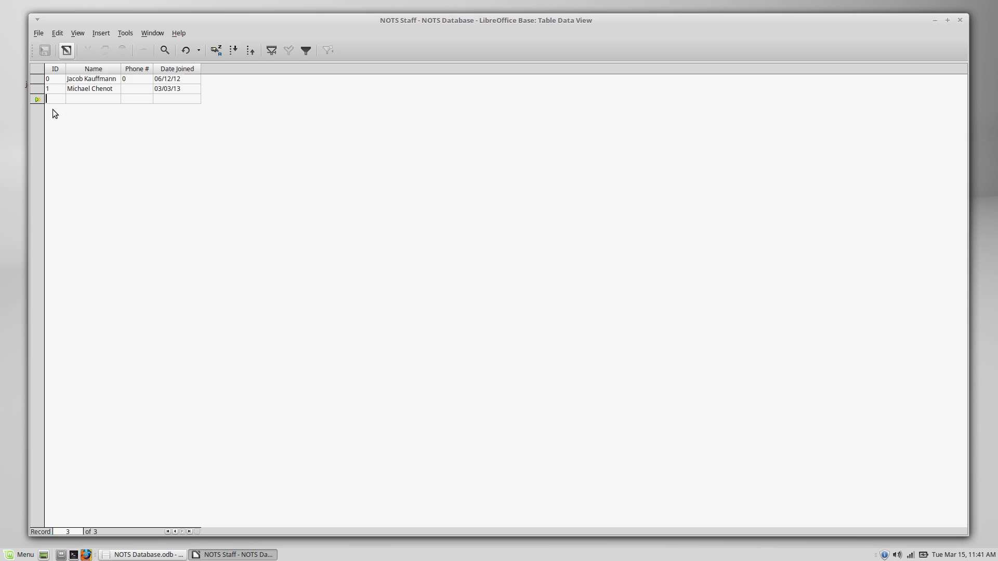
{"action": "mouse_move", "coordinate": [56, 125]}
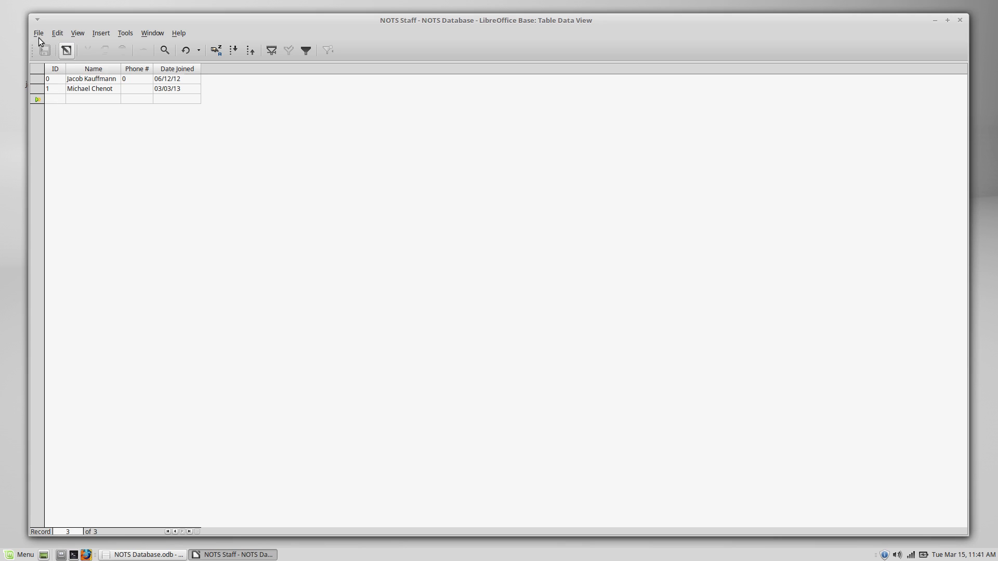
{"action": "mouse_move", "coordinate": [71, 68]}
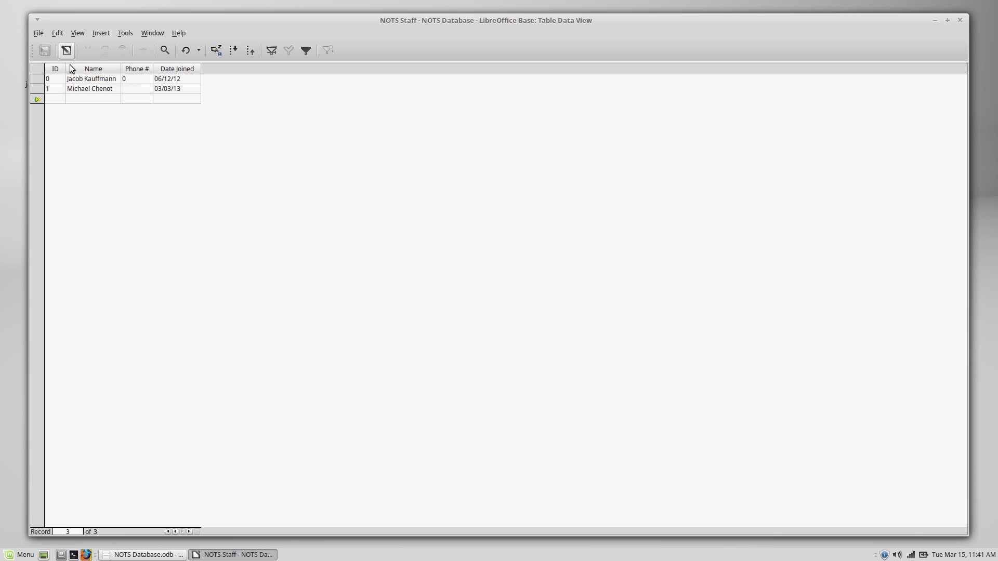
{"action": "left_click", "coordinate": [136, 89]}
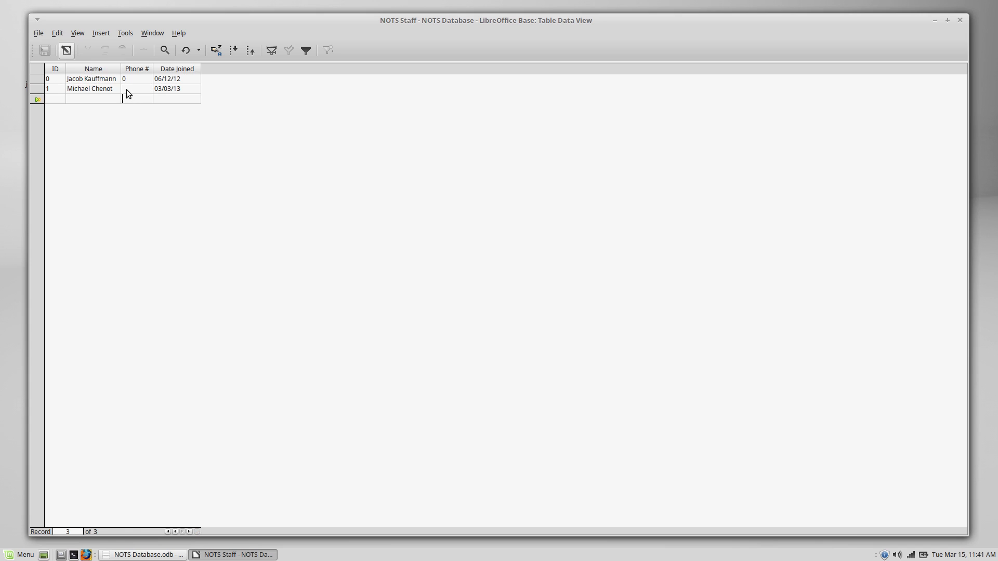
{"action": "mouse_move", "coordinate": [173, 115]}
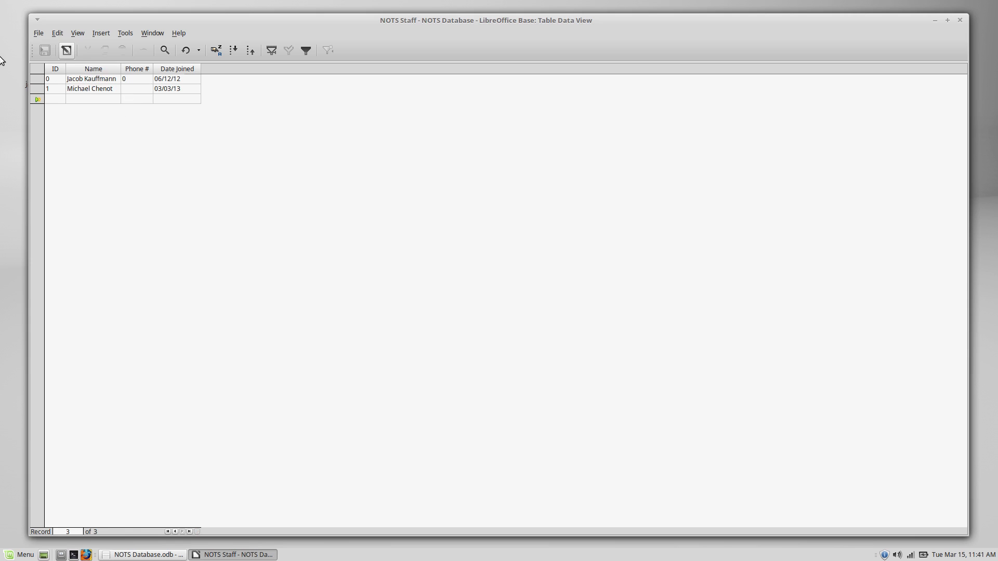
Close the data view, reopen the NOTS Staff design and select the ID field row
{"action": "left_click", "coordinate": [38, 33]}
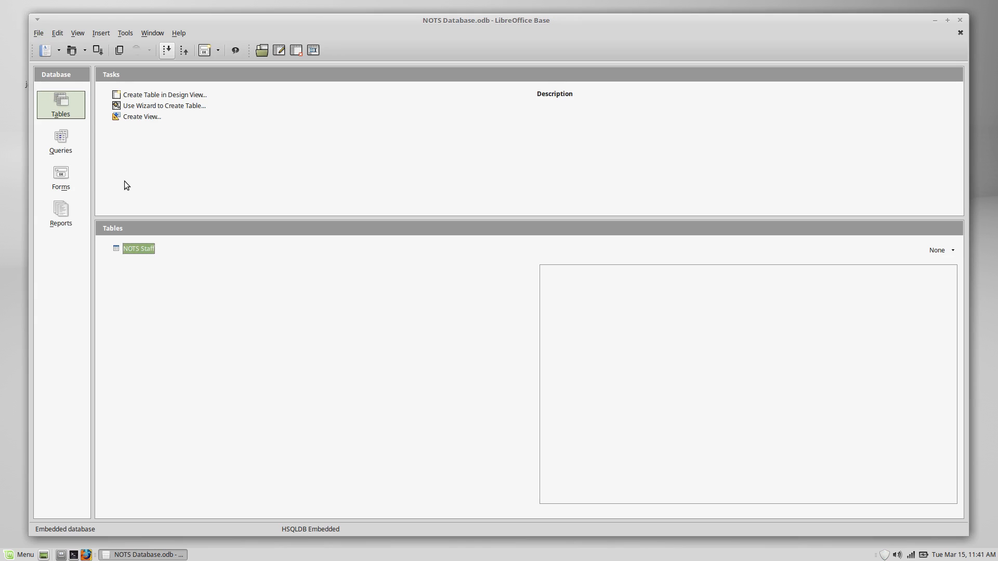
{"action": "right_click", "coordinate": [139, 249]}
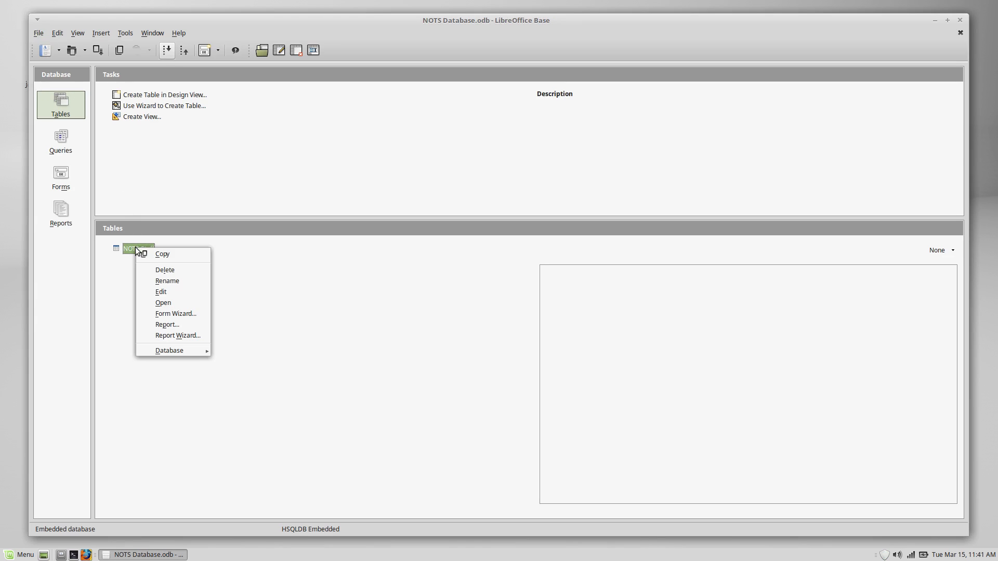
{"action": "mouse_move", "coordinate": [161, 292]}
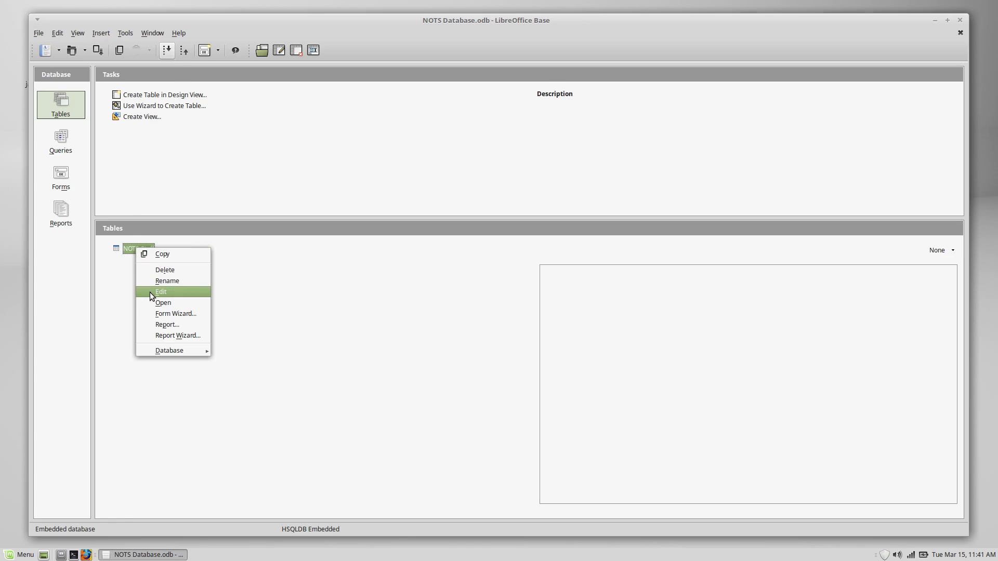
{"action": "left_click", "coordinate": [161, 291]}
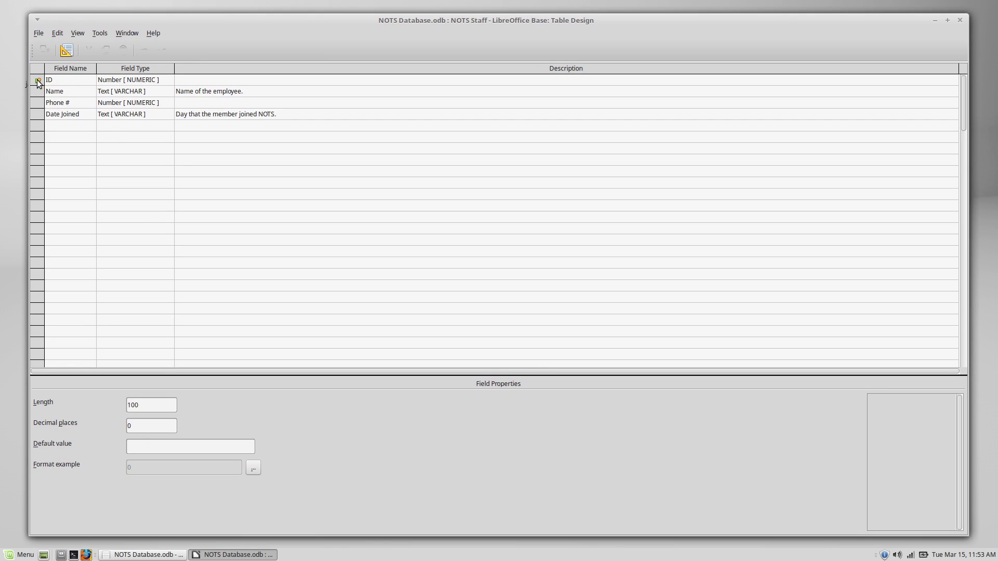
{"action": "left_click", "coordinate": [37, 79]}
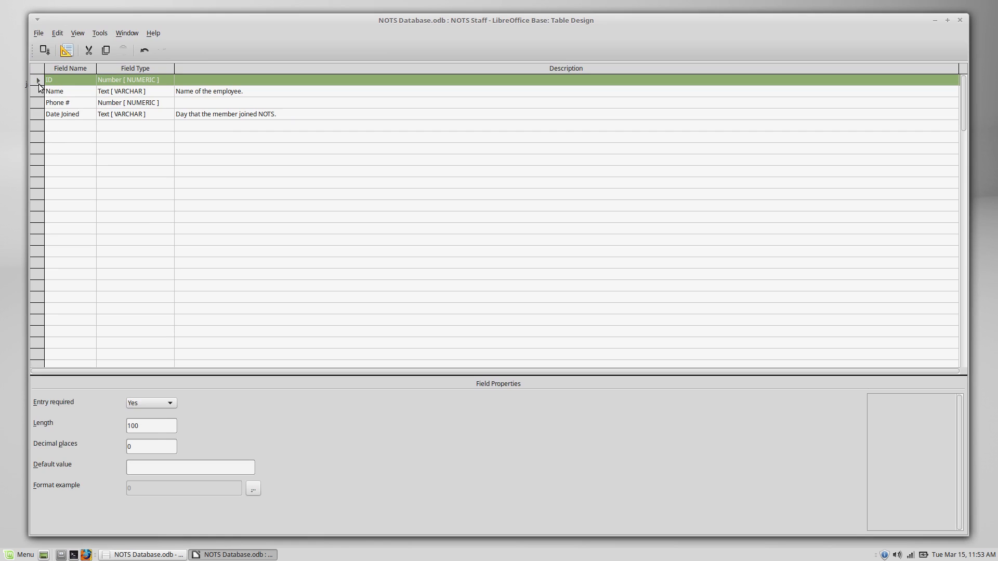
{"action": "mouse_move", "coordinate": [40, 84]}
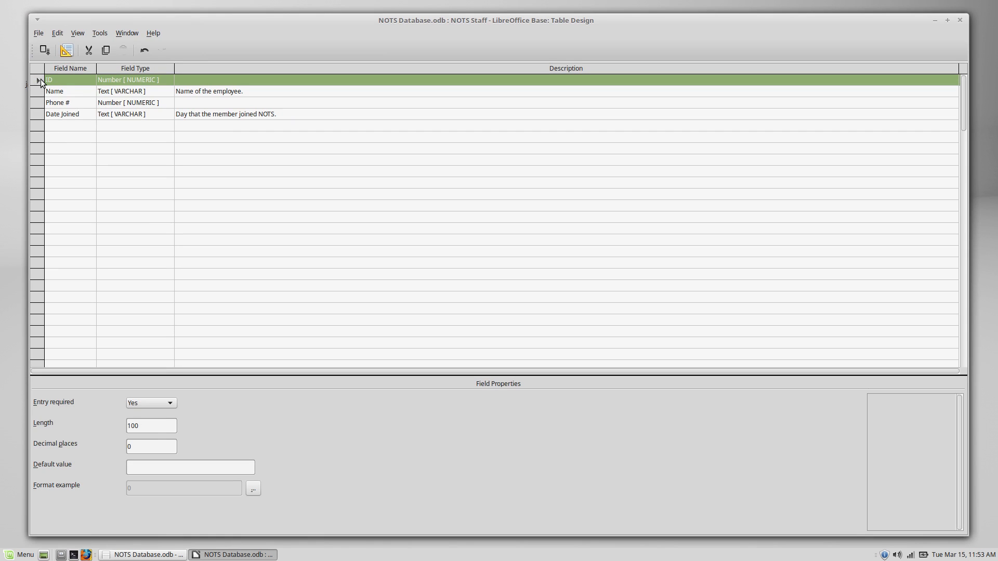
{"action": "right_click", "coordinate": [39, 80]}
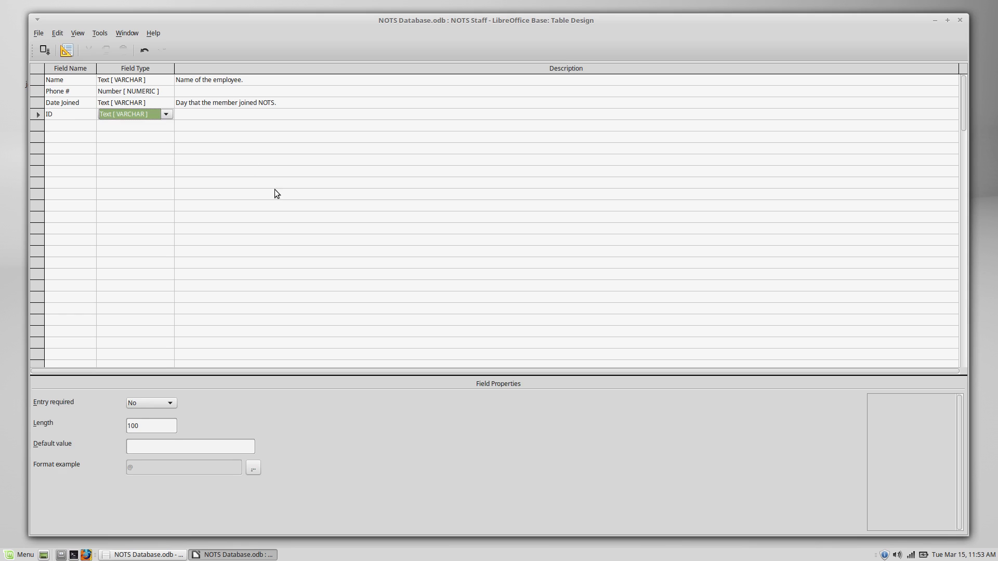
Set the ID field type to Integer [INTEGER] with AutoValue Yes
{"action": "left_click", "coordinate": [166, 114]}
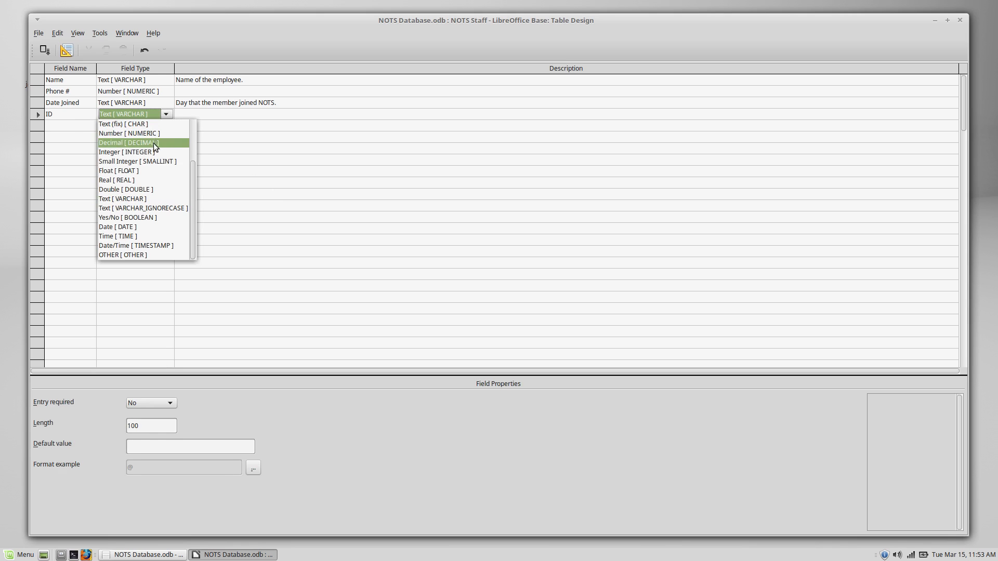
{"action": "left_click", "coordinate": [127, 152]}
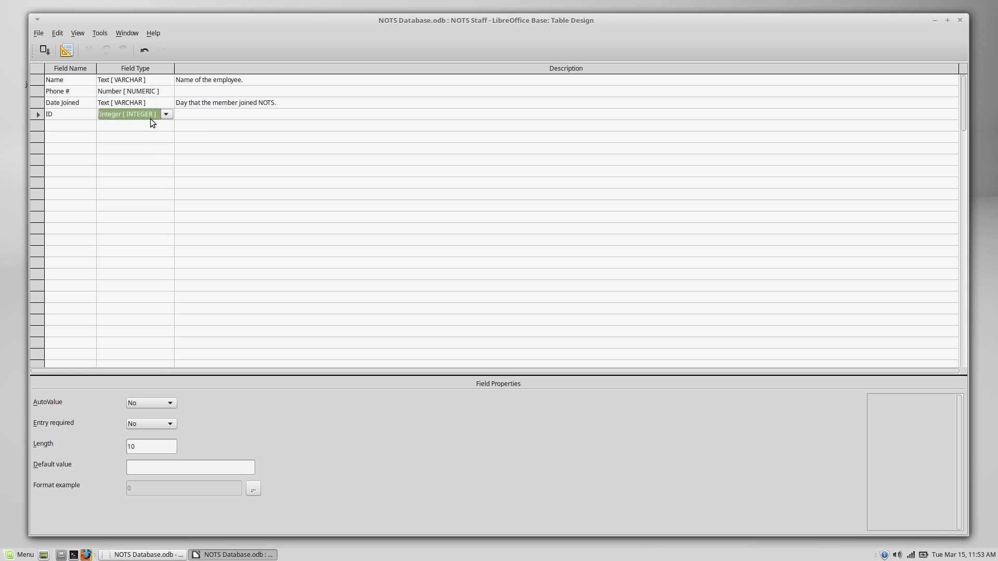
{"action": "mouse_move", "coordinate": [148, 405]}
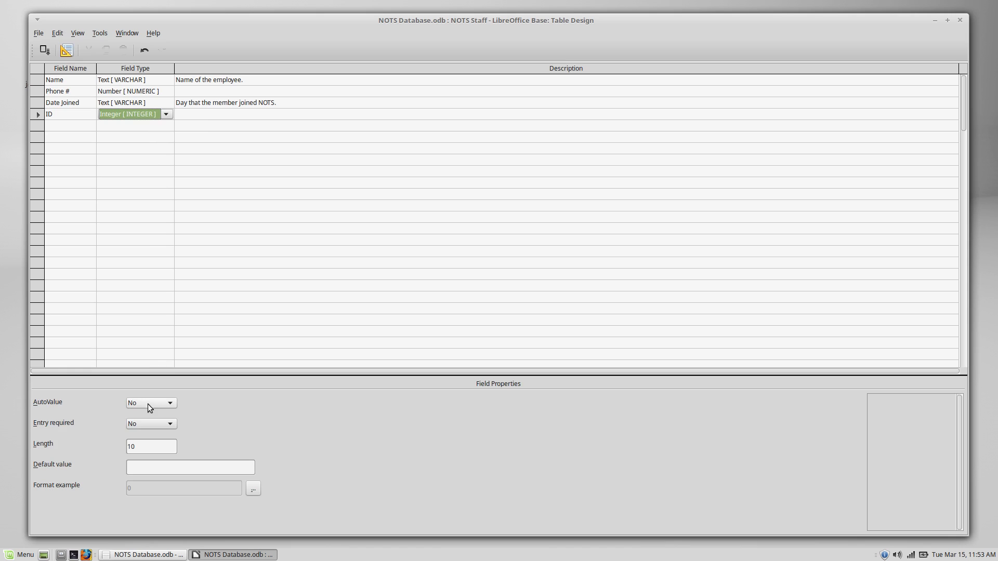
{"action": "left_click", "coordinate": [168, 403]}
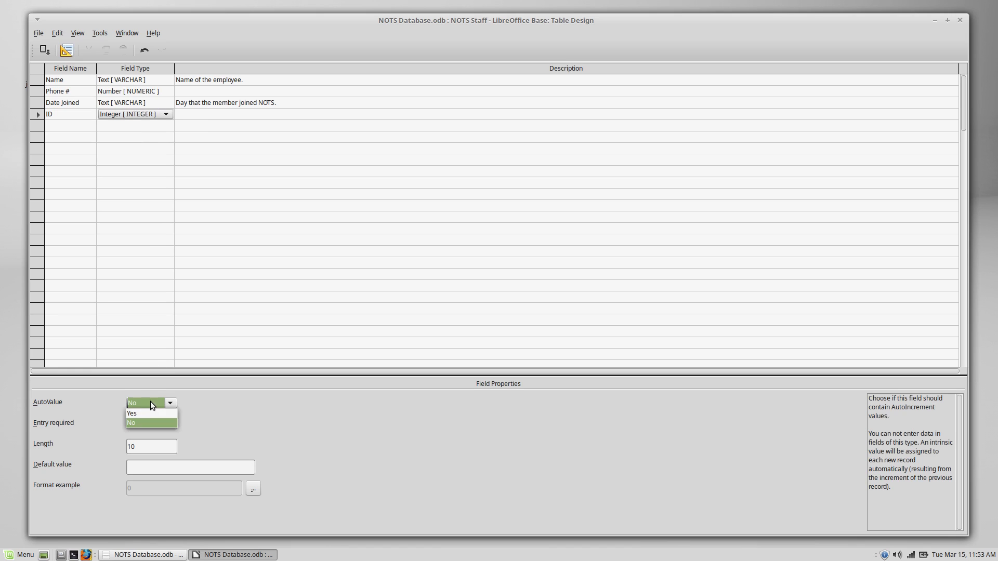
{"action": "left_click", "coordinate": [131, 413]}
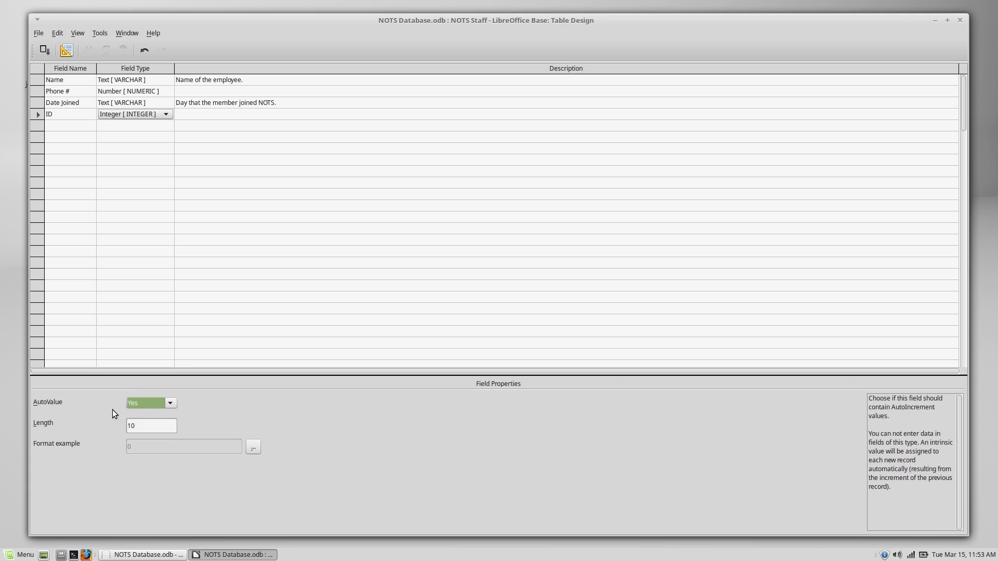
{"action": "mouse_move", "coordinate": [167, 412]}
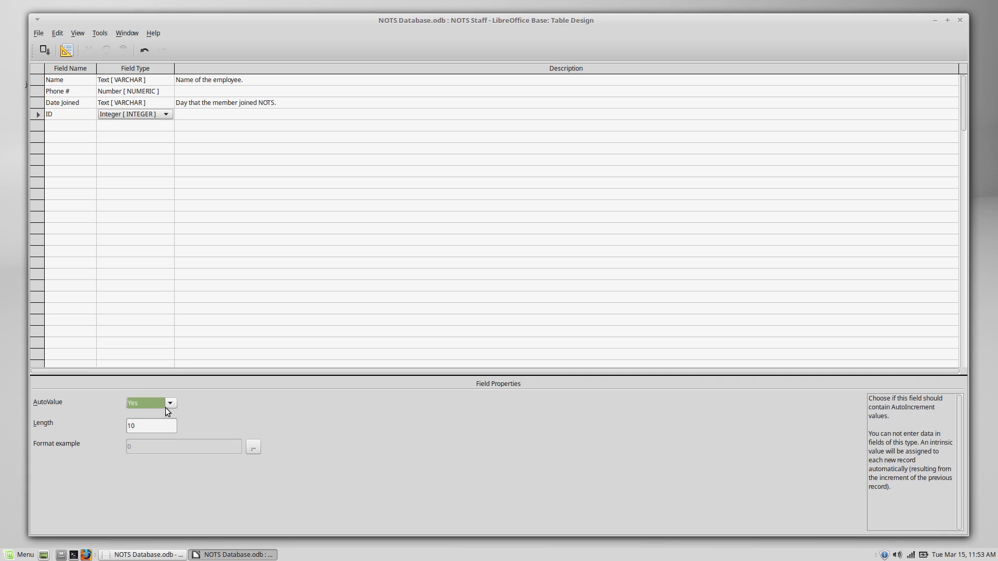
{"action": "mouse_move", "coordinate": [200, 402]}
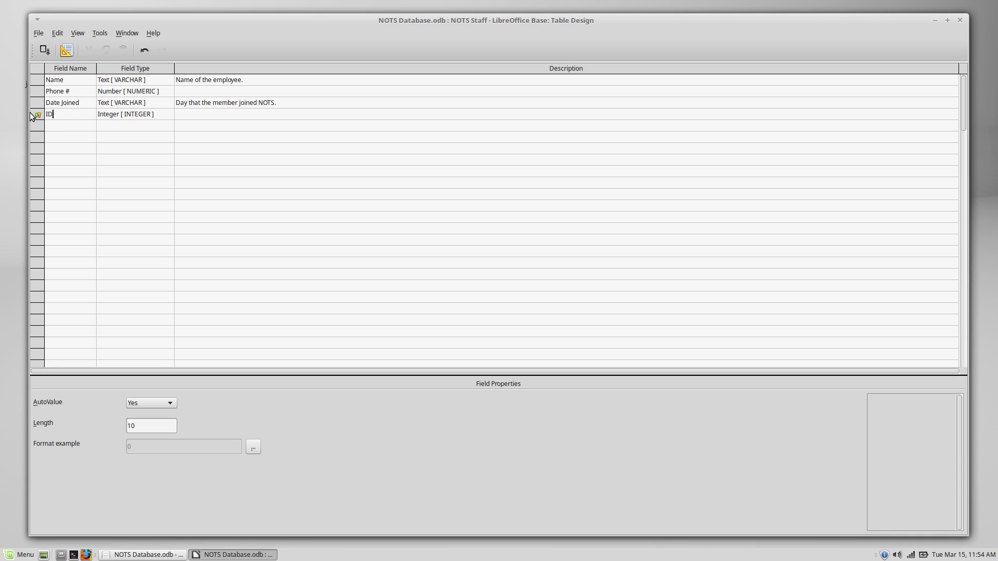
Make ID the primary key of NOTS Staff and close Table Design
{"action": "right_click", "coordinate": [36, 114]}
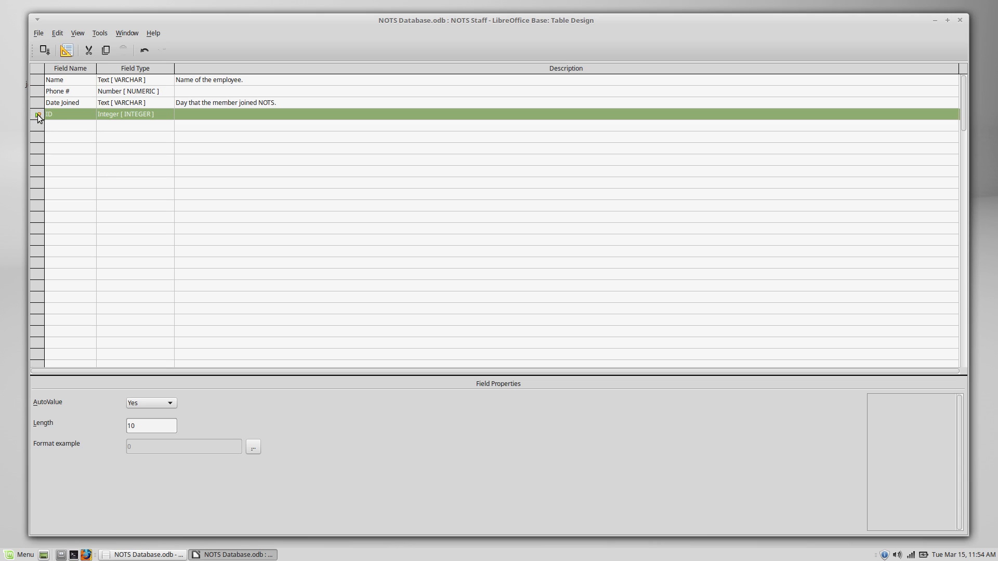
{"action": "right_click", "coordinate": [38, 114]}
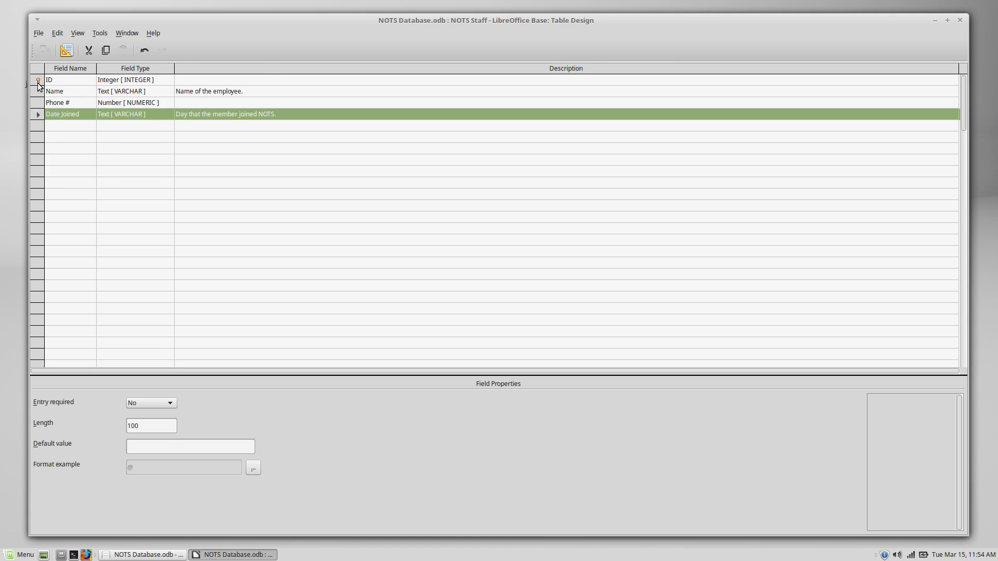
{"action": "left_click", "coordinate": [960, 20]}
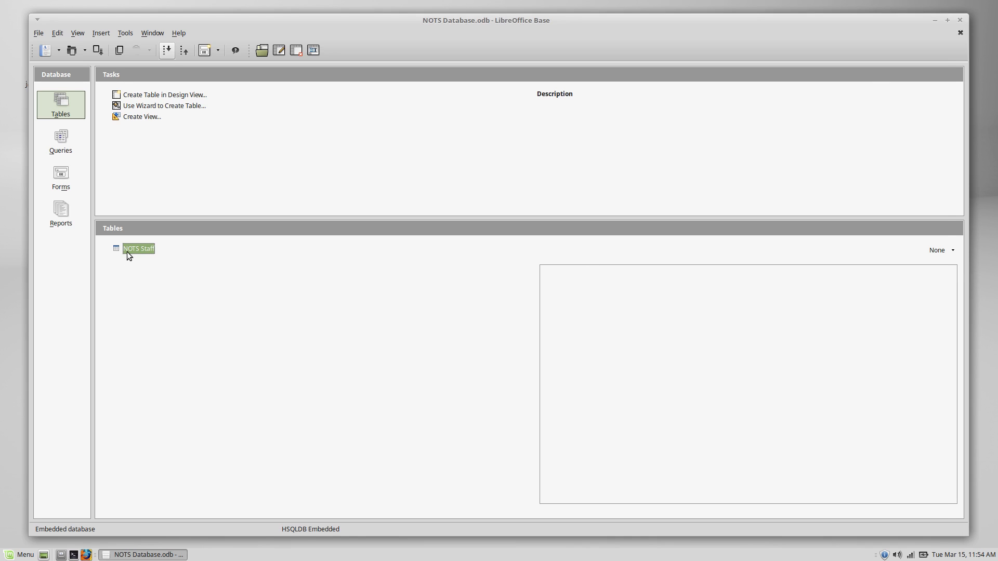
{"action": "double_click", "coordinate": [138, 249]}
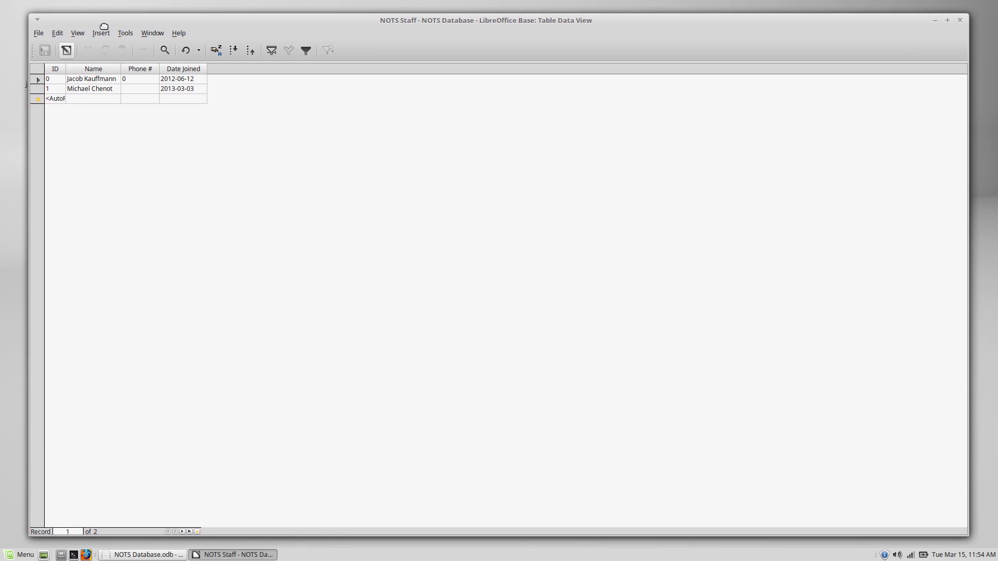
{"action": "left_click", "coordinate": [54, 78]}
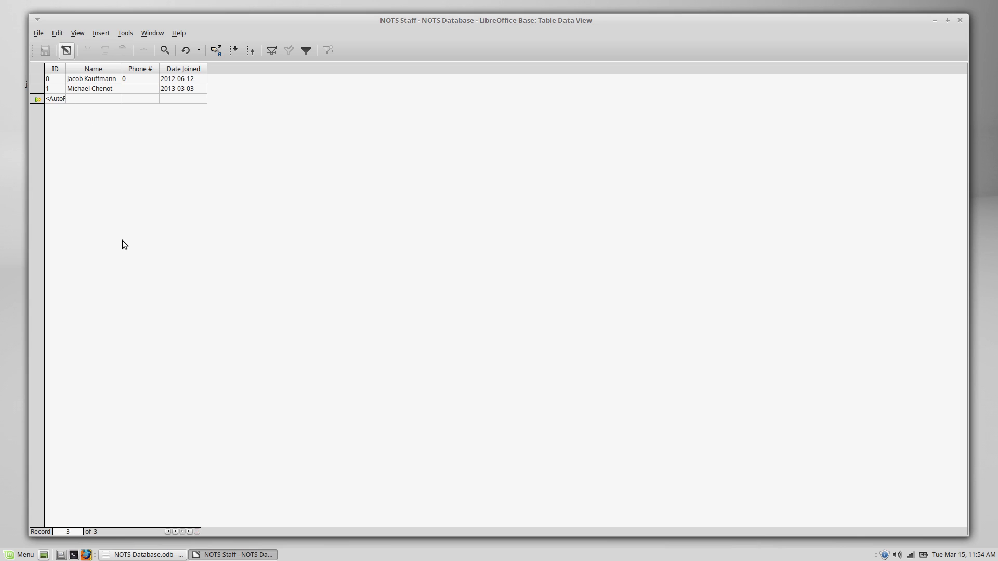
{"action": "type", "text": "Adam Herrera"}
{"action": "type", "text": "1"}
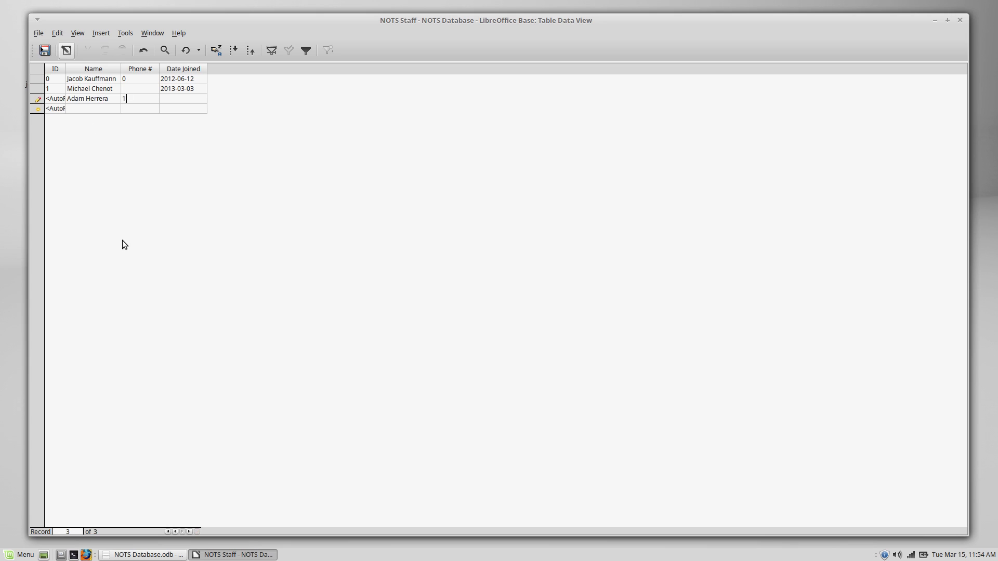
{"action": "type", "text": "23"}
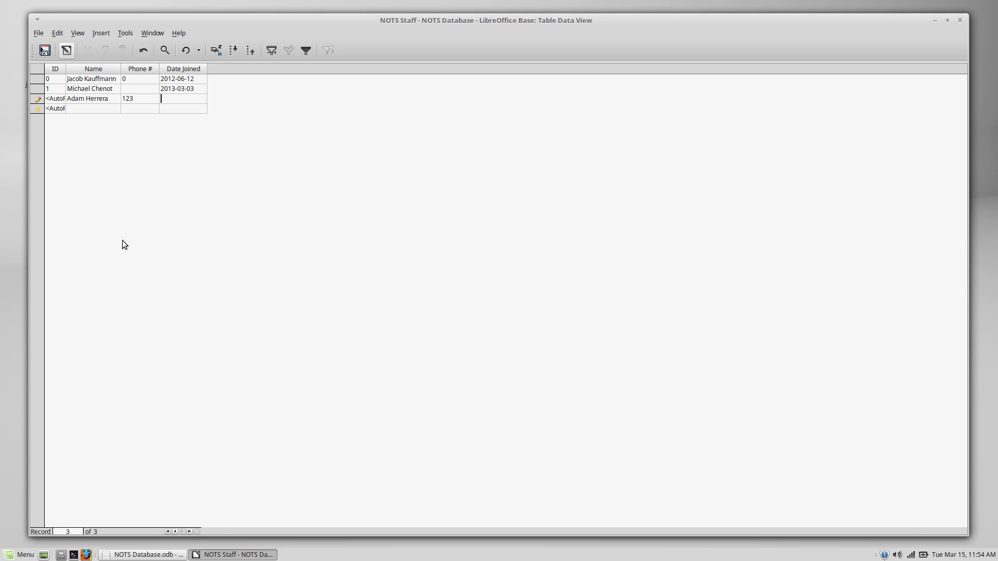
{"action": "type", "text": "March 3"}
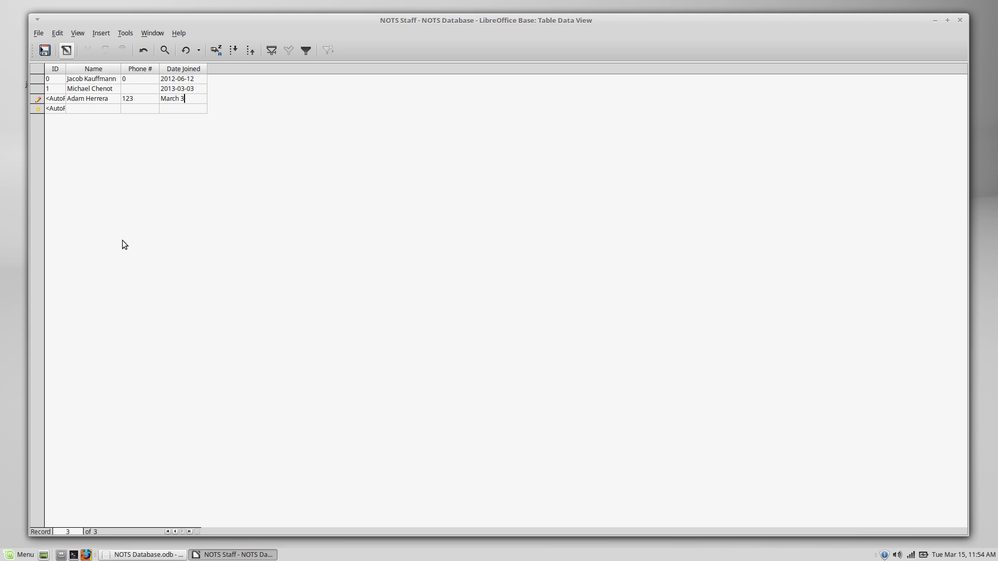
{"action": "type", "text": "2013"}
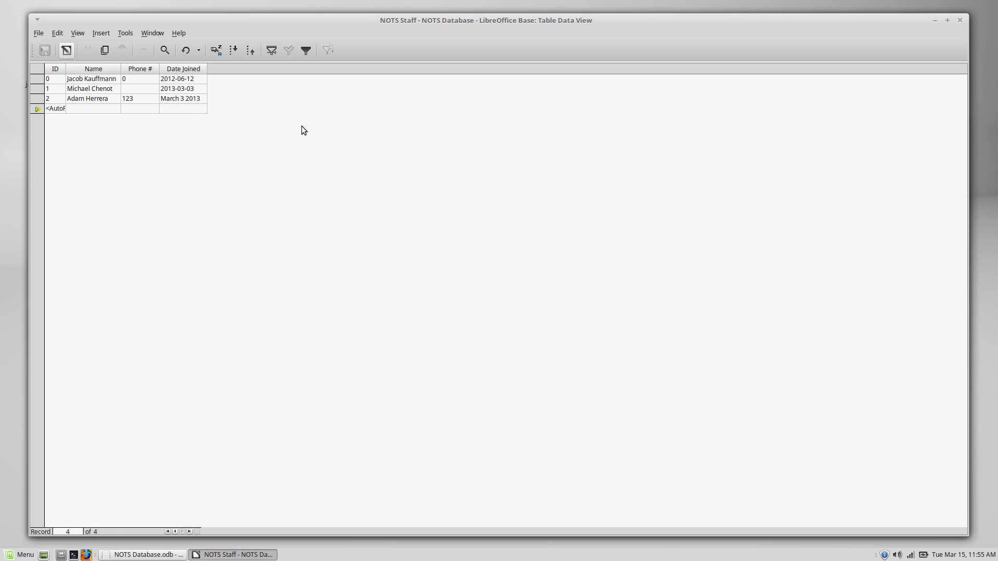
{"action": "mouse_move", "coordinate": [182, 108]}
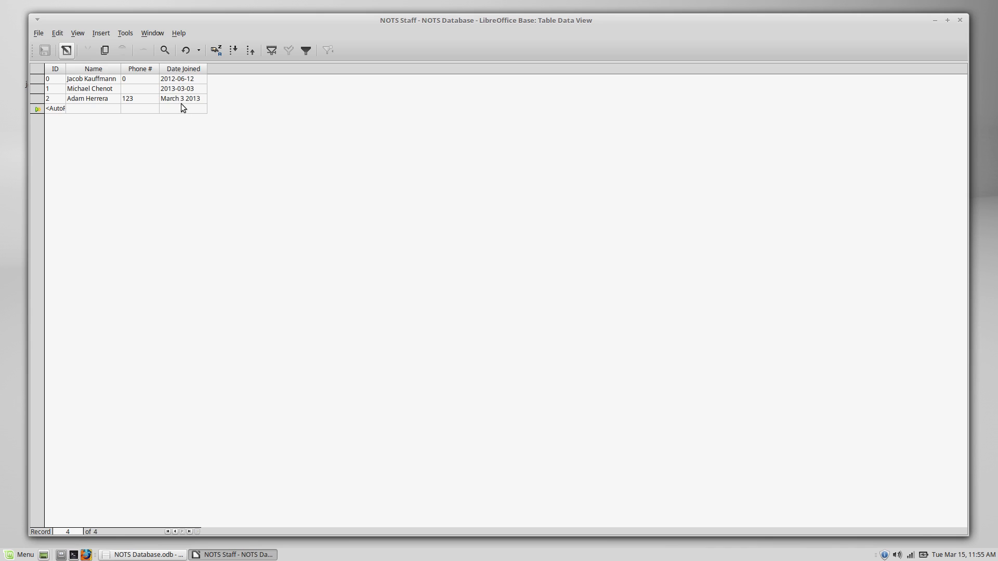
{"action": "mouse_move", "coordinate": [184, 100]}
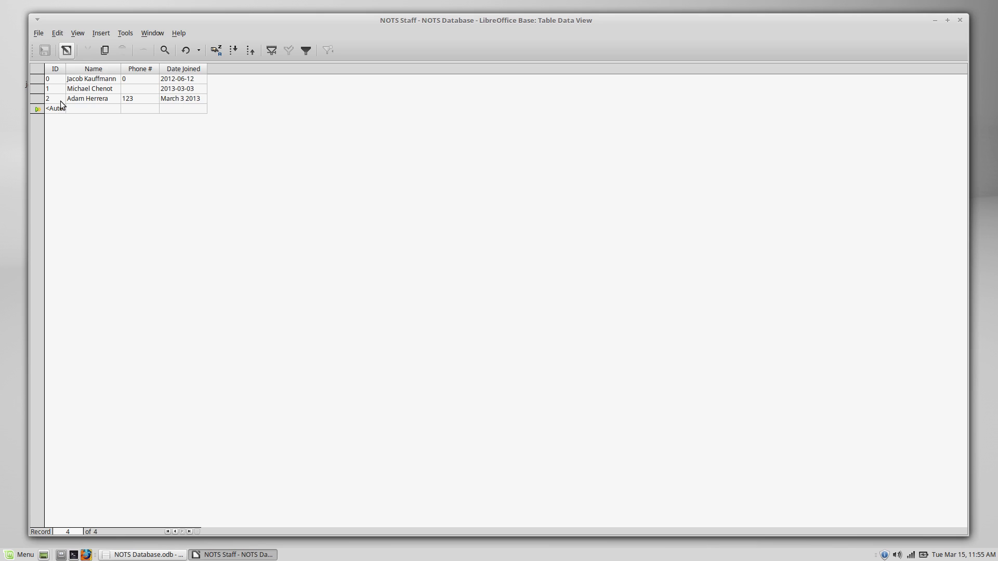
{"action": "mouse_move", "coordinate": [63, 102]}
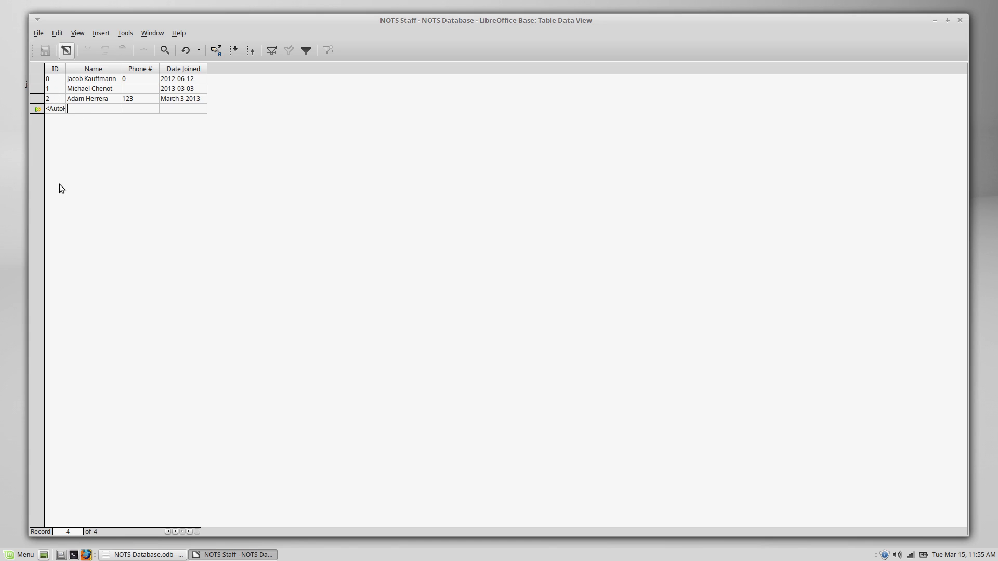
{"action": "type", "text": "Brett Schlereth"}
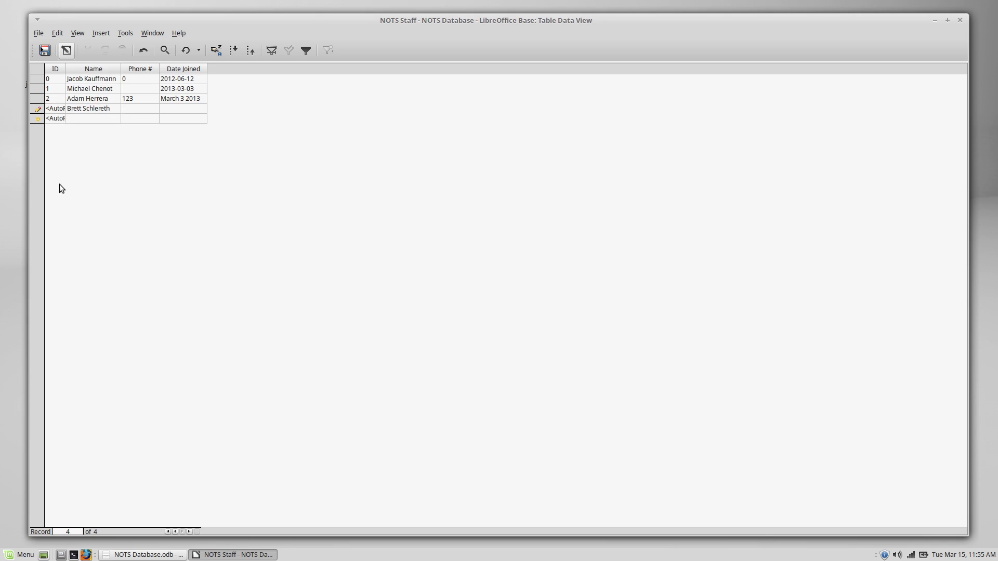
{"action": "type", "text": "M"}
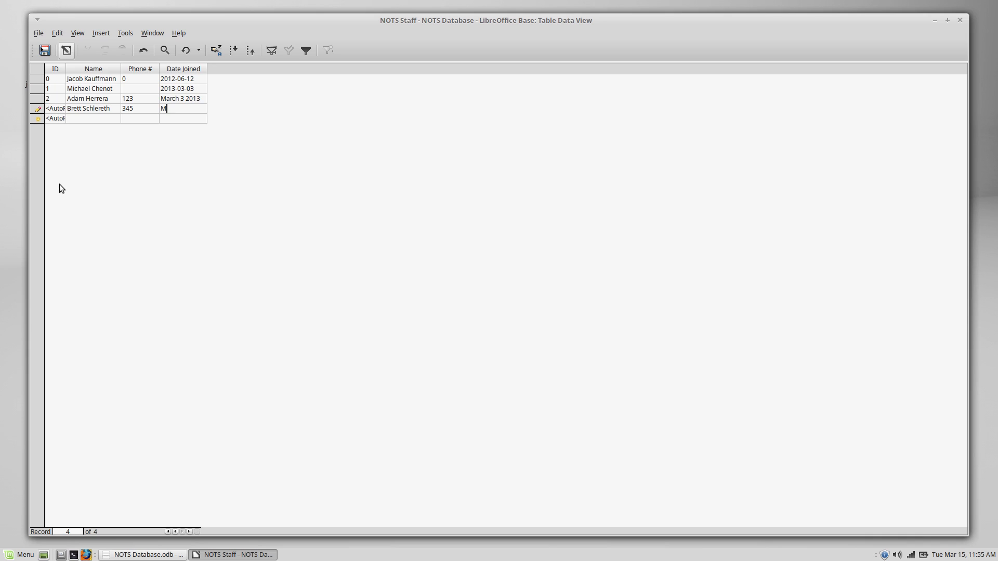
{"action": "type", "text": "A"}
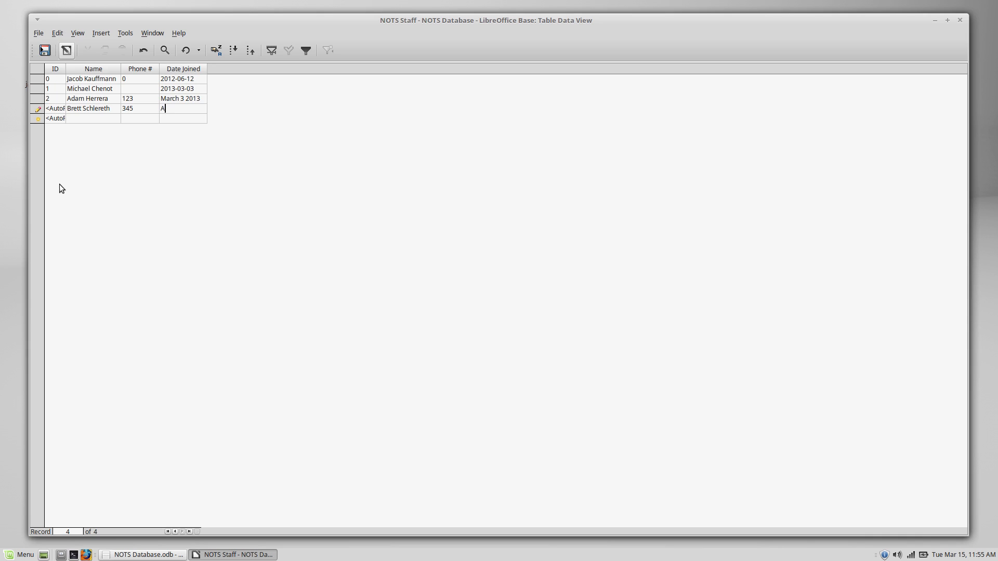
{"action": "type", "text": "ugust 23 2014"}
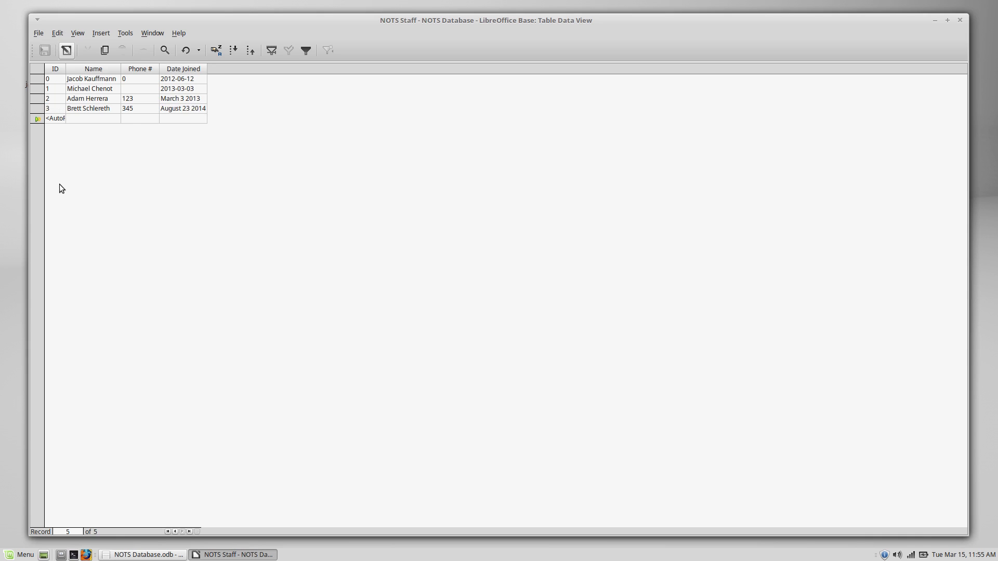
{"action": "mouse_move", "coordinate": [199, 117]}
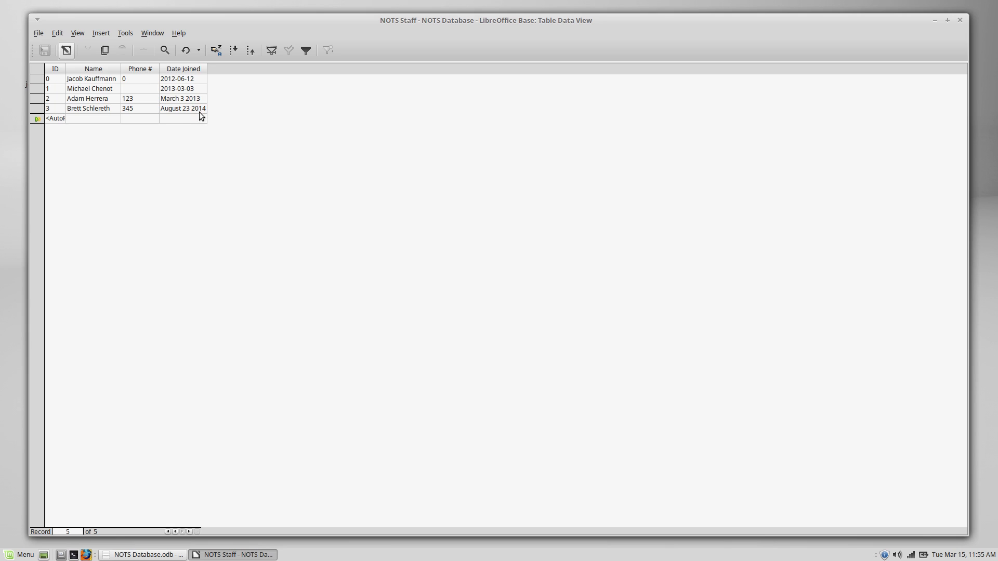
{"action": "mouse_move", "coordinate": [191, 112]}
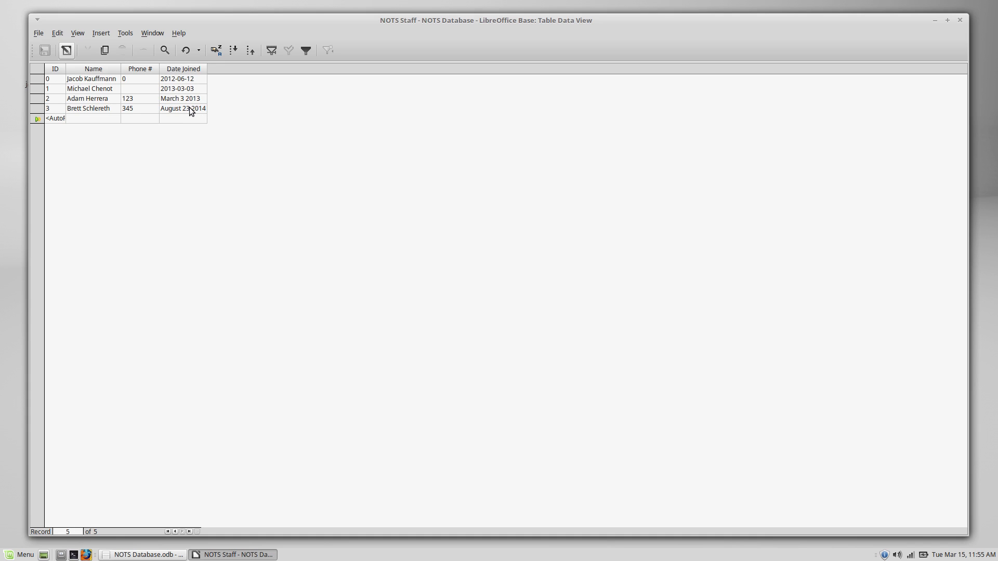
{"action": "mouse_move", "coordinate": [52, 114]}
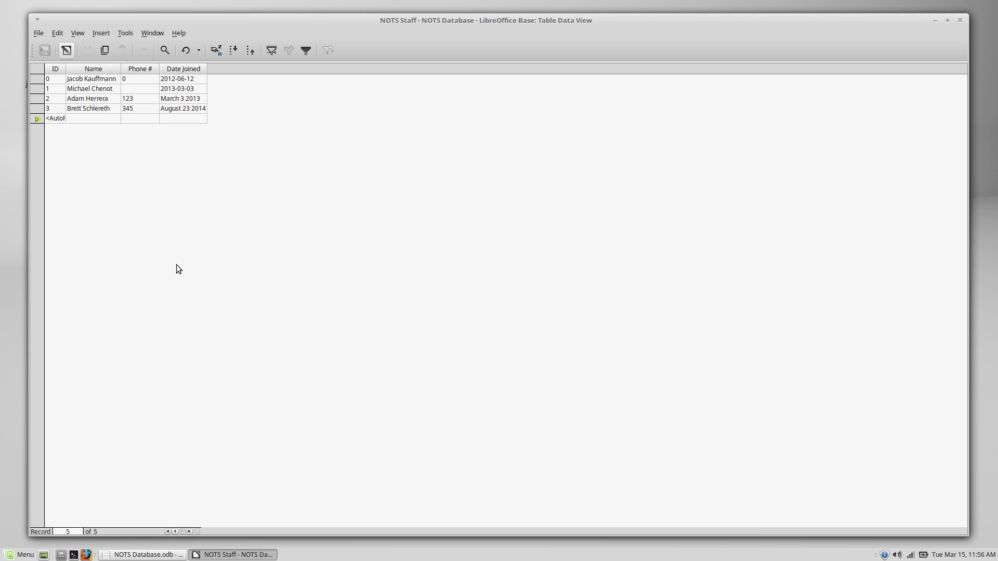
{"action": "mouse_move", "coordinate": [200, 221]}
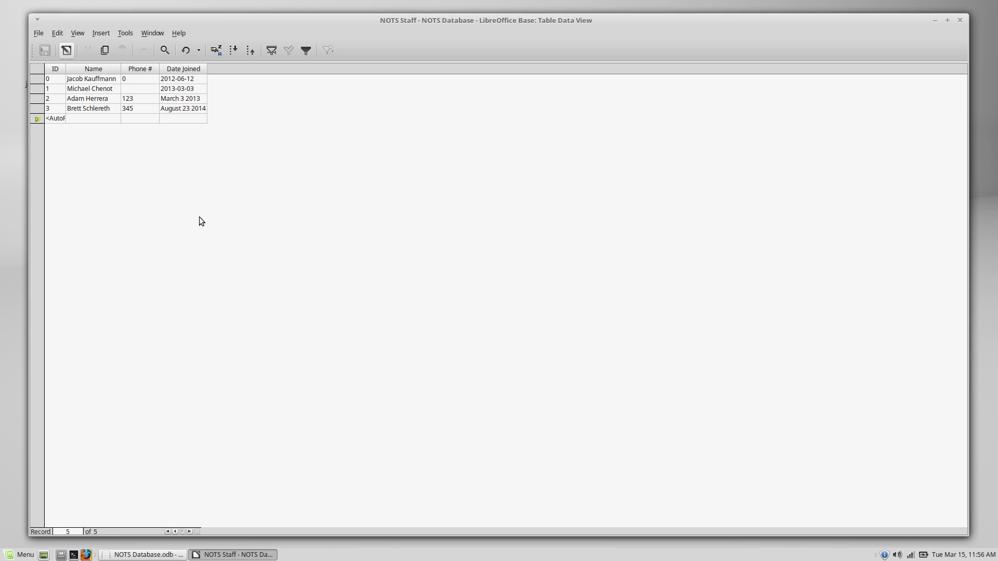
{"action": "mouse_move", "coordinate": [338, 172]}
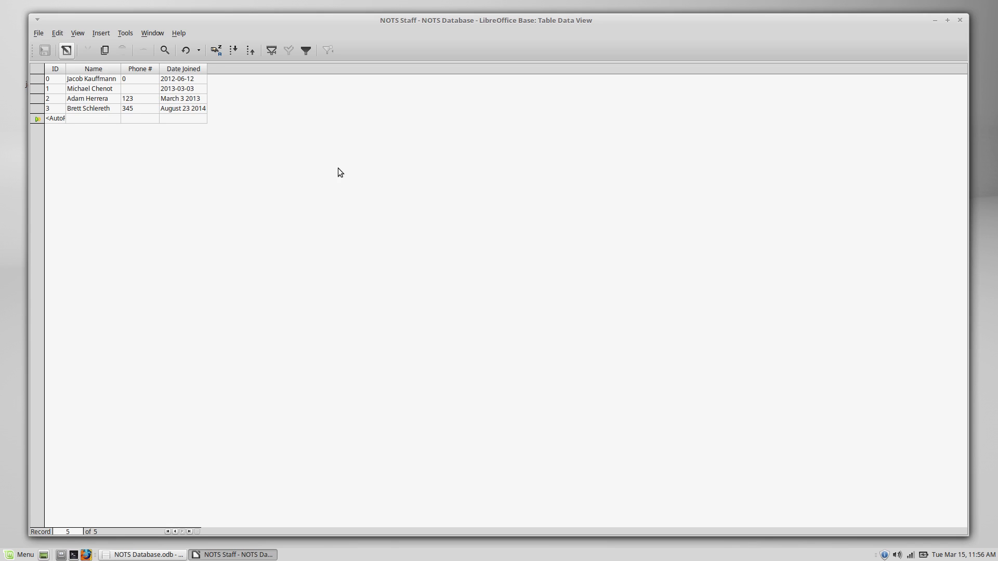
{"action": "mouse_move", "coordinate": [338, 96]}
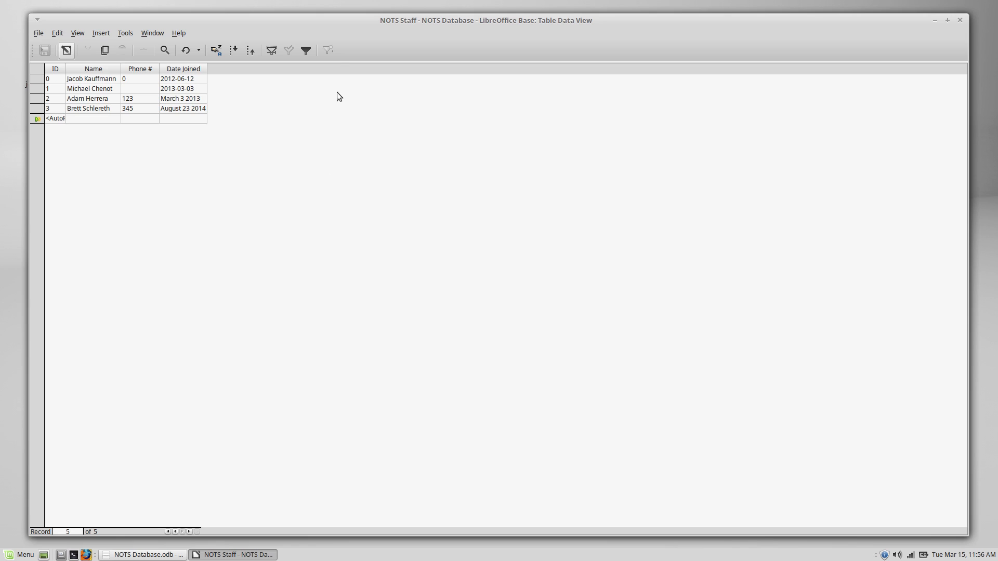
{"action": "mouse_move", "coordinate": [817, 221]}
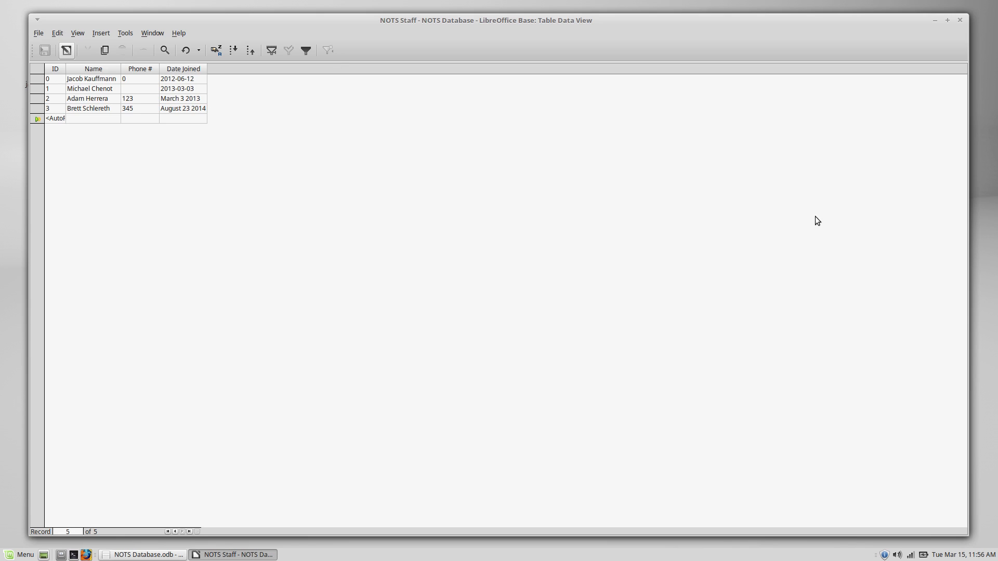
{"action": "mouse_move", "coordinate": [466, 215]}
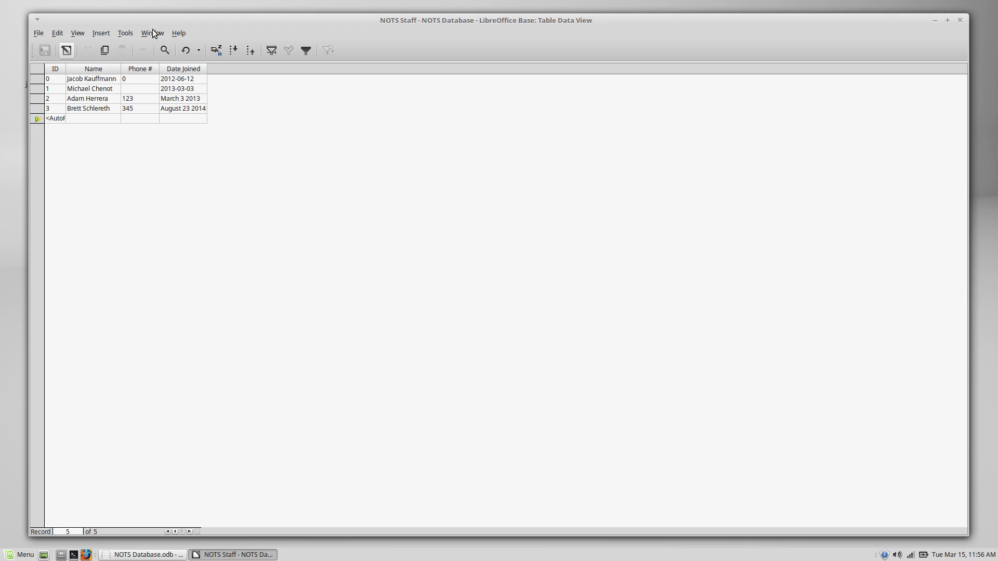
{"action": "mouse_move", "coordinate": [5, 121]}
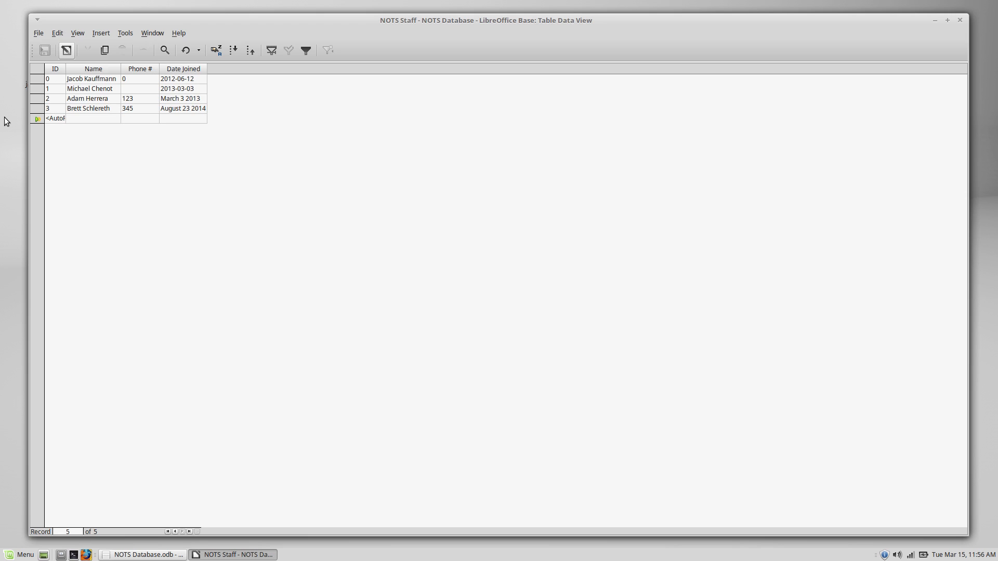
{"action": "mouse_move", "coordinate": [366, 133]}
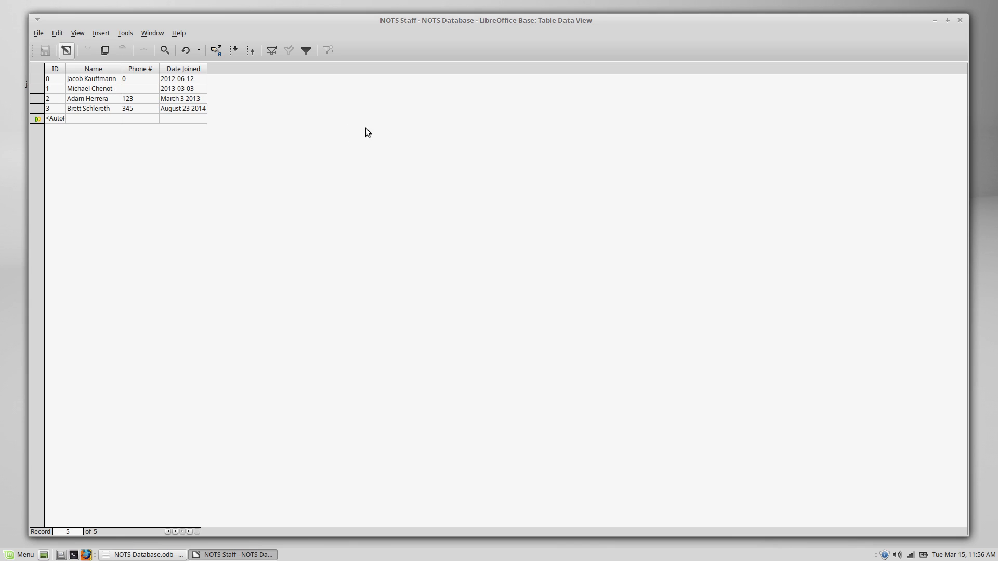
{"action": "mouse_move", "coordinate": [312, 199]}
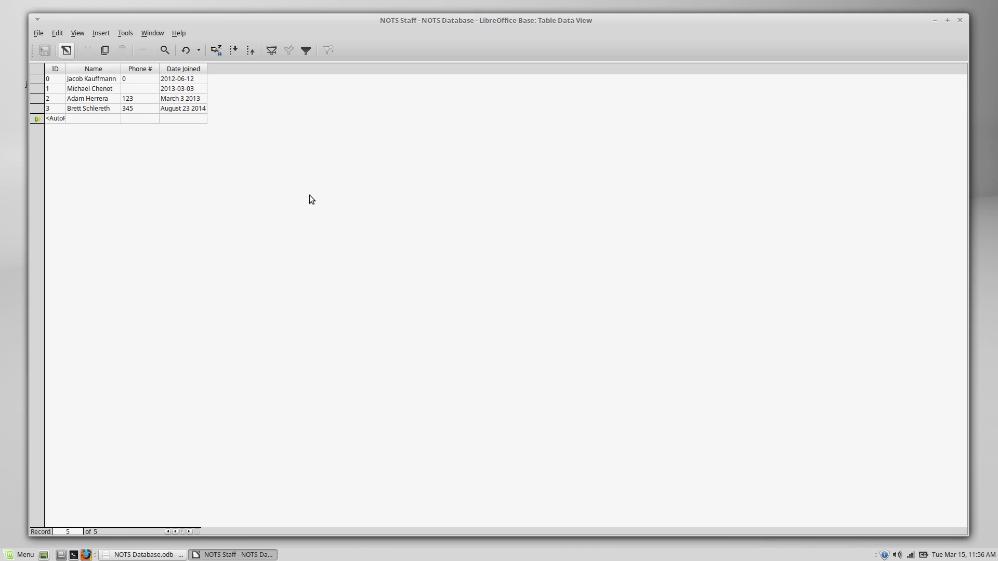
{"action": "mouse_move", "coordinate": [184, 121]}
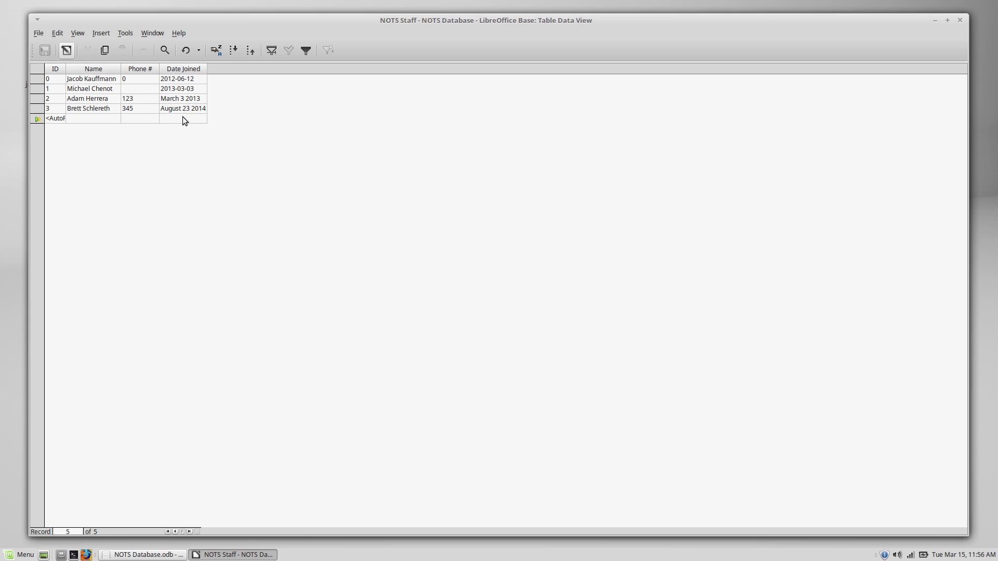
{"action": "mouse_move", "coordinate": [161, 218]}
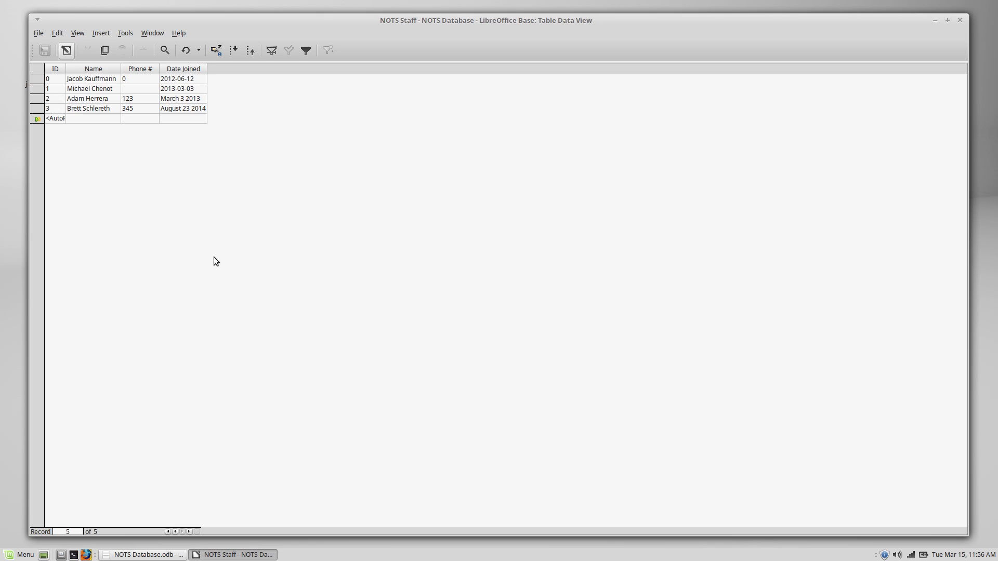
{"action": "mouse_move", "coordinate": [369, 157]}
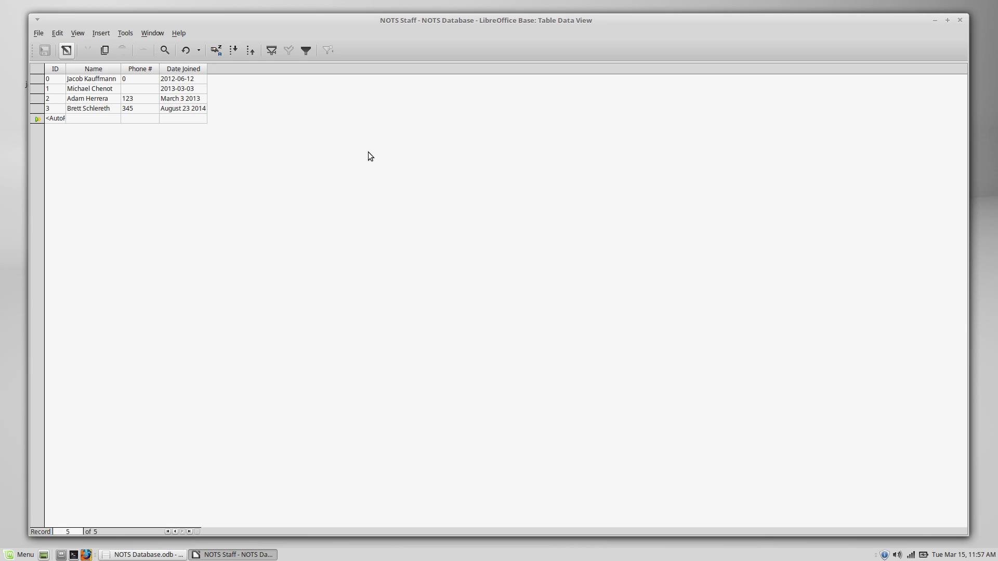
{"action": "mouse_move", "coordinate": [358, 158]}
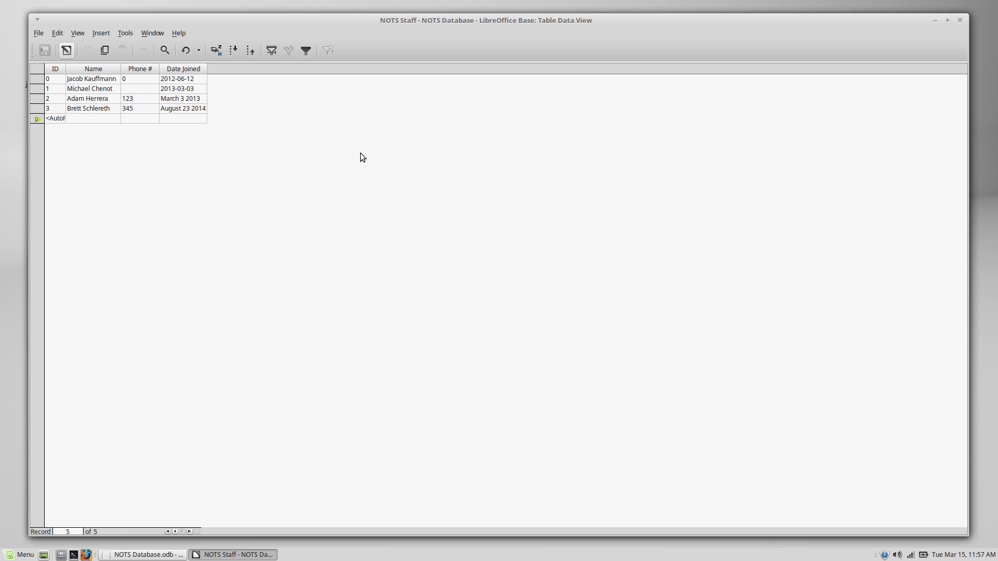
{"action": "mouse_move", "coordinate": [362, 180]}
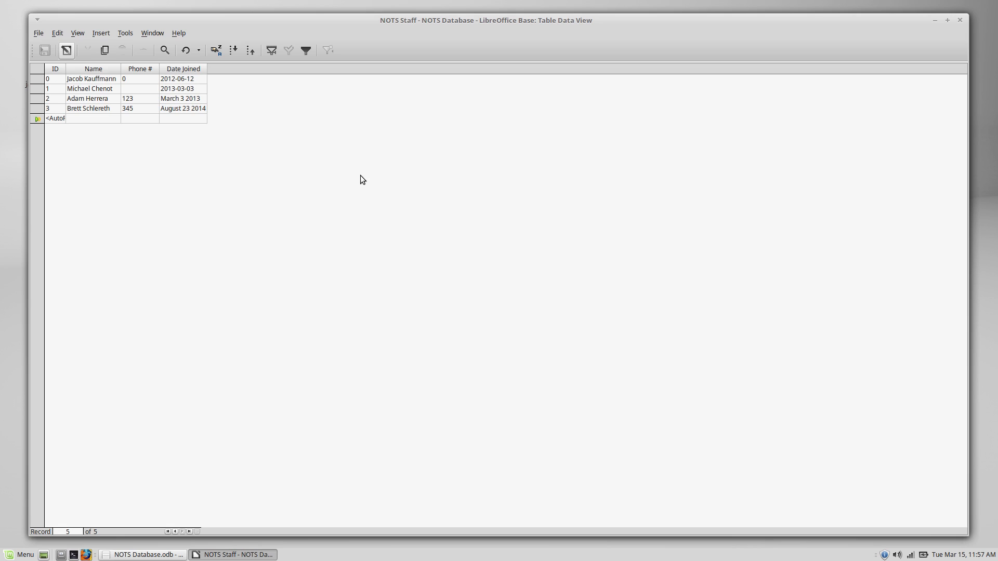
{"action": "mouse_move", "coordinate": [278, 205]}
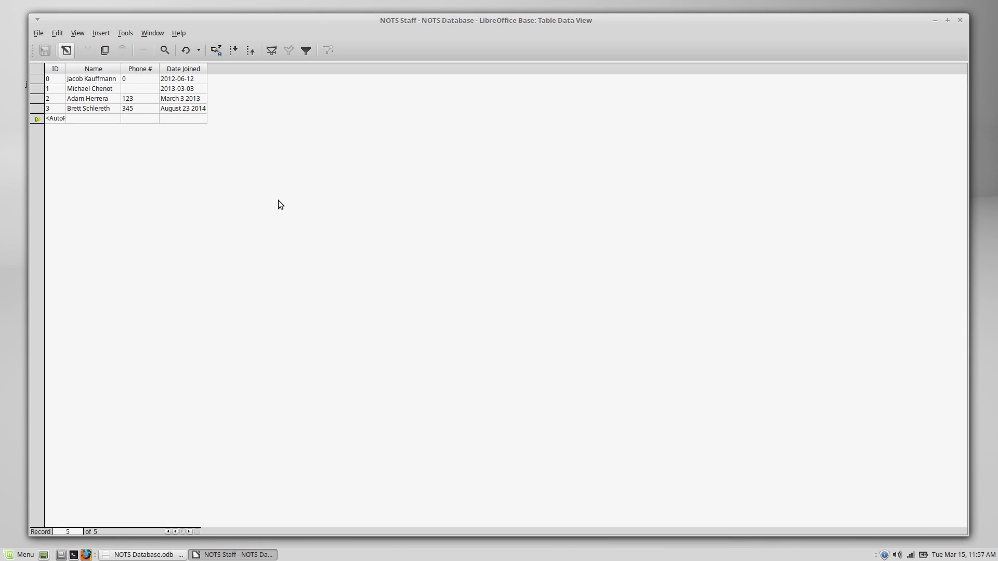
{"action": "mouse_move", "coordinate": [329, 252]}
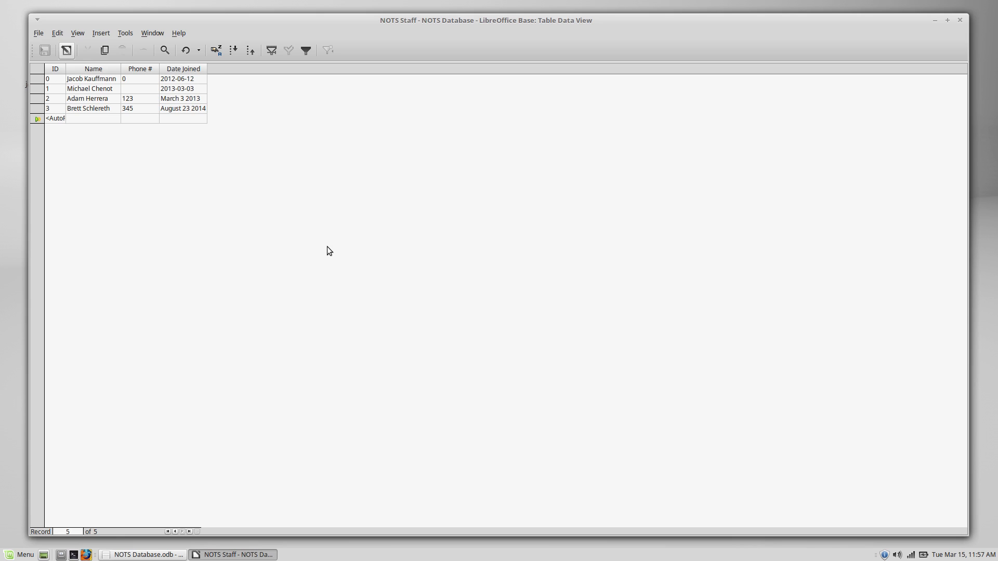
{"action": "mouse_move", "coordinate": [253, 210]}
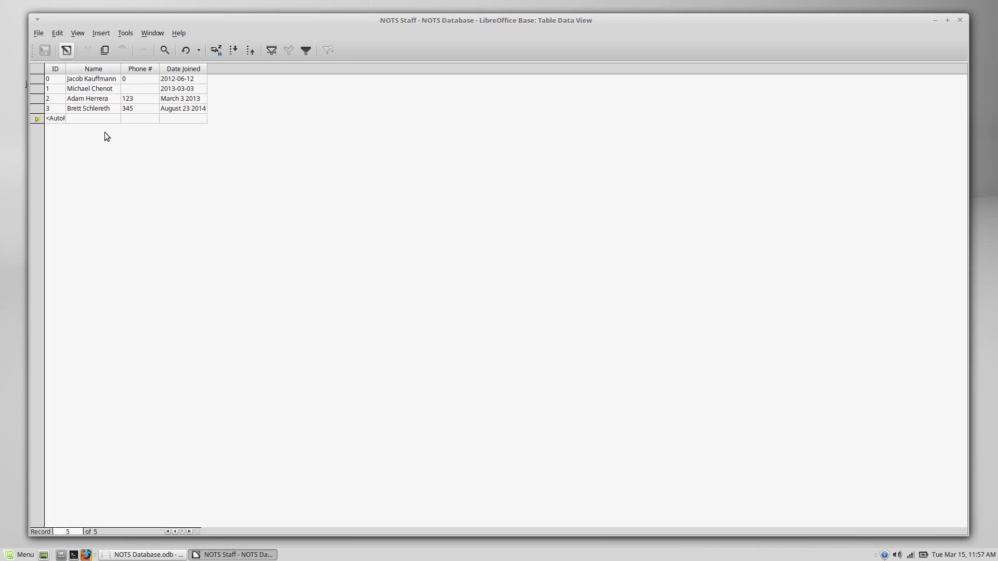
{"action": "mouse_move", "coordinate": [319, 196]}
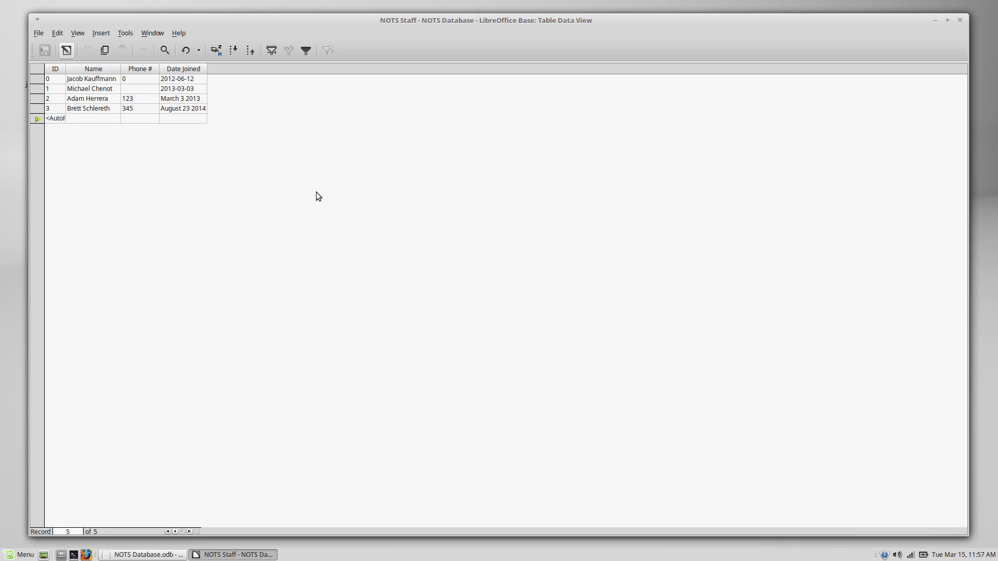